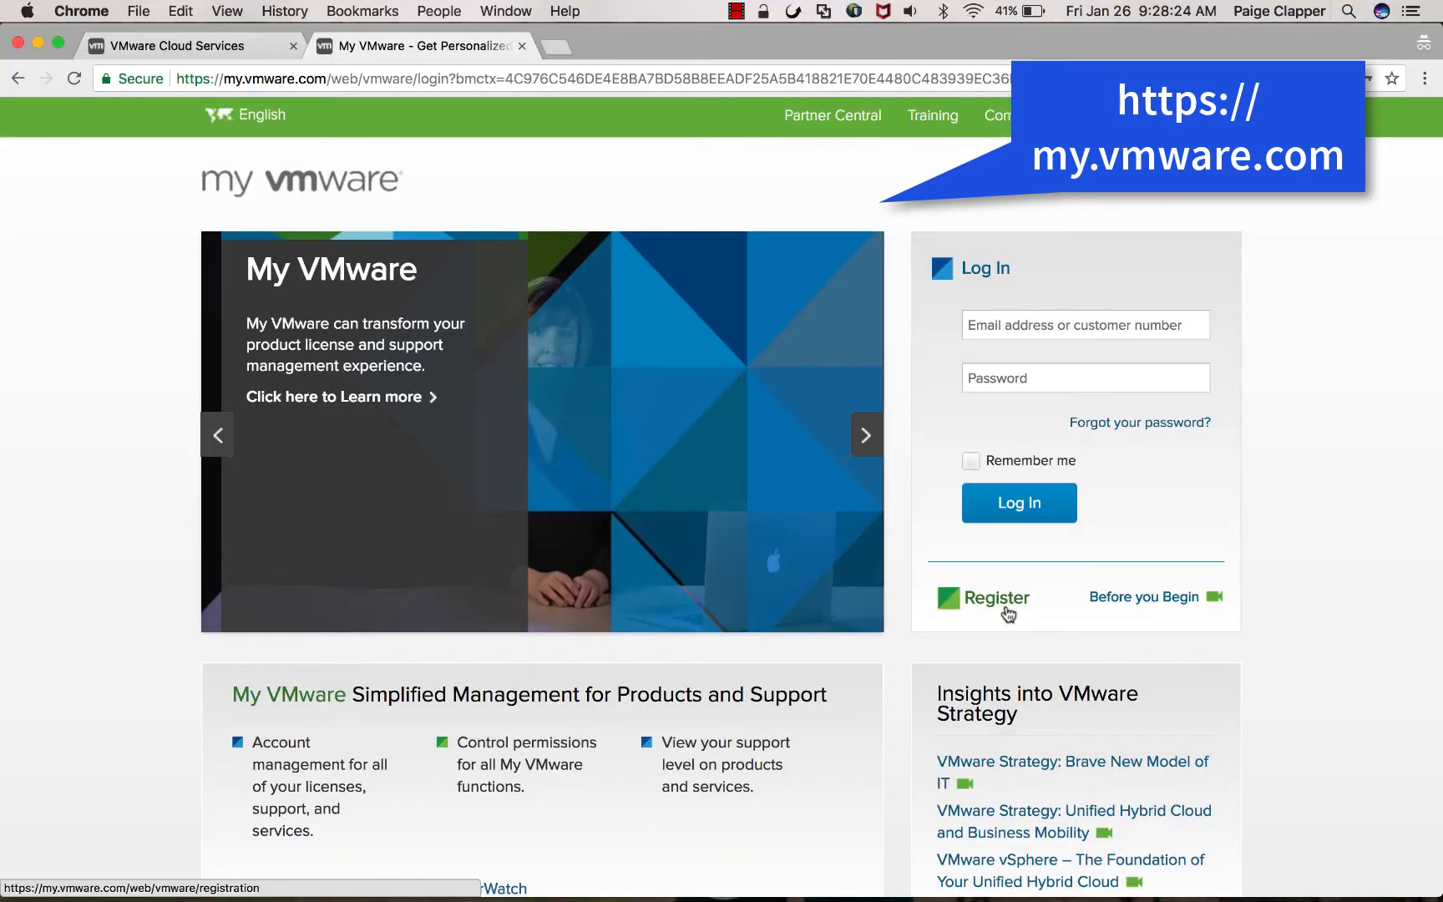
# Step: Open the My VMware registration form and review its login, personal and company sections
pyautogui.click(1003, 597)
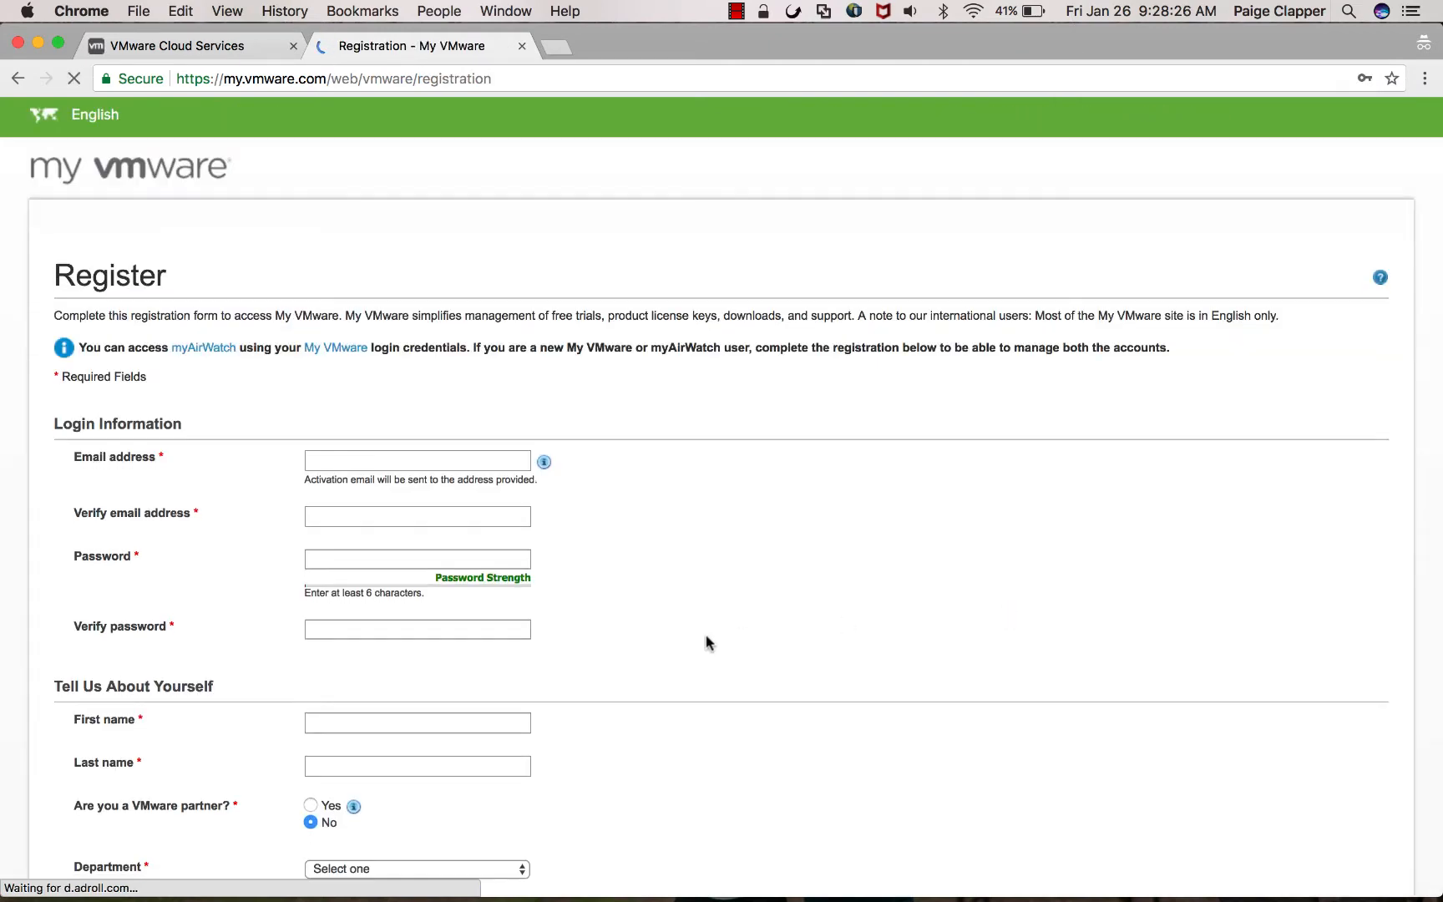
pyautogui.scroll(-3)
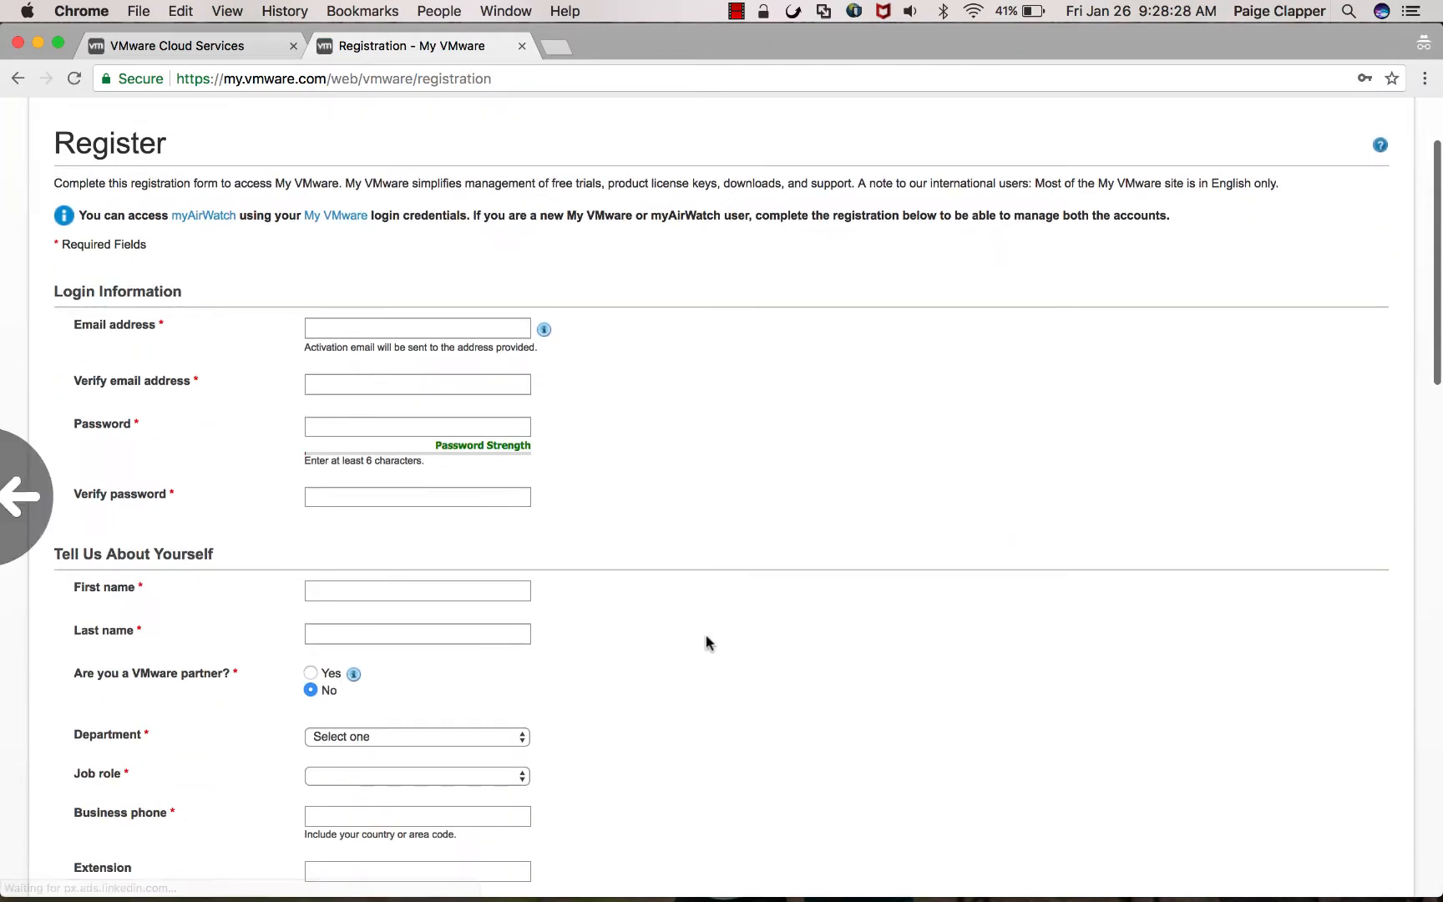
pyautogui.scroll(-3)
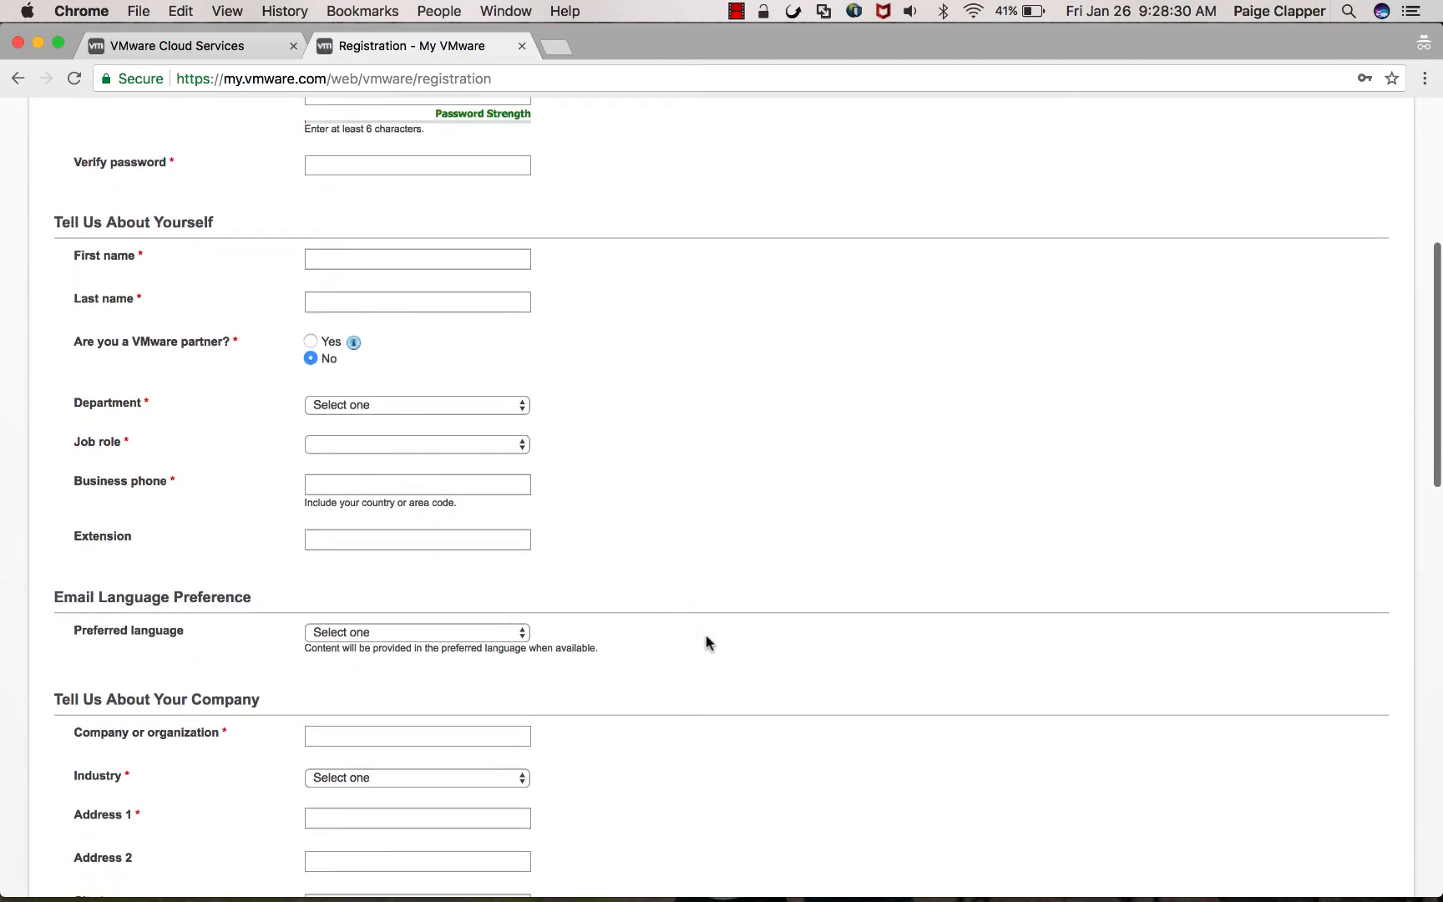
pyautogui.scroll(-3)
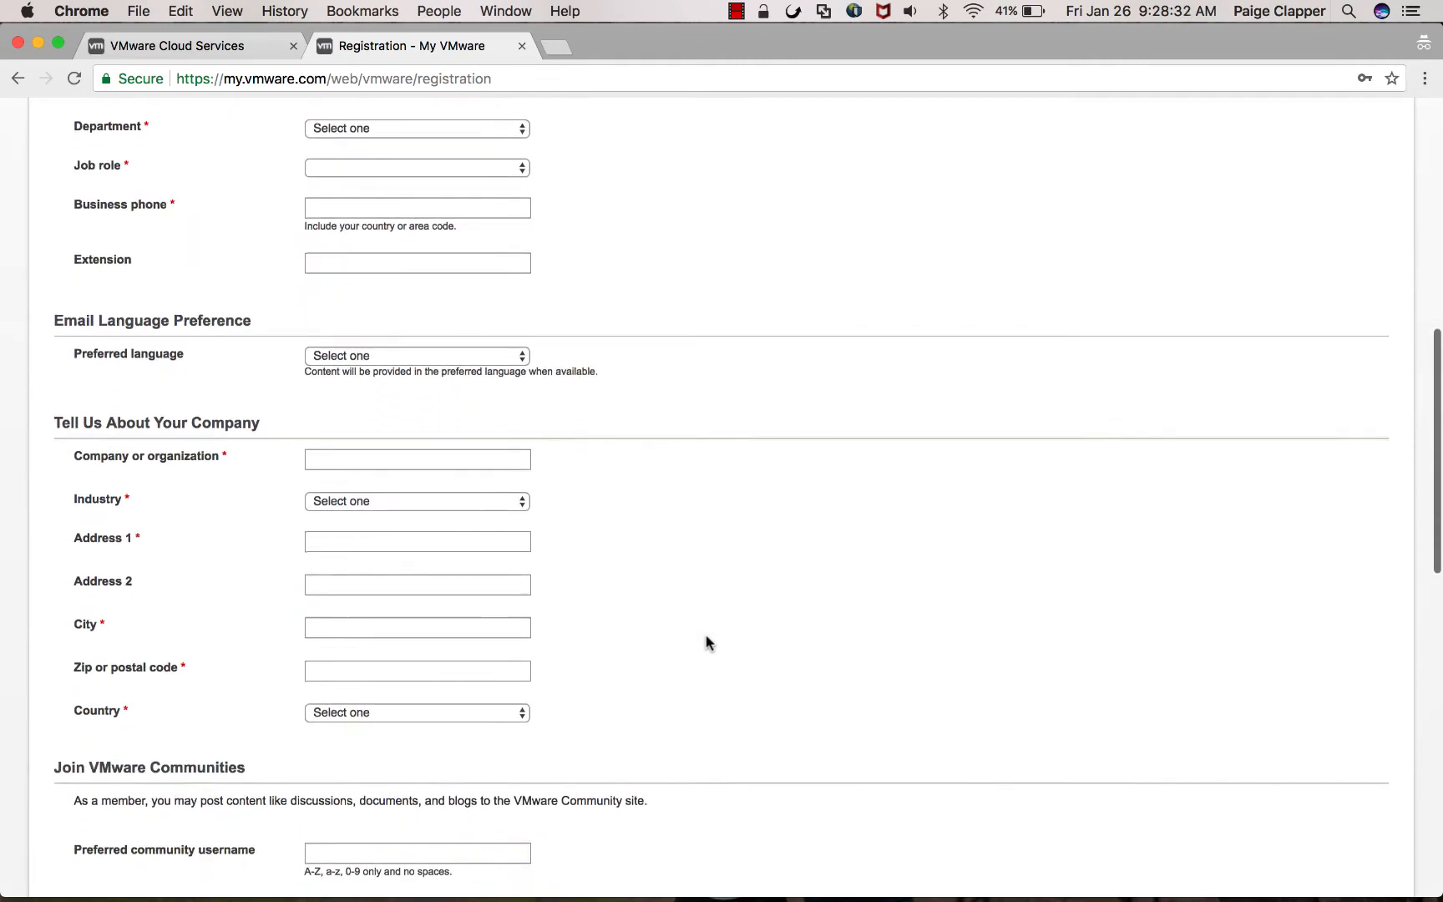
pyautogui.scroll(-3)
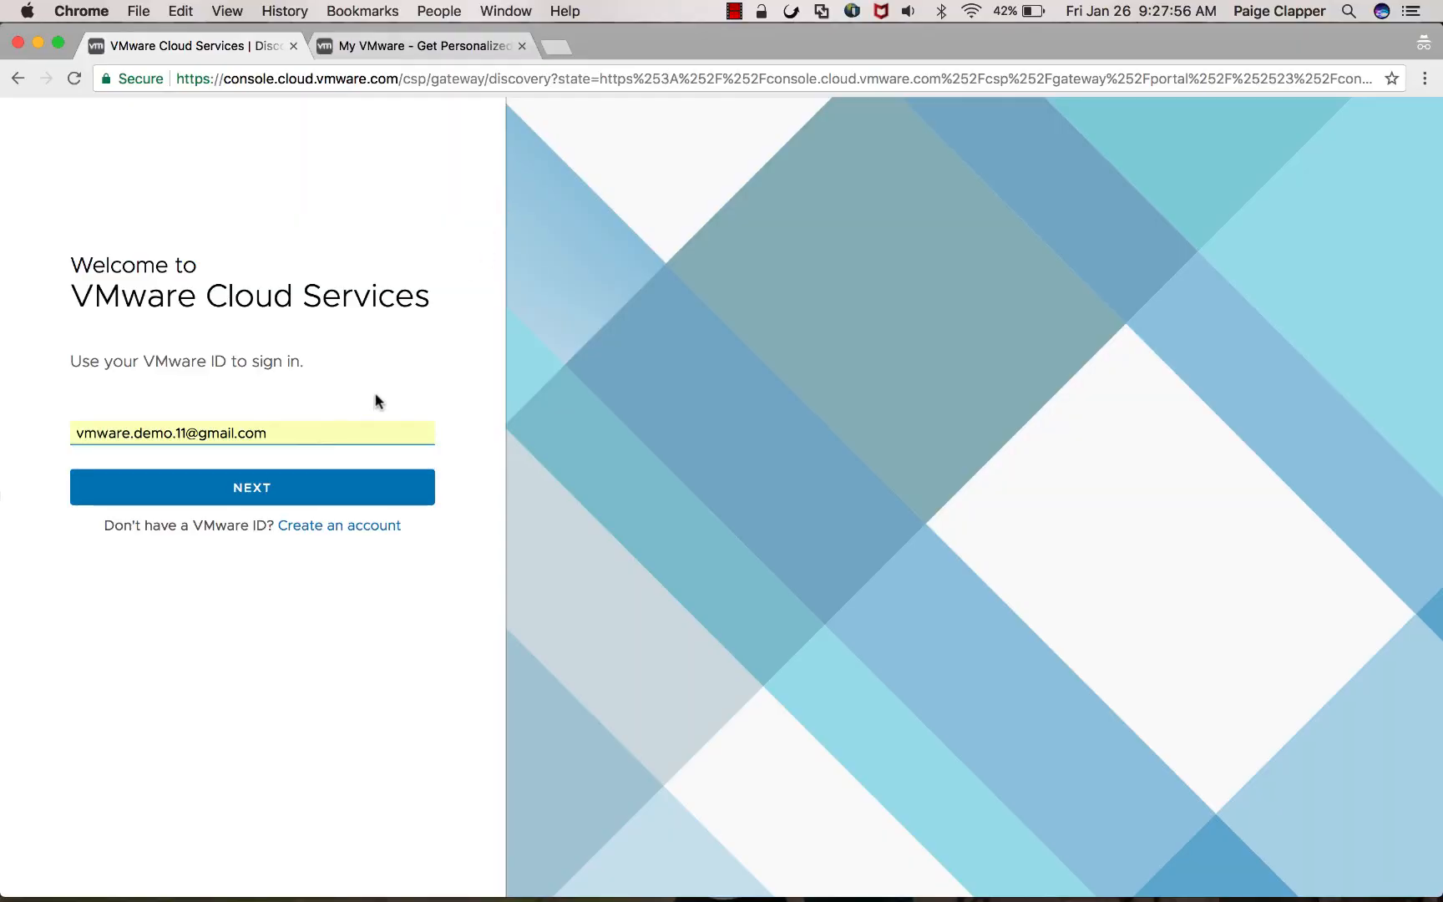
# Step: Continue with the entered VMware ID, enter the password and sign in
pyautogui.click(252, 487)
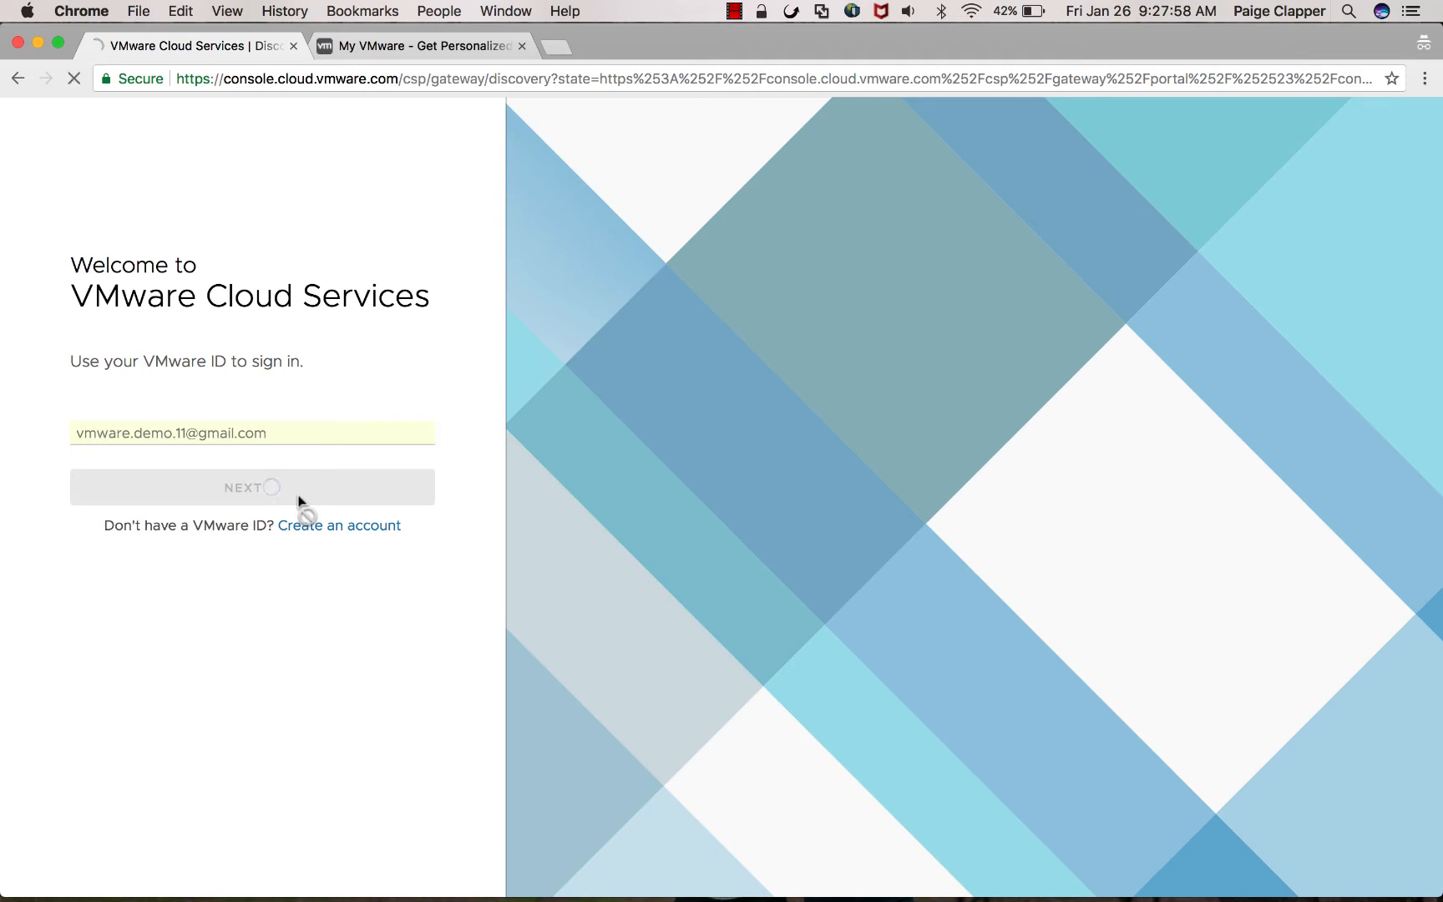
pyautogui.click(251, 487)
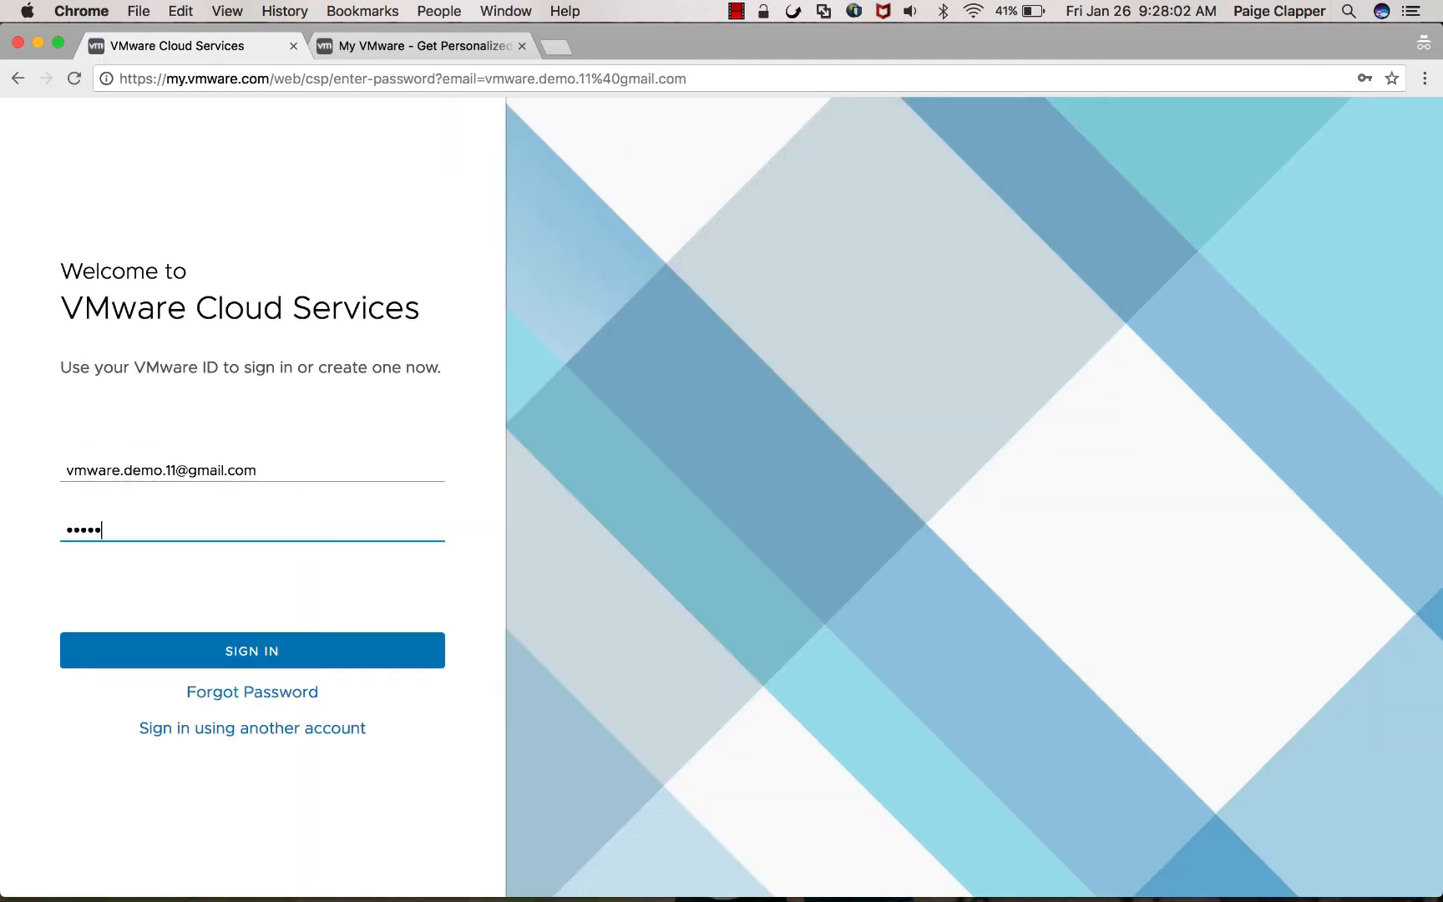
pyautogui.write('•')
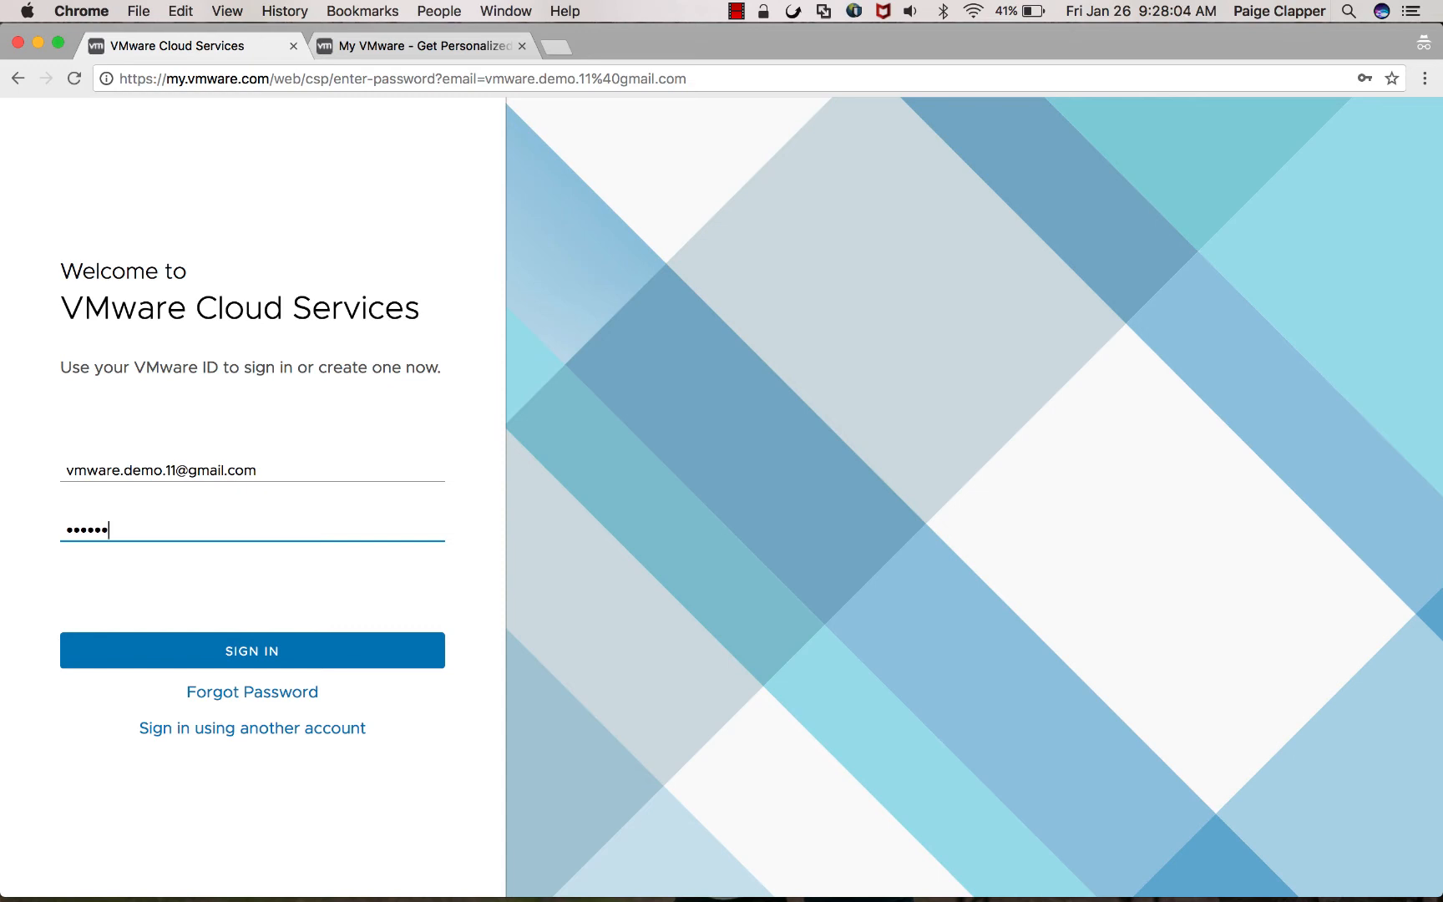
pyautogui.click(252, 649)
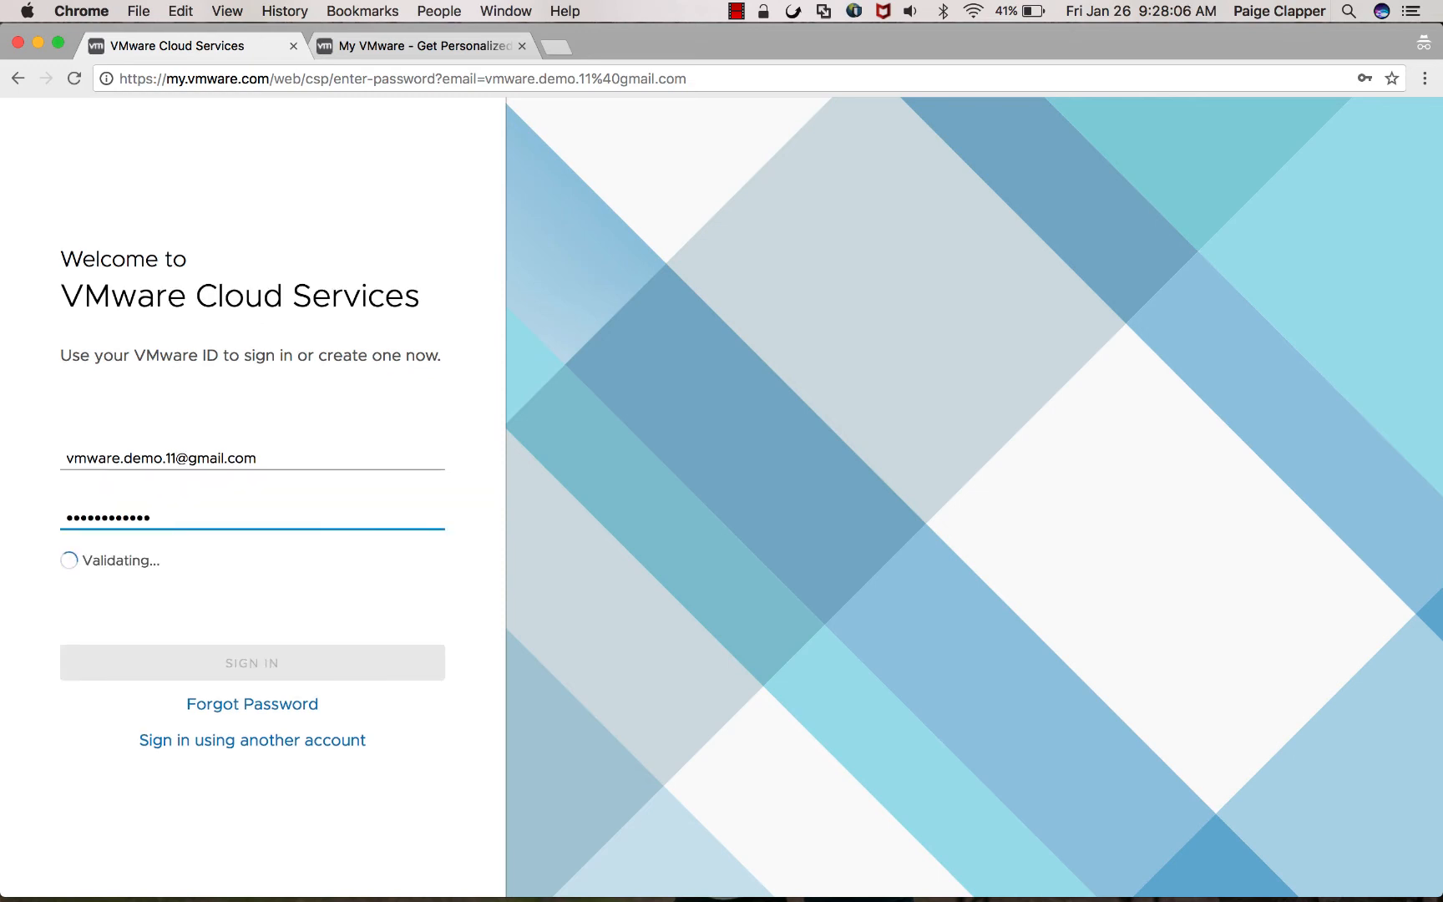
pyautogui.click(251, 661)
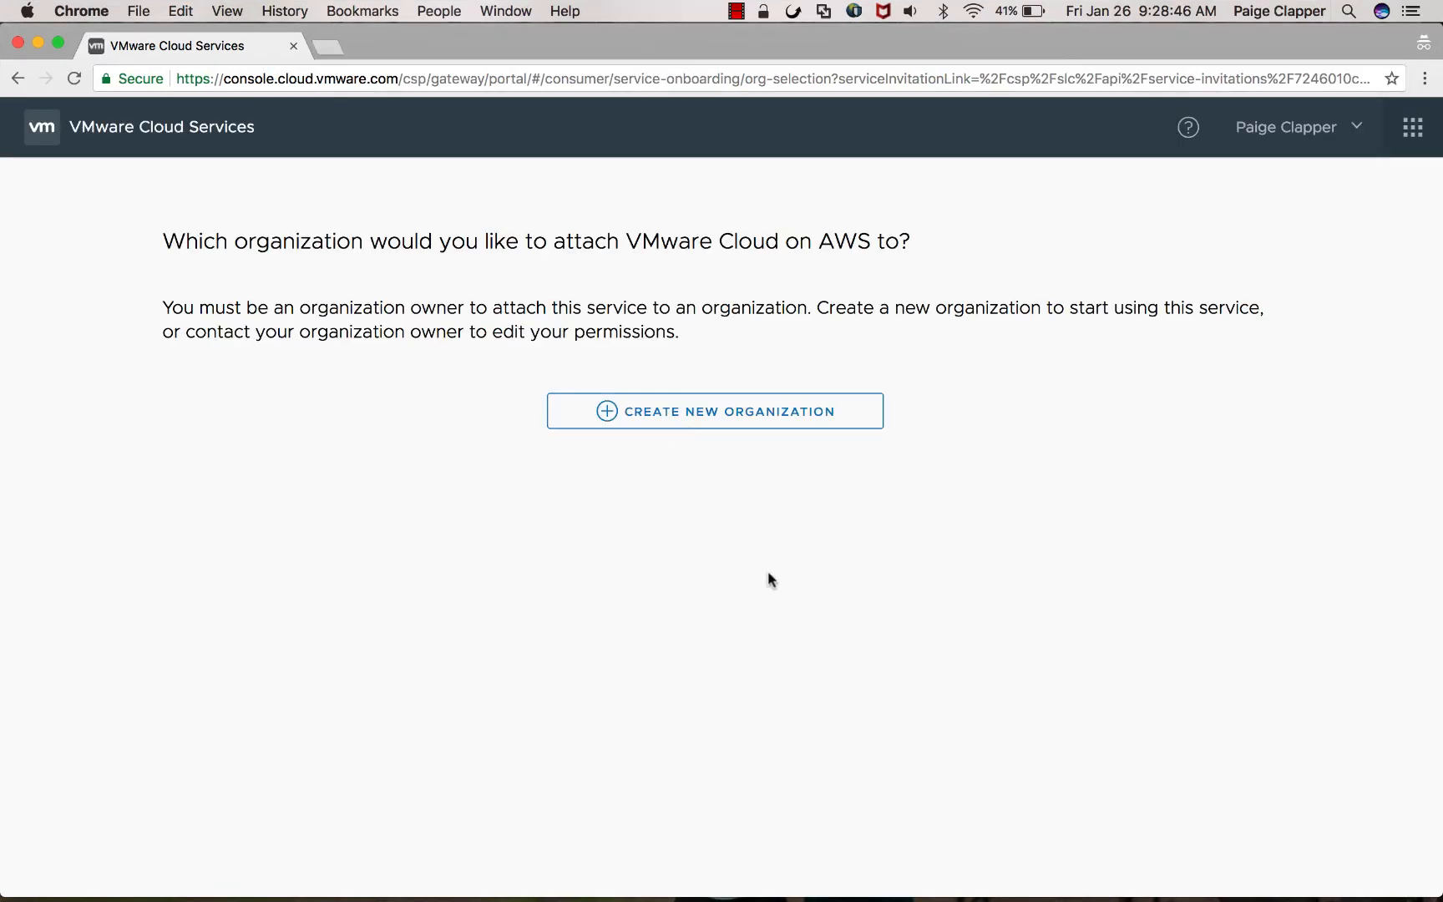
# Step: Create an organization with the suggested name, accept the Terms and use the listed fund
pyautogui.click(714, 412)
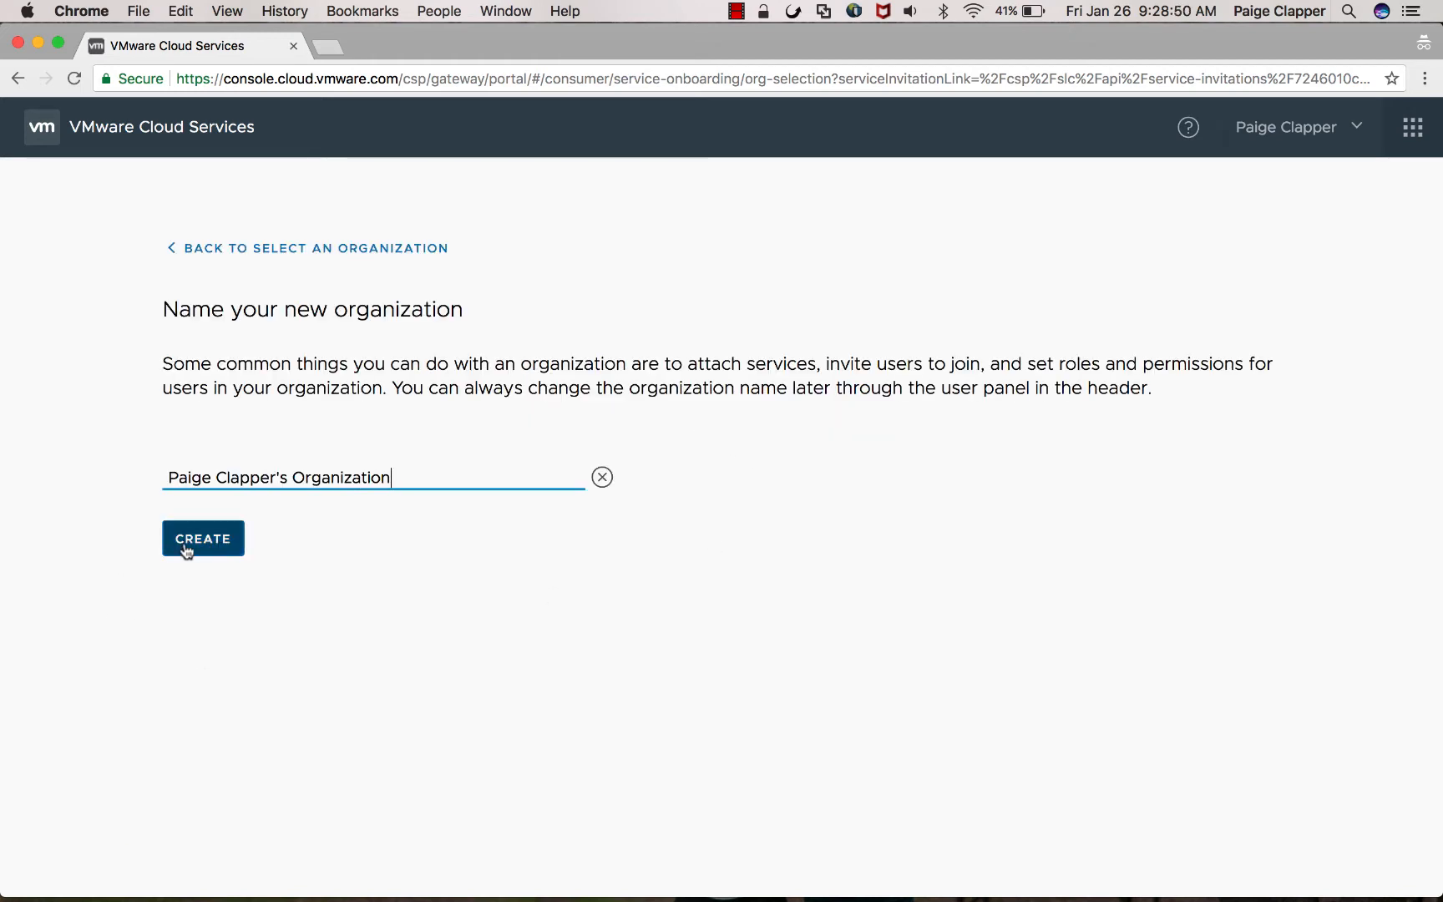
pyautogui.click(203, 539)
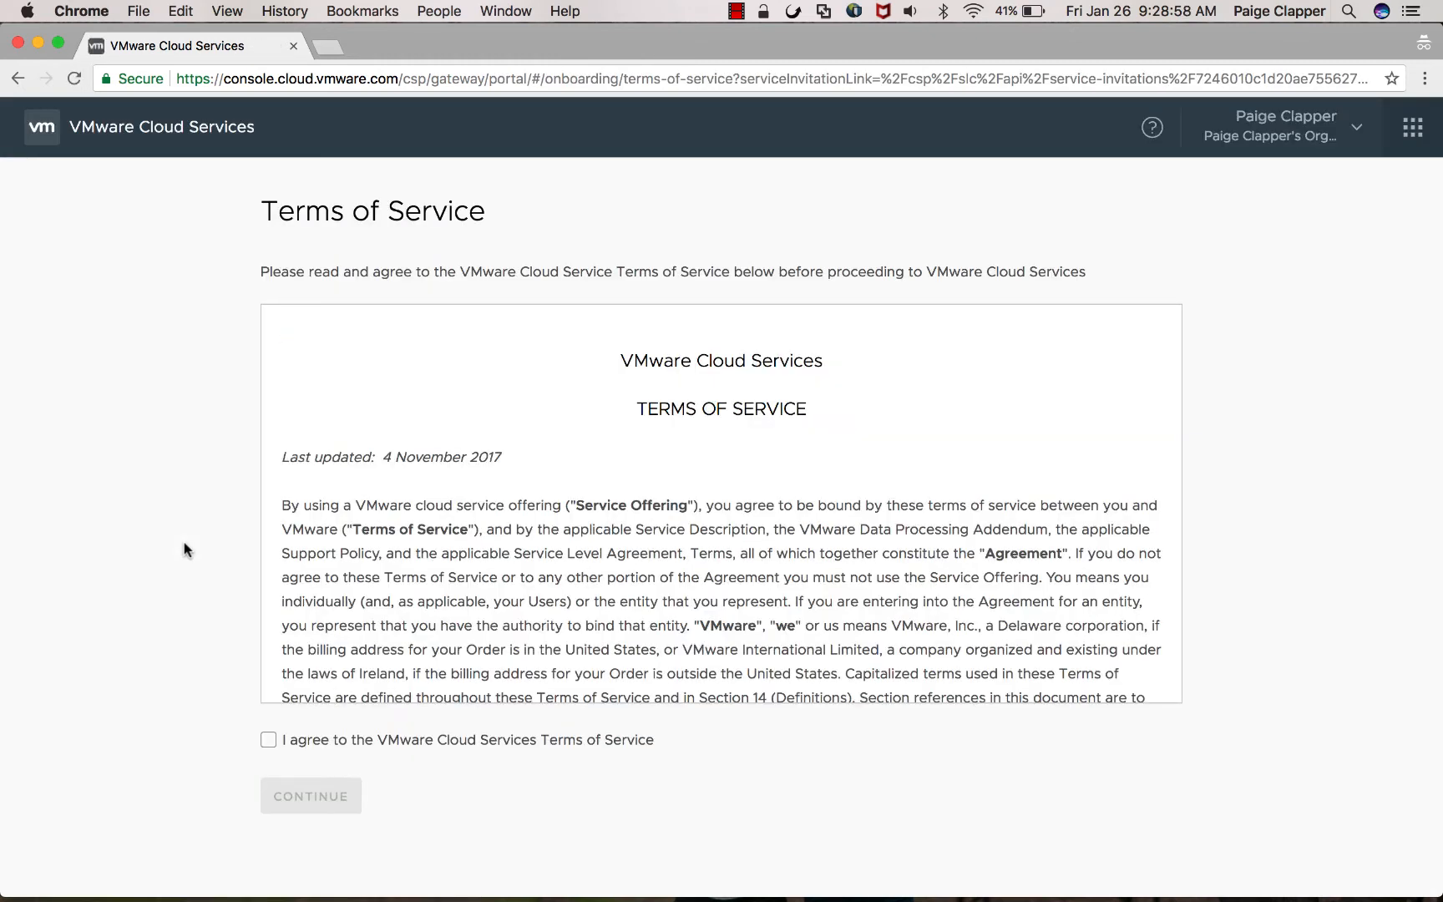
pyautogui.click(310, 797)
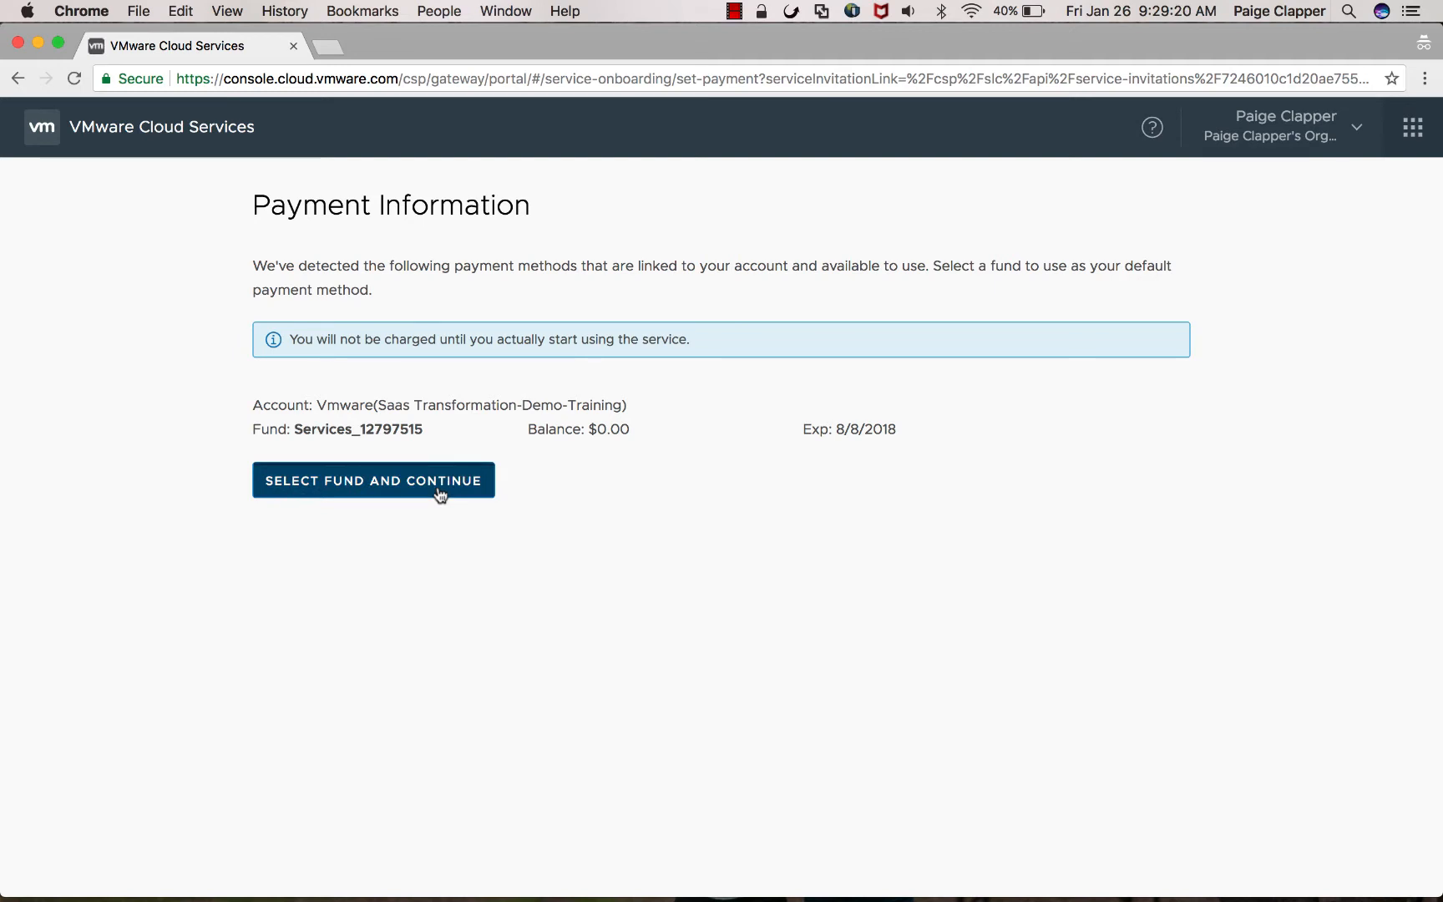
pyautogui.click(372, 481)
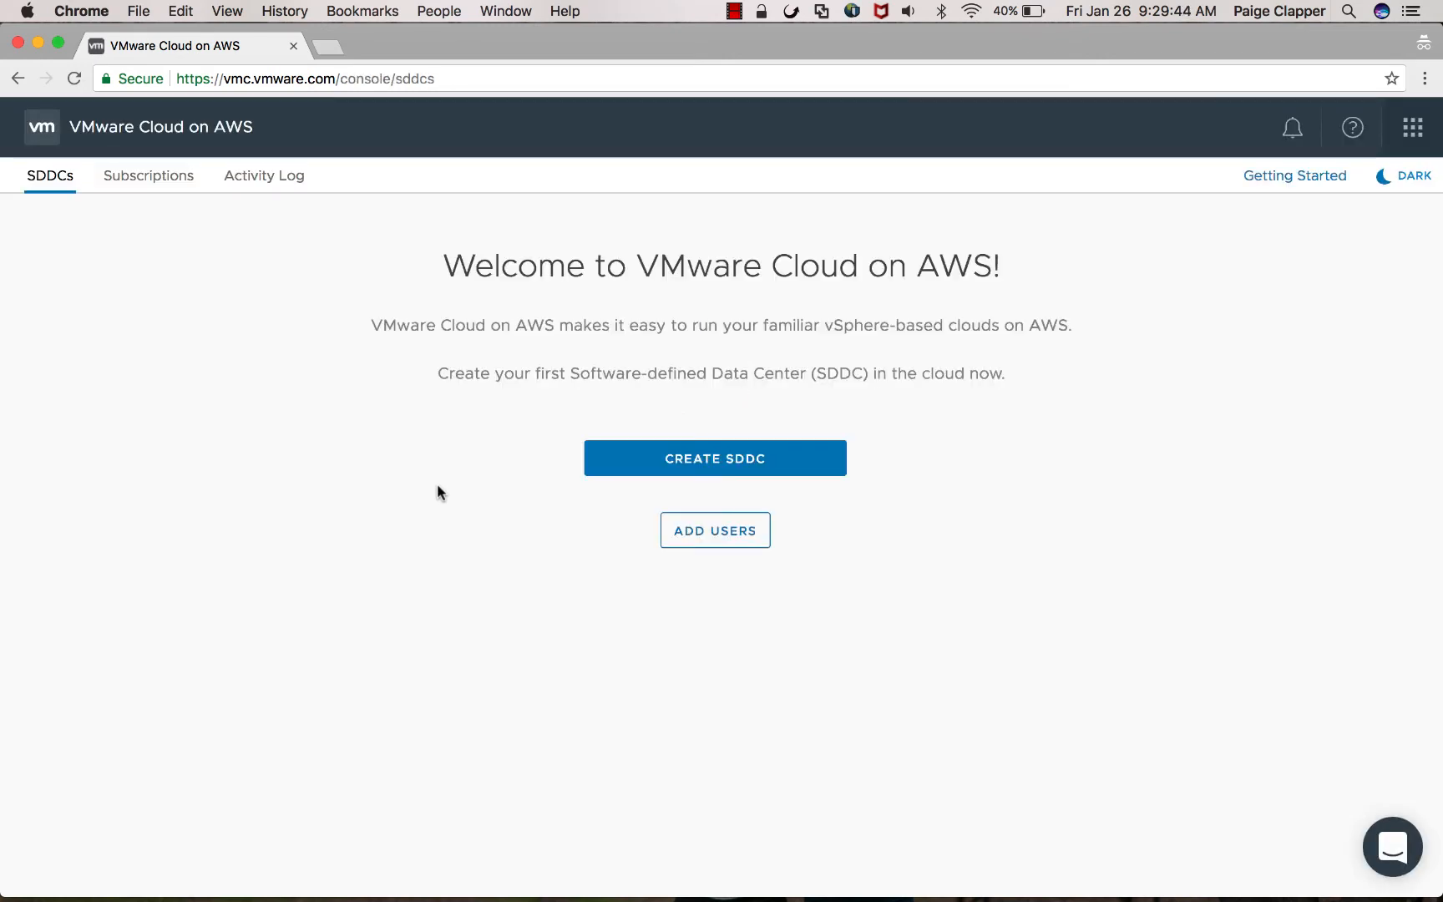
# Step: Start a new SDDC and launch the AWS console with the CloudFormation template
pyautogui.click(714, 459)
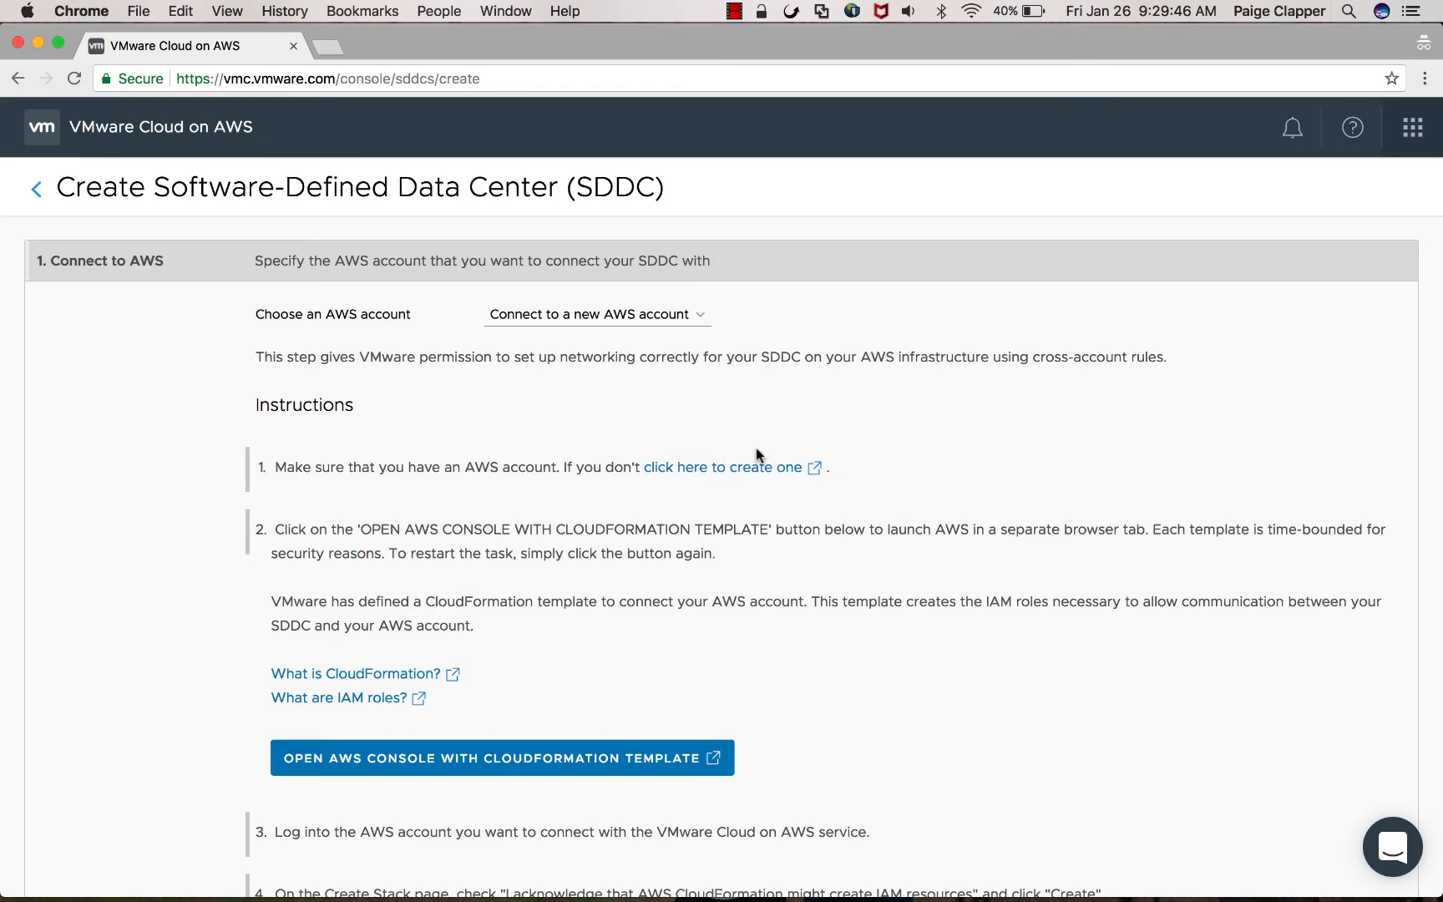
pyautogui.scroll(-3)
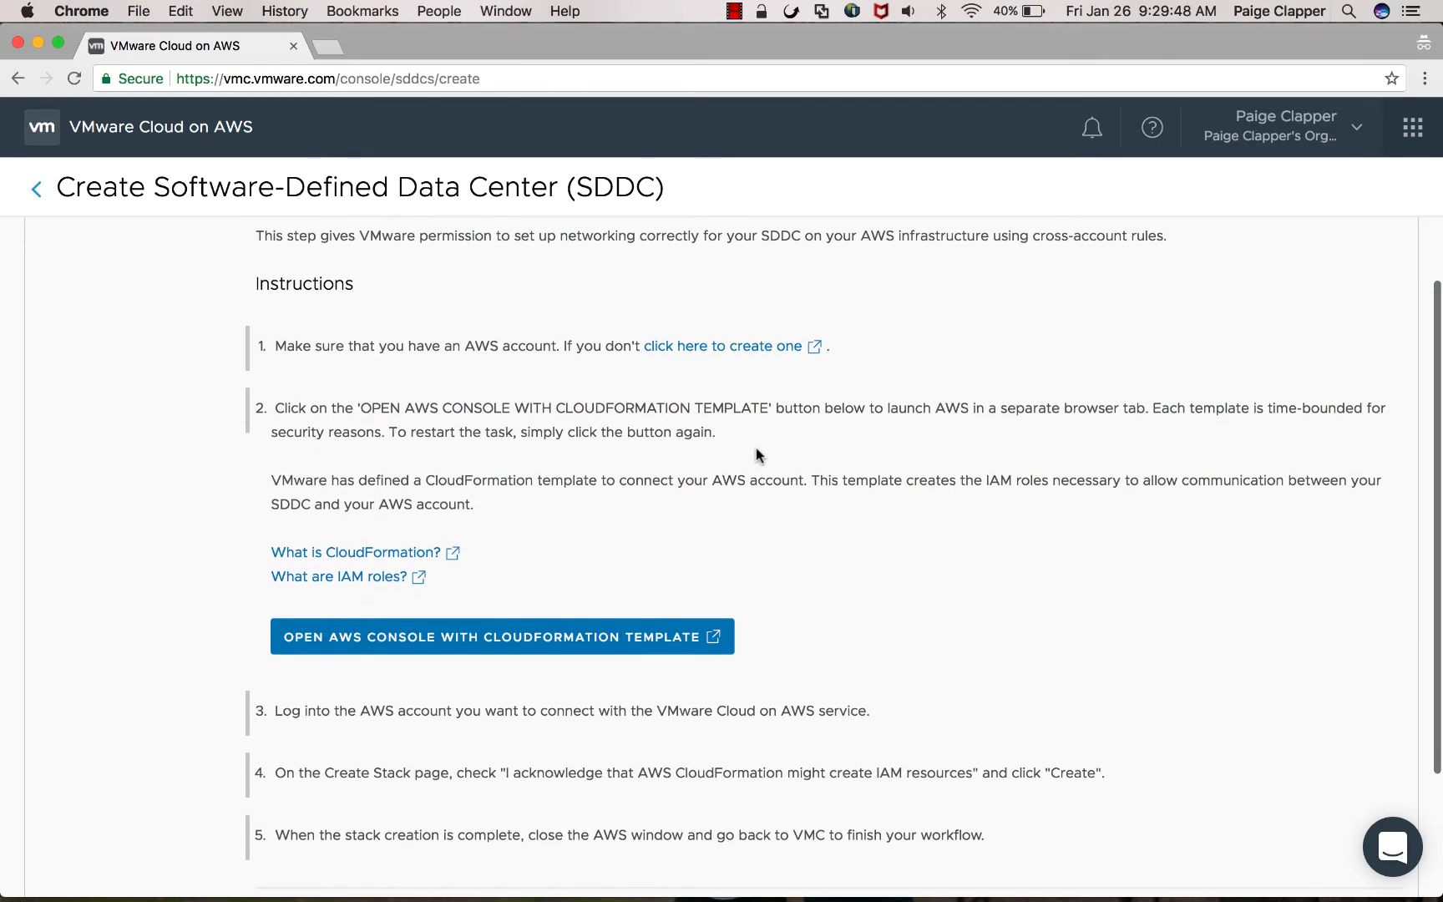
pyautogui.click(502, 637)
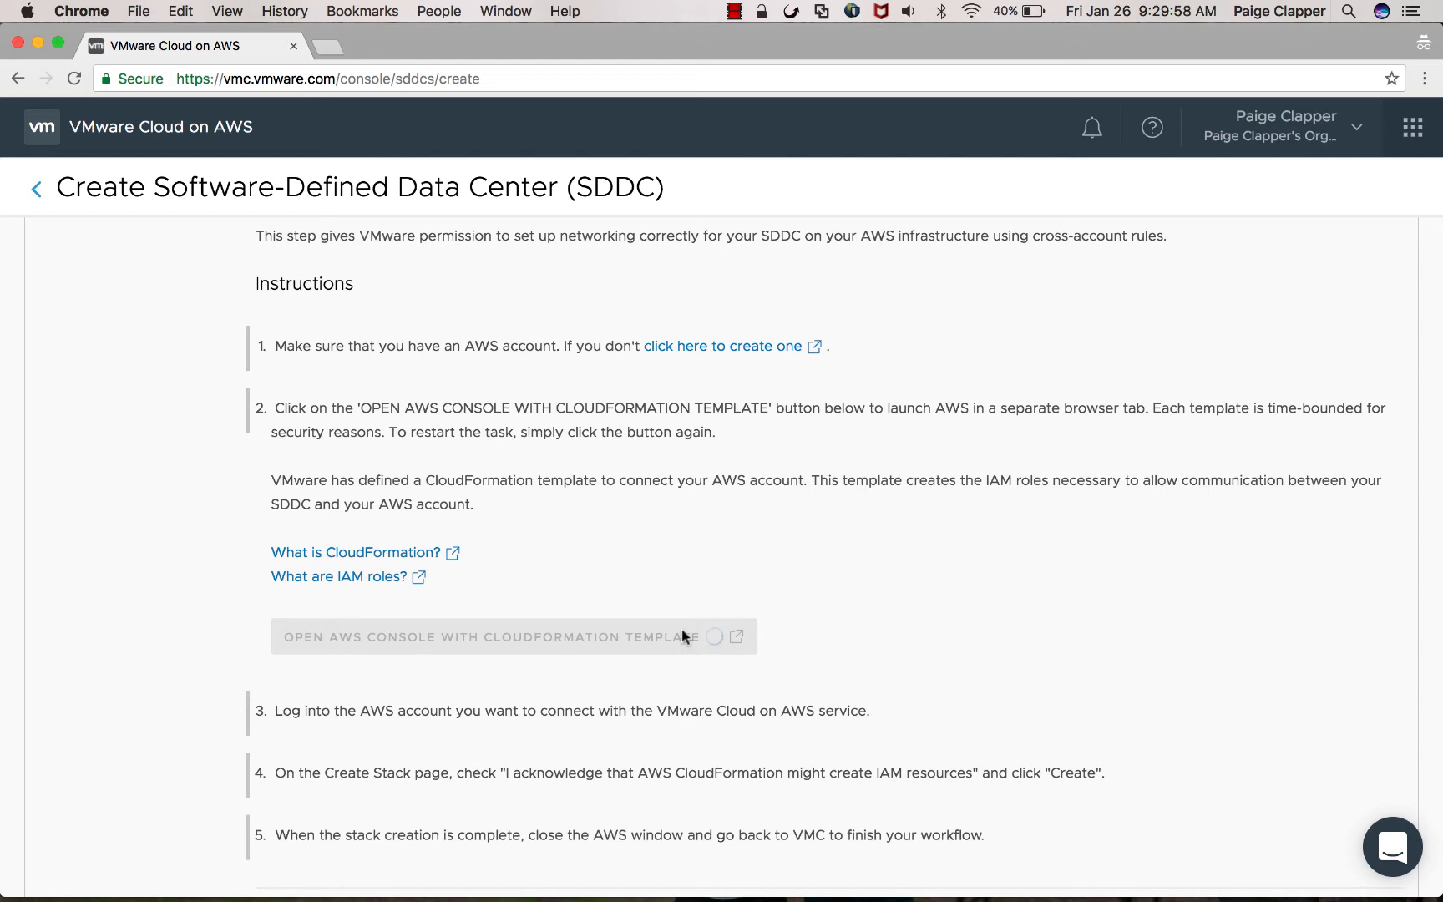
pyautogui.click(512, 637)
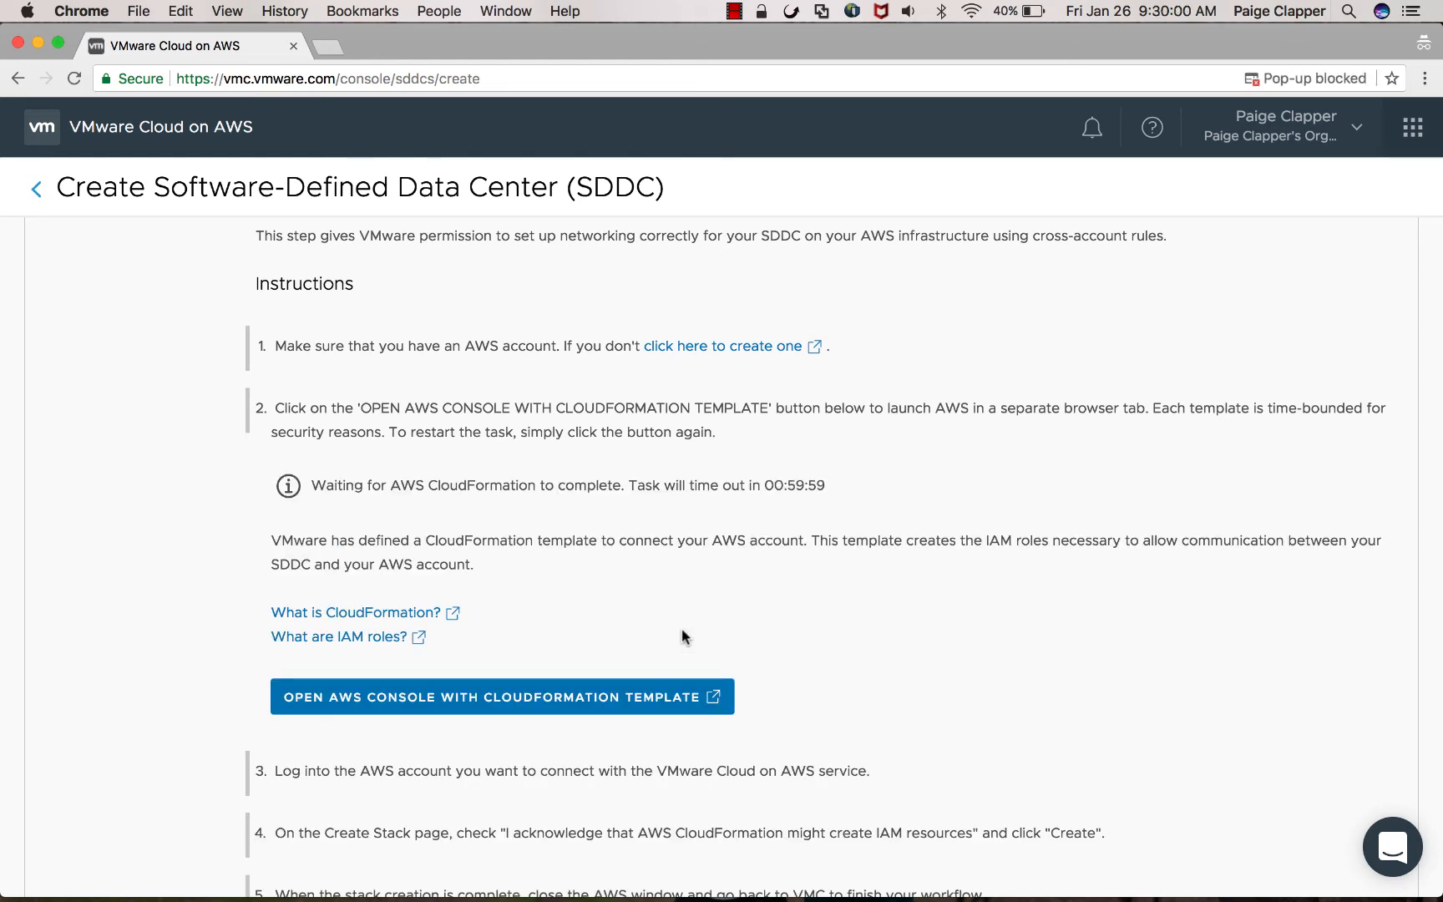
pyautogui.click(502, 697)
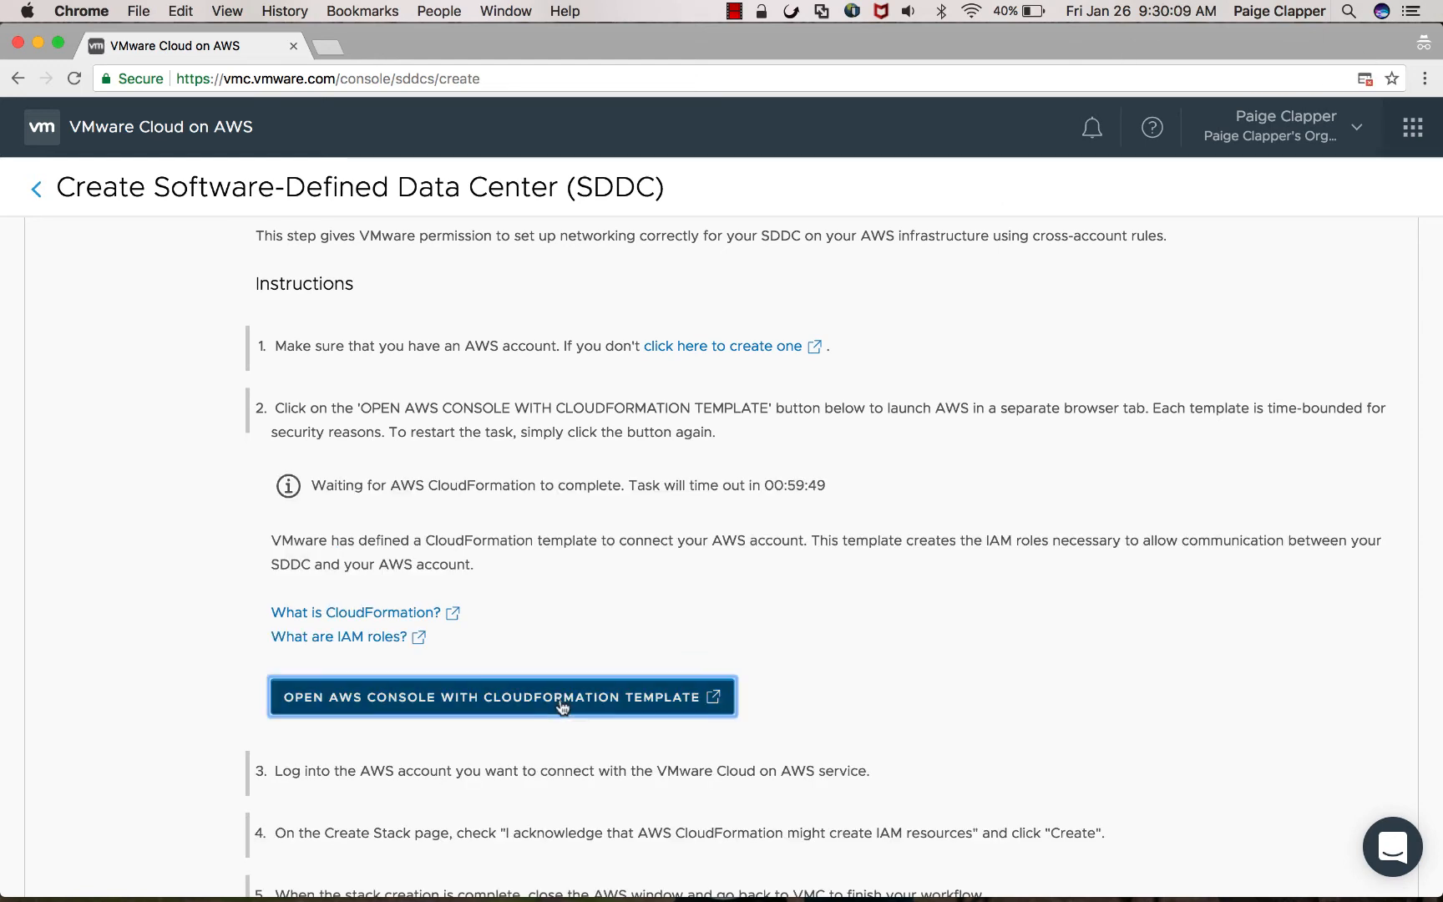
pyautogui.click(502, 696)
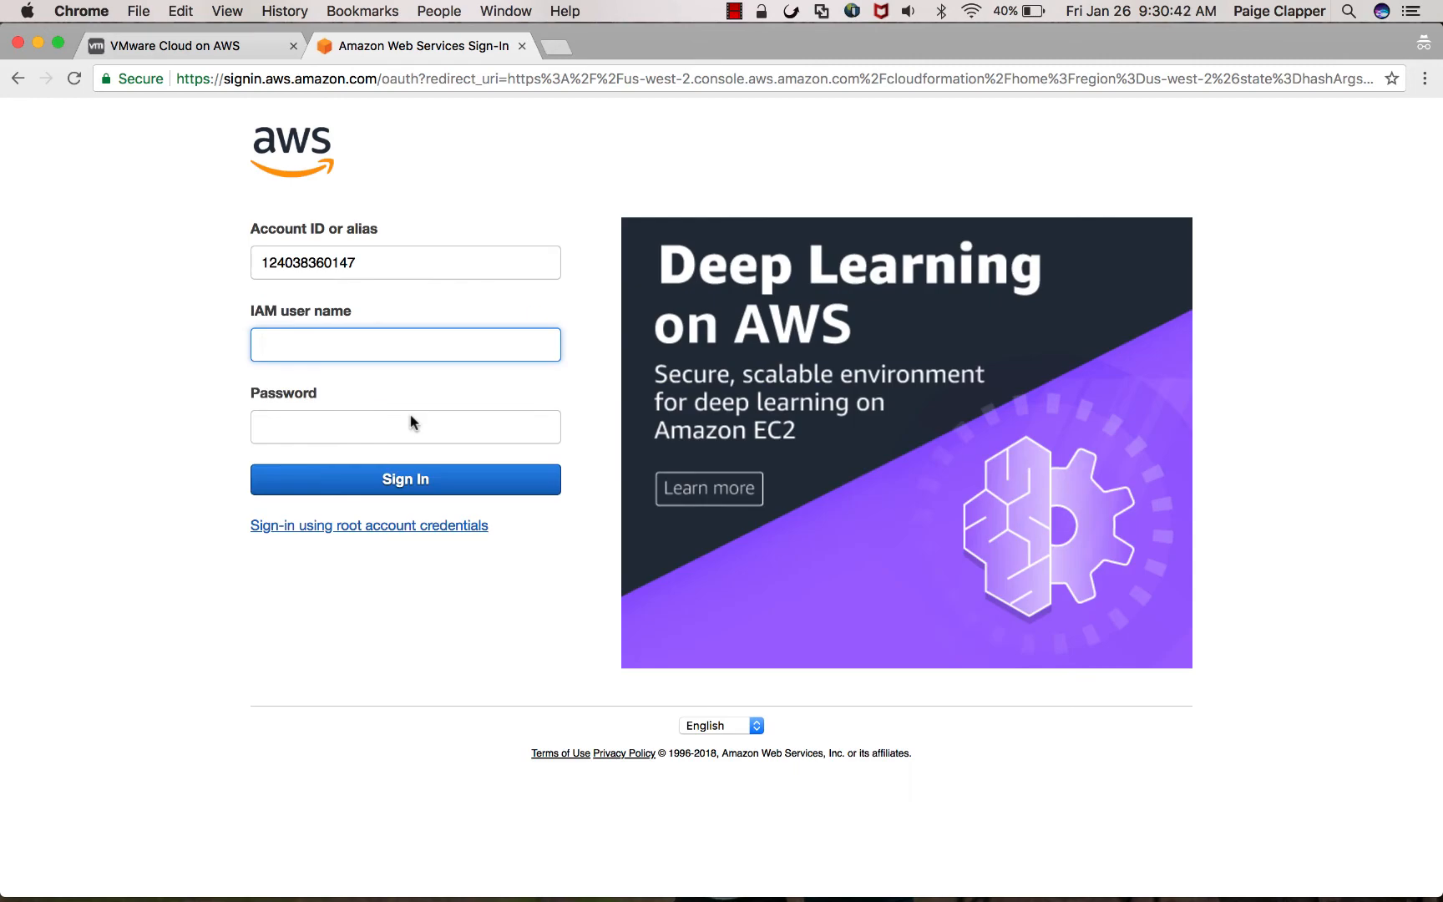
# Step: Sign in to AWS and create the SDDC CloudFormation stack with IAM resources acknowledged
pyautogui.click(404, 479)
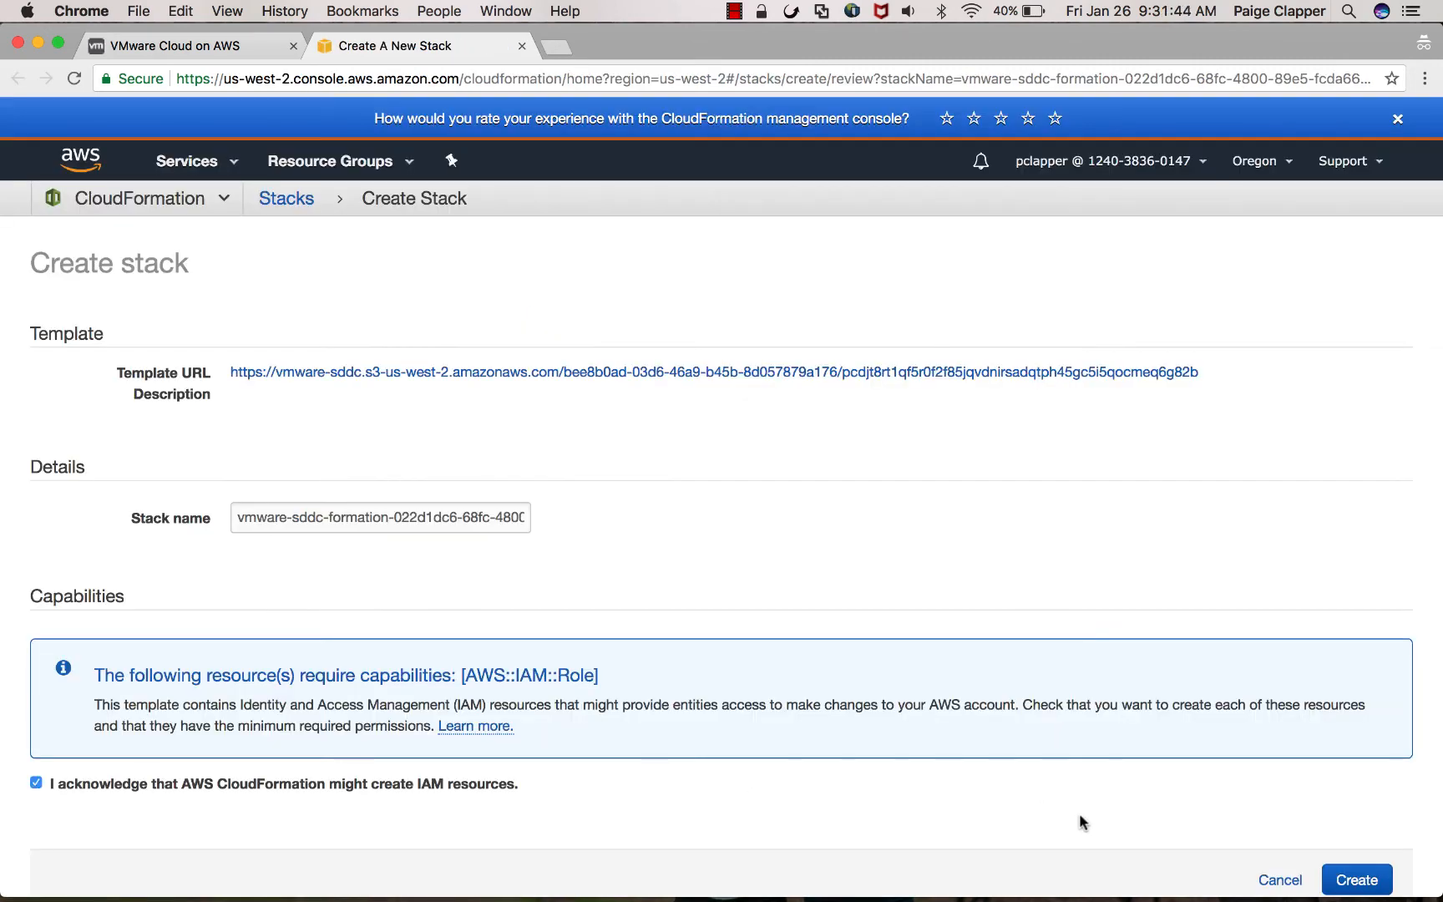
pyautogui.click(1356, 879)
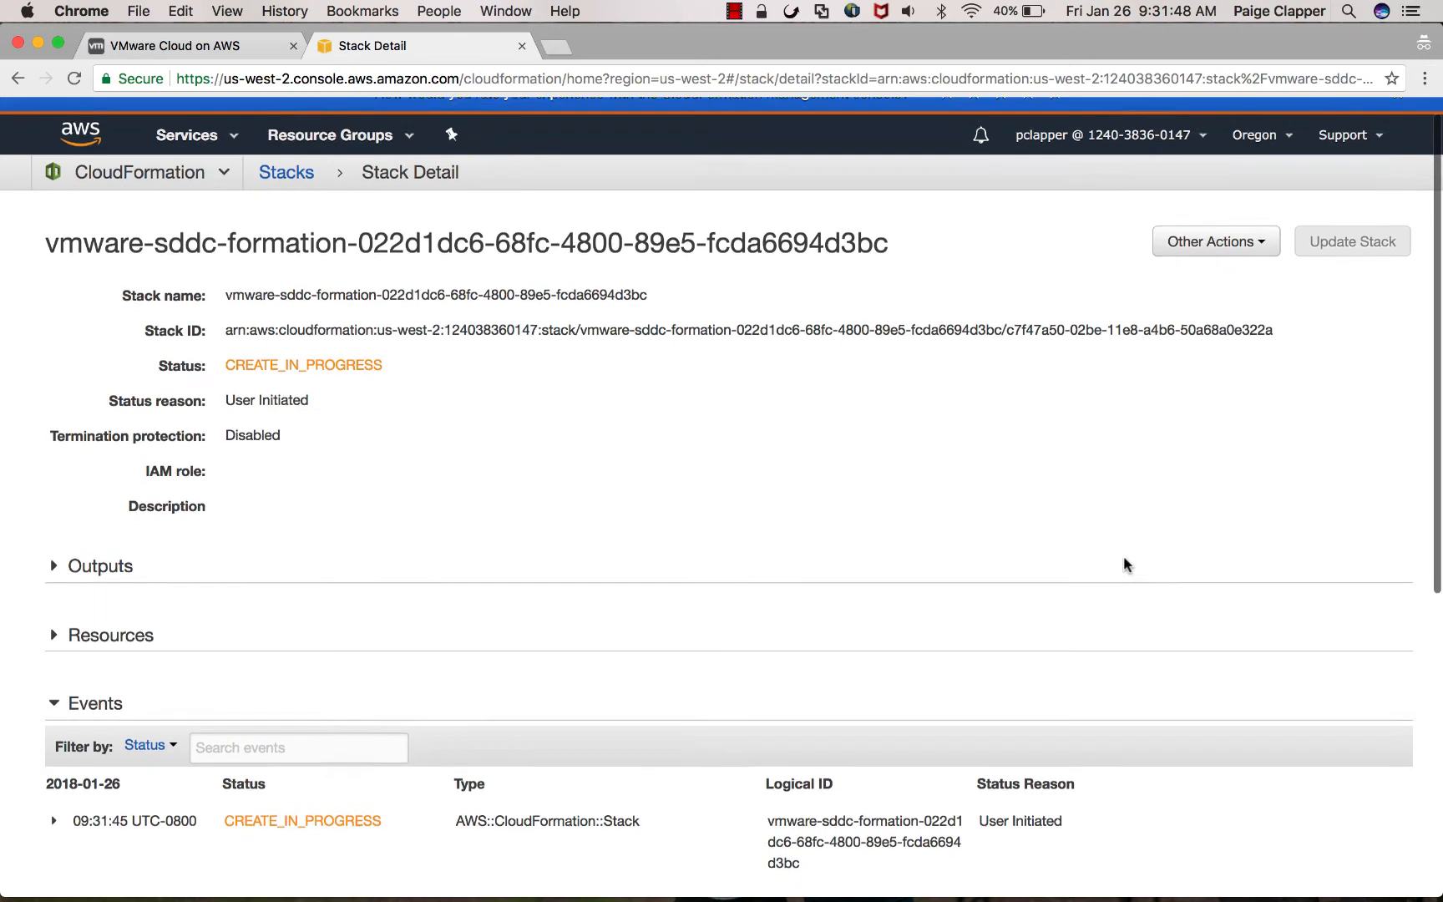
pyautogui.scroll(-3)
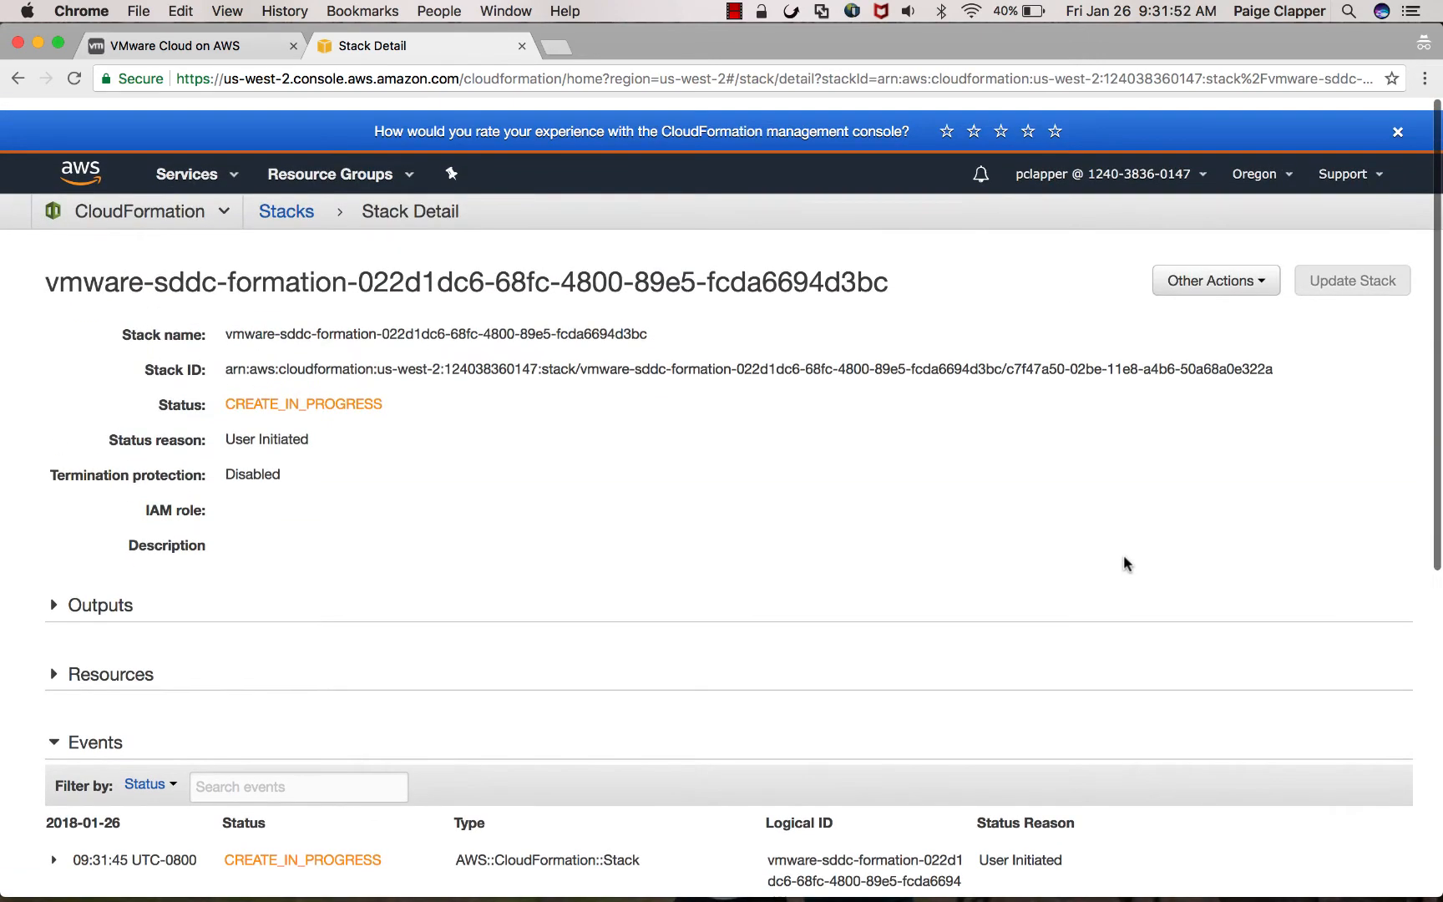
# Step: Back in VMware Cloud on AWS, name the SDDC 'Demo' with 4 hosts in US East
pyautogui.click(174, 45)
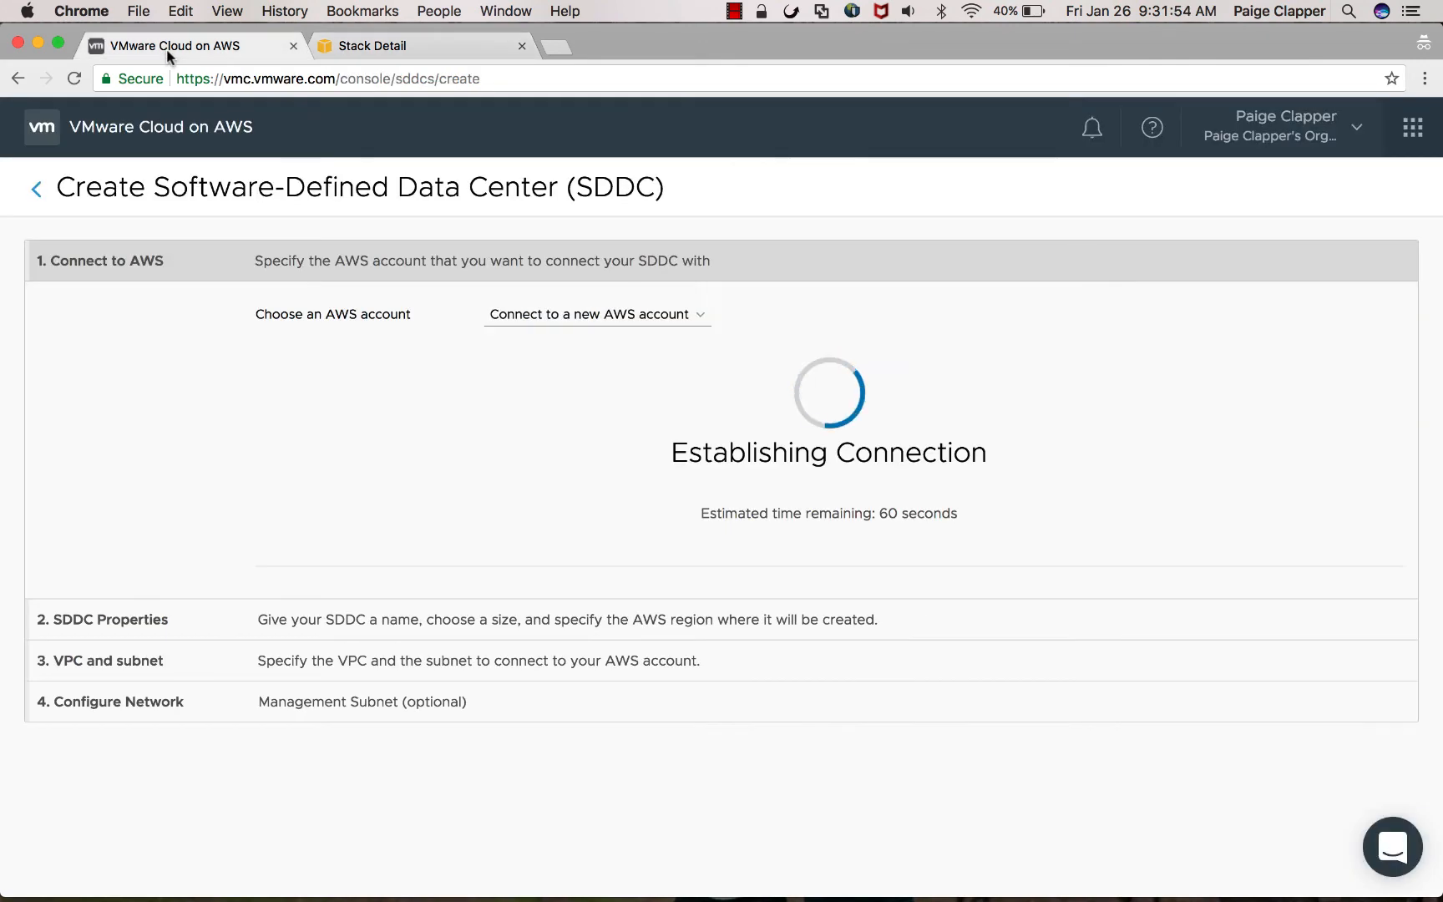
pyautogui.moveTo(331, 440)
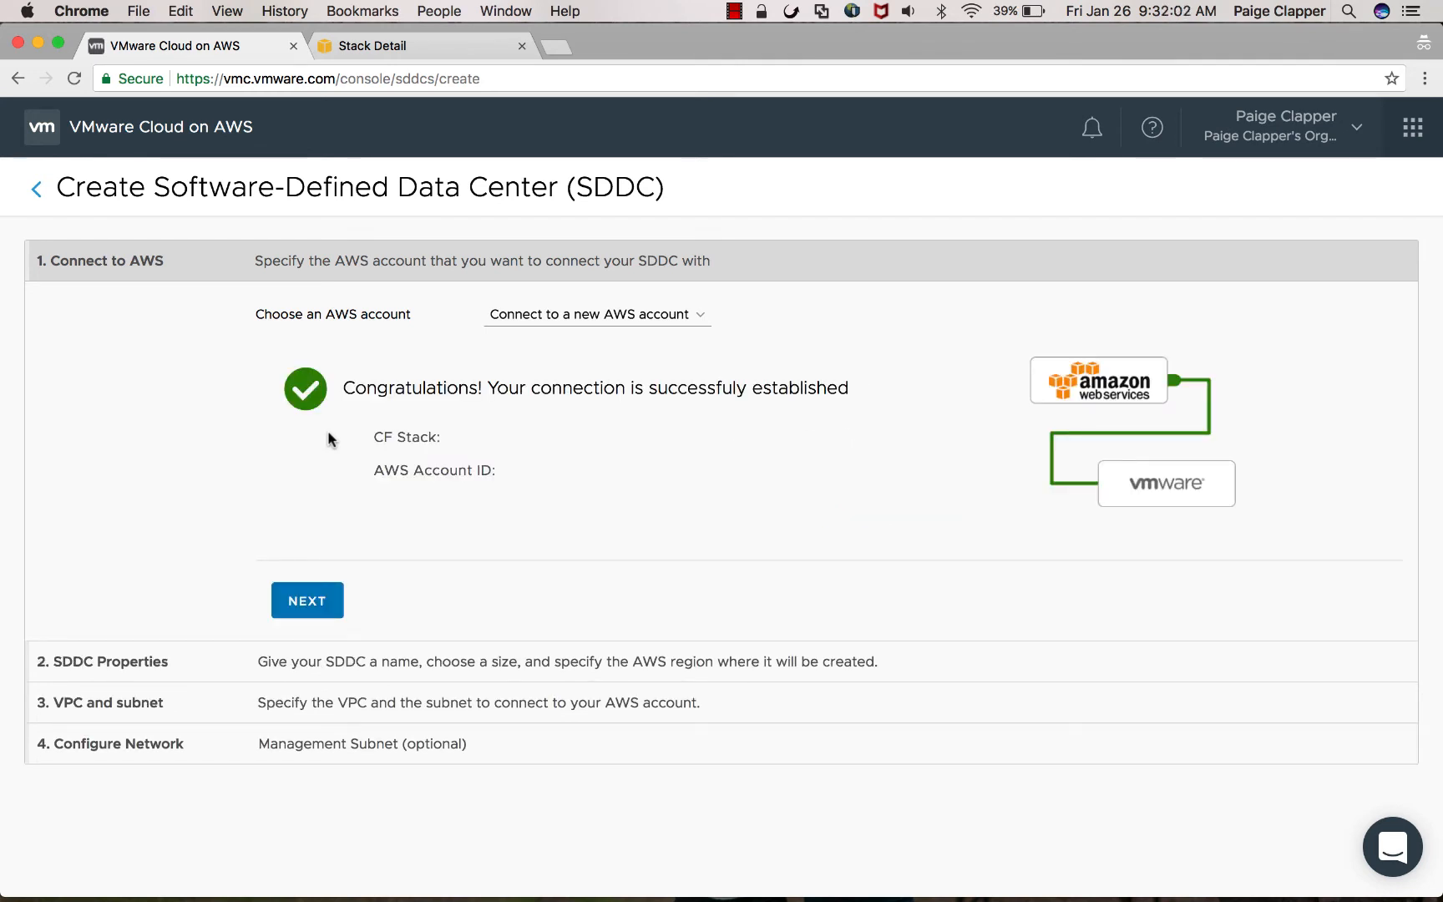
pyautogui.click(307, 600)
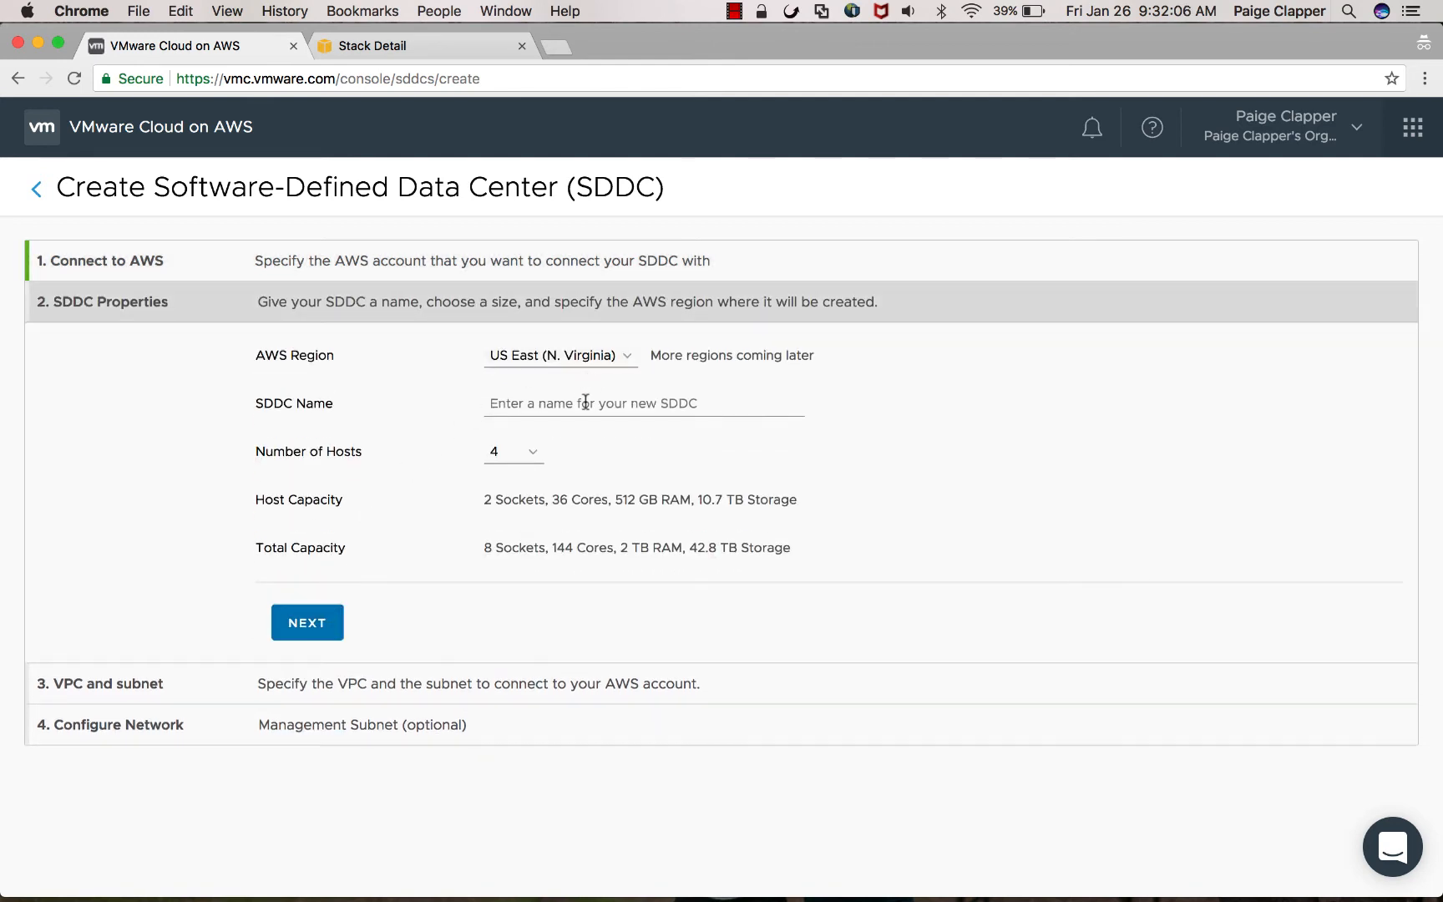
pyautogui.write('Demo')
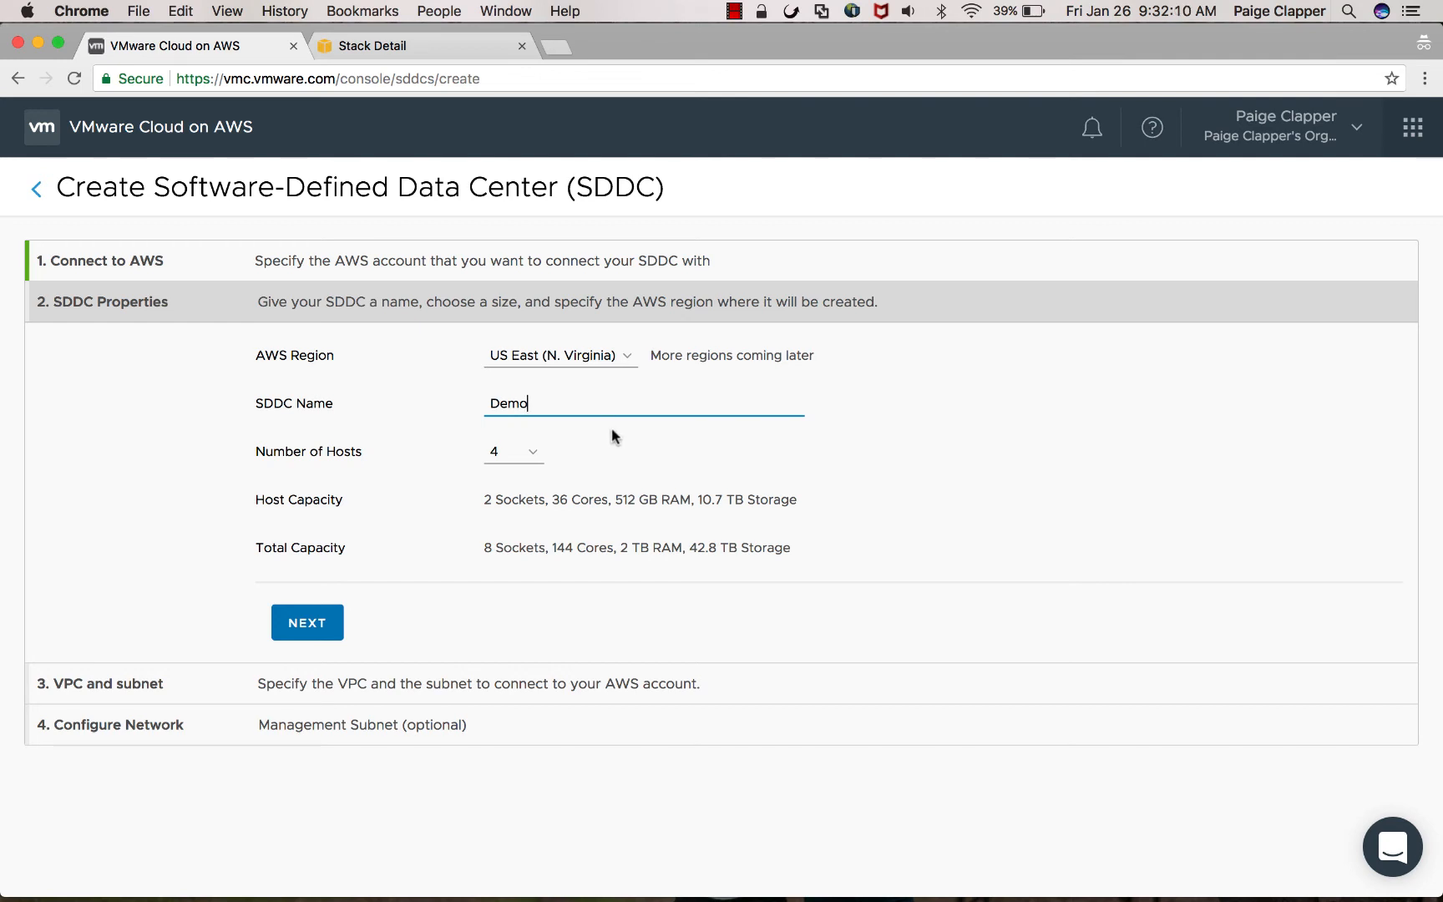
pyautogui.moveTo(513, 452)
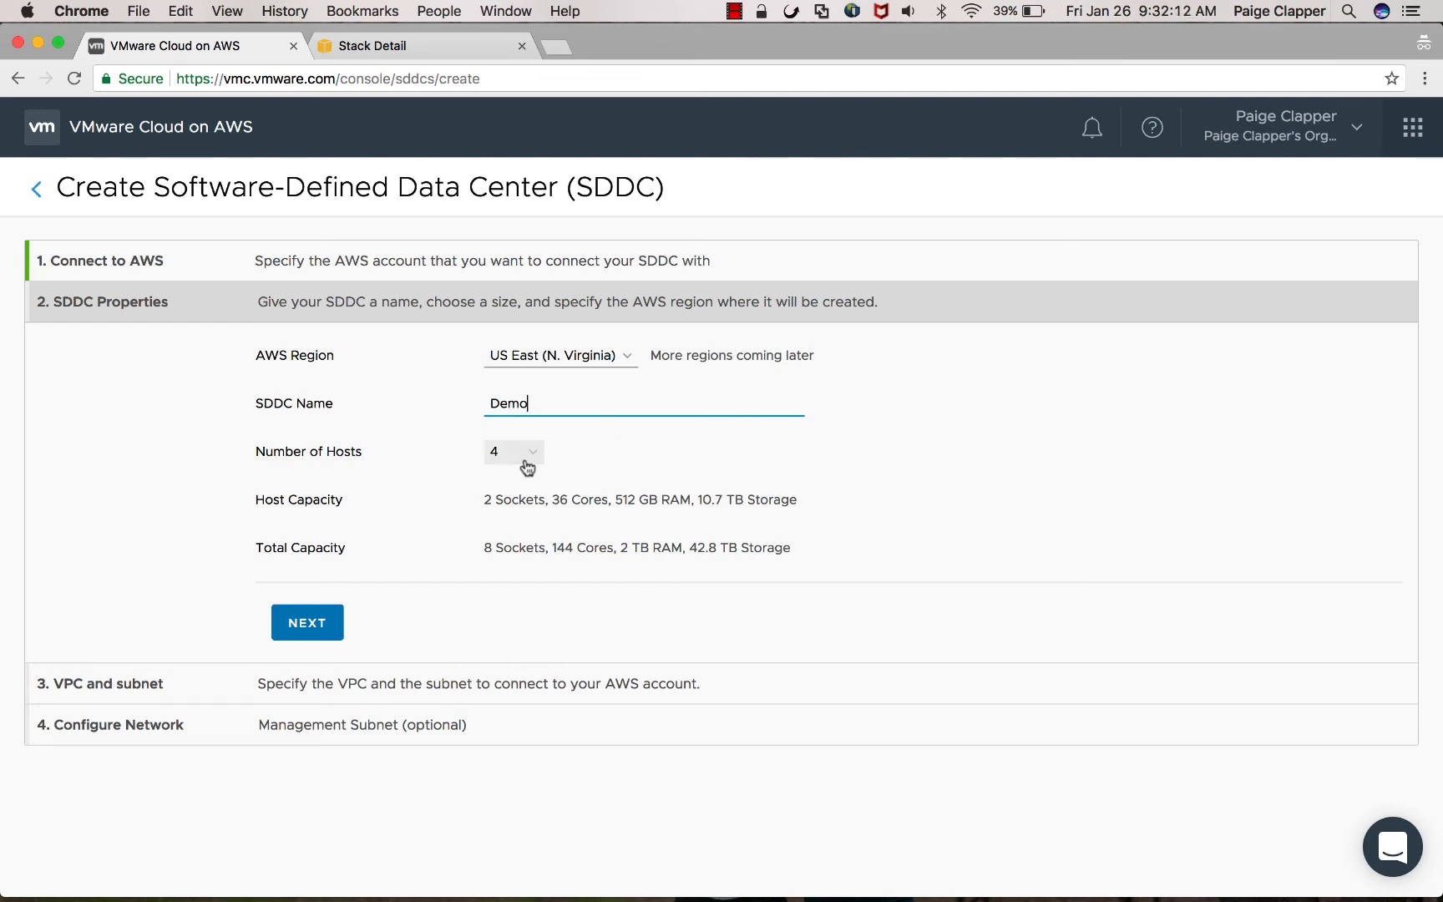
pyautogui.click(307, 622)
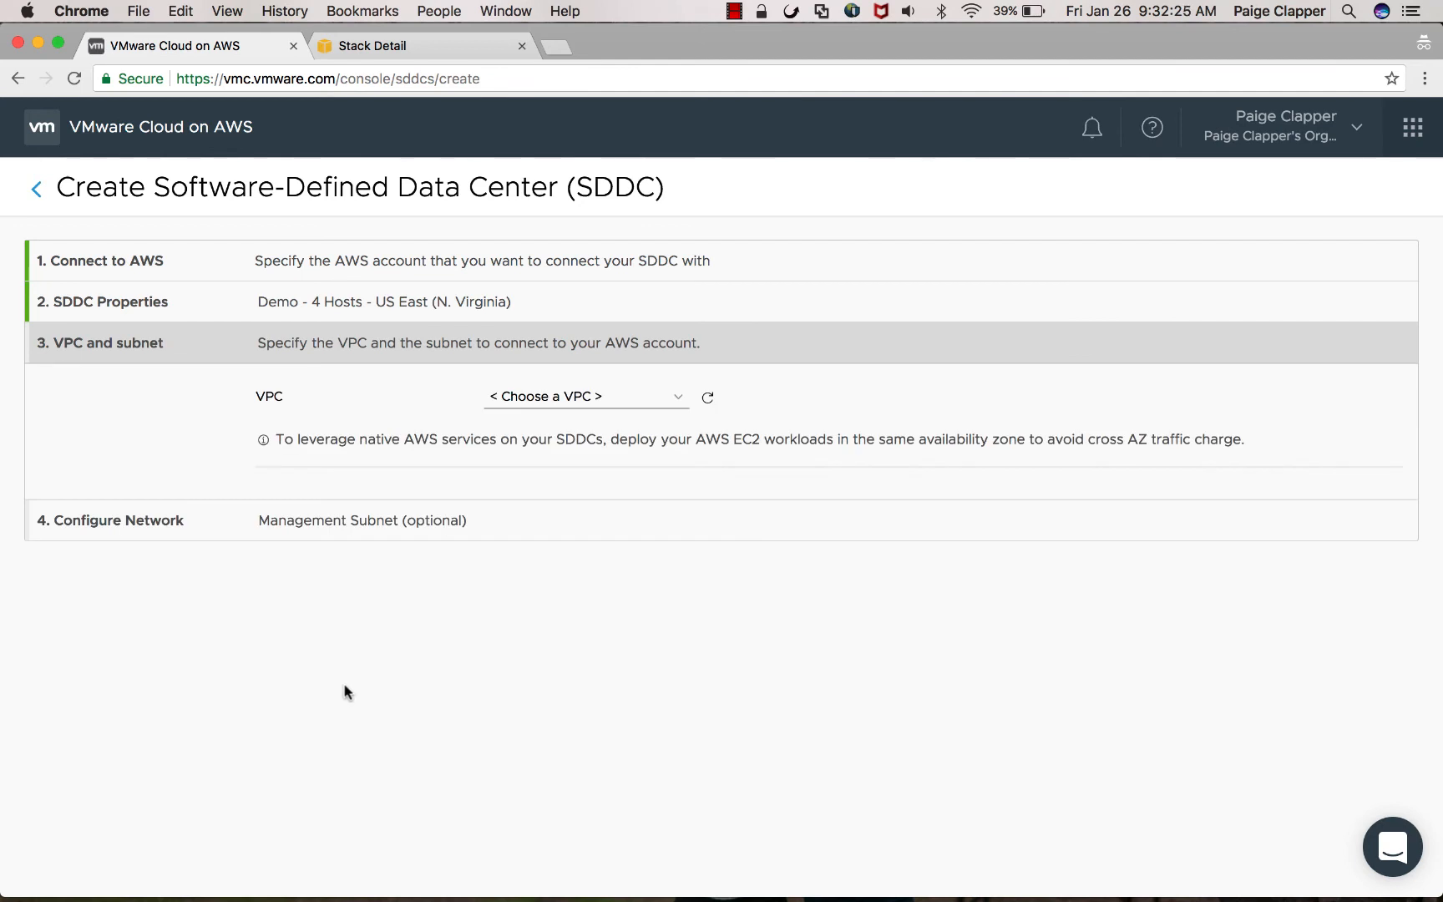
# Step: Choose VPC vpc-4dff4634 from the dropdown and subnet 172.31.16.0/20 in us-east-1c
pyautogui.click(585, 396)
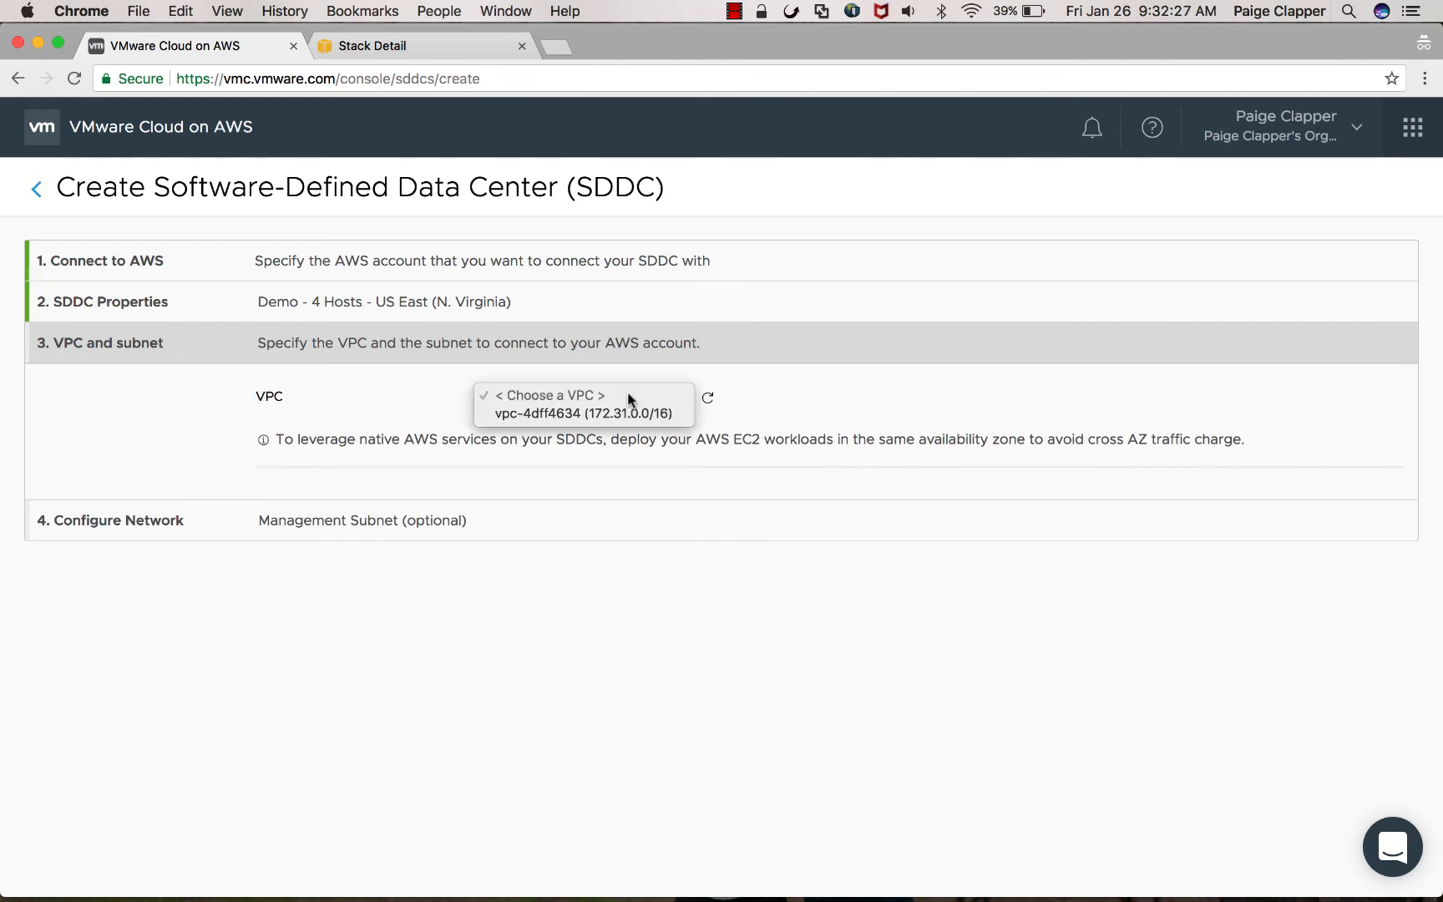
pyautogui.moveTo(655, 395)
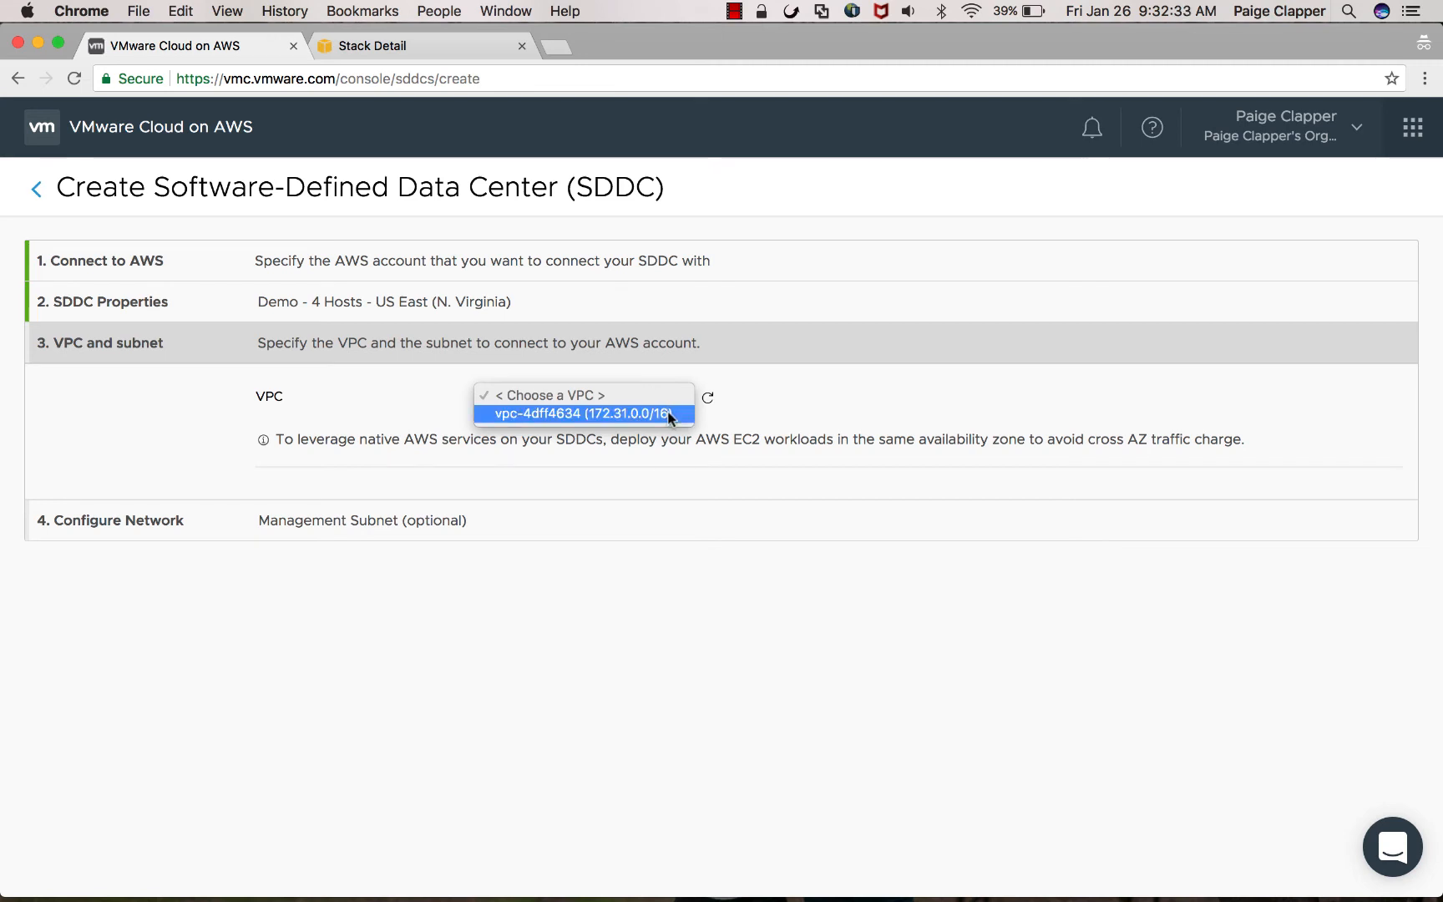
pyautogui.click(582, 413)
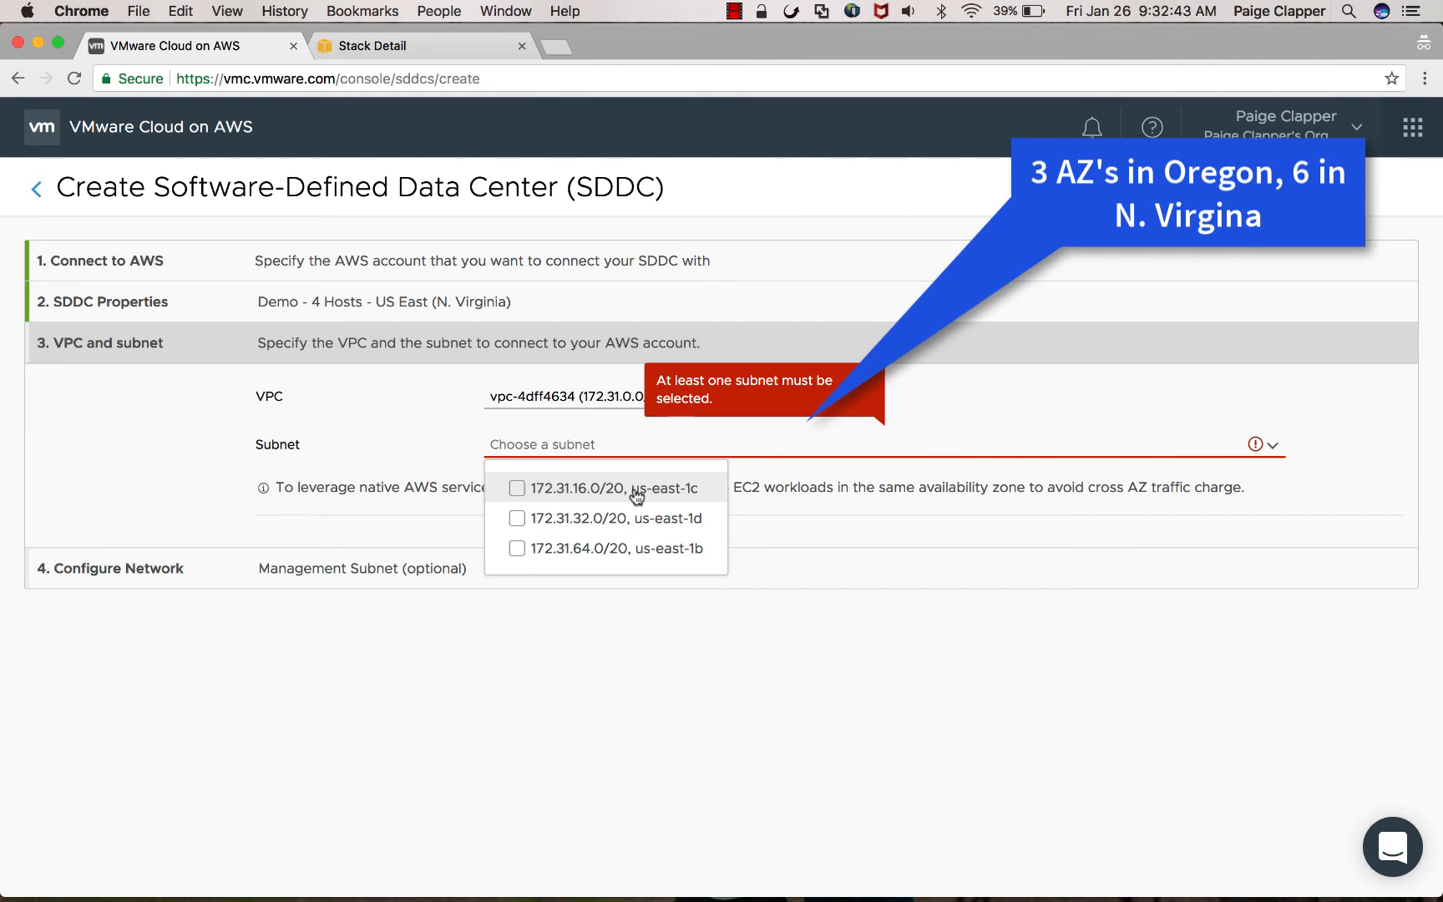
pyautogui.click(517, 488)
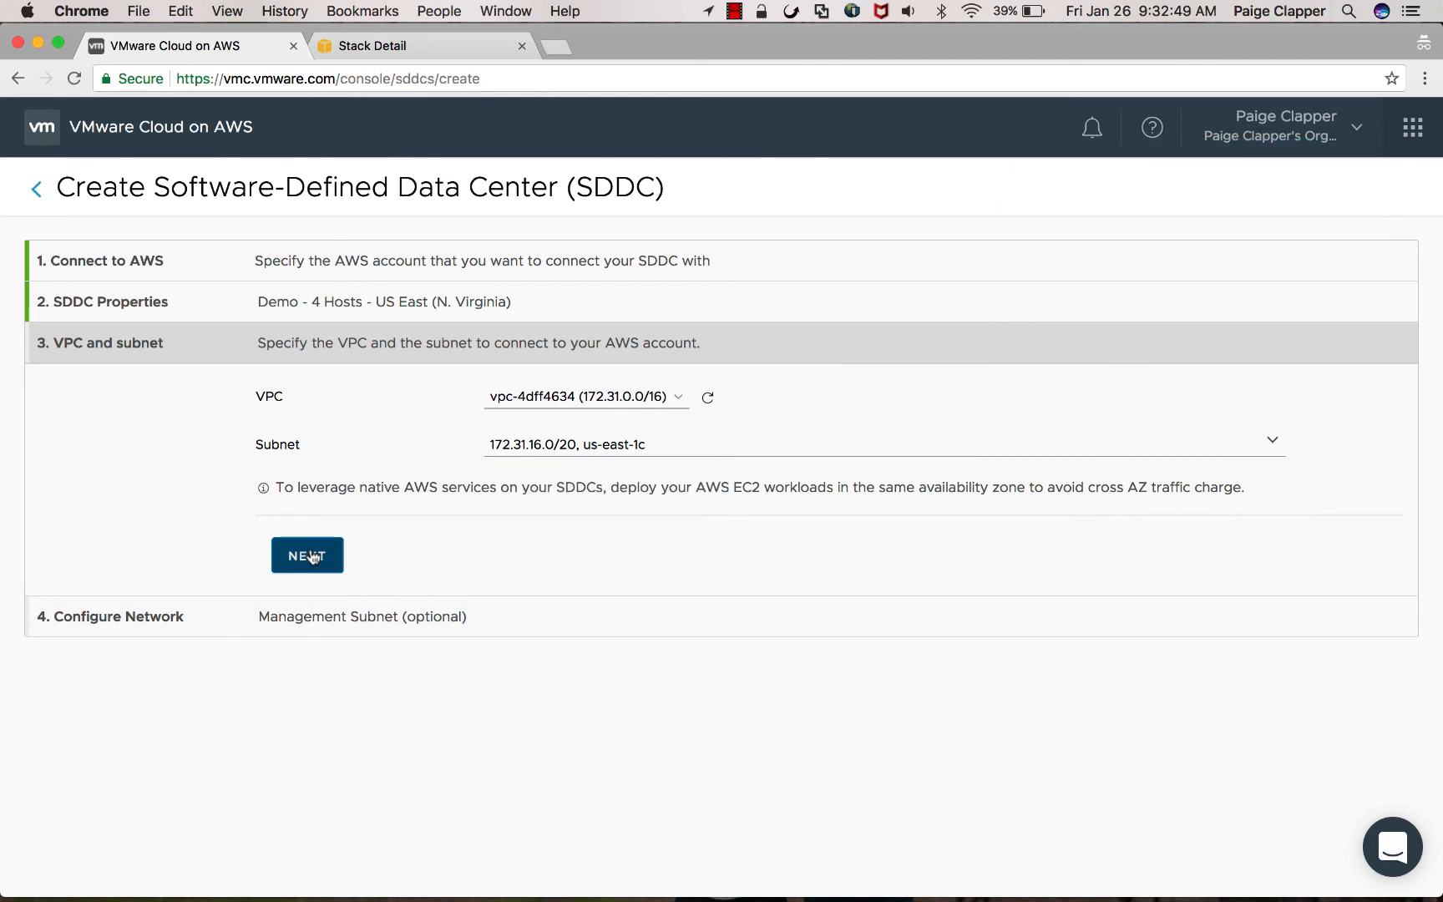
# Step: Keep the 10.0.0.0/16 management range and deploy the Demo SDDC
pyautogui.click(307, 555)
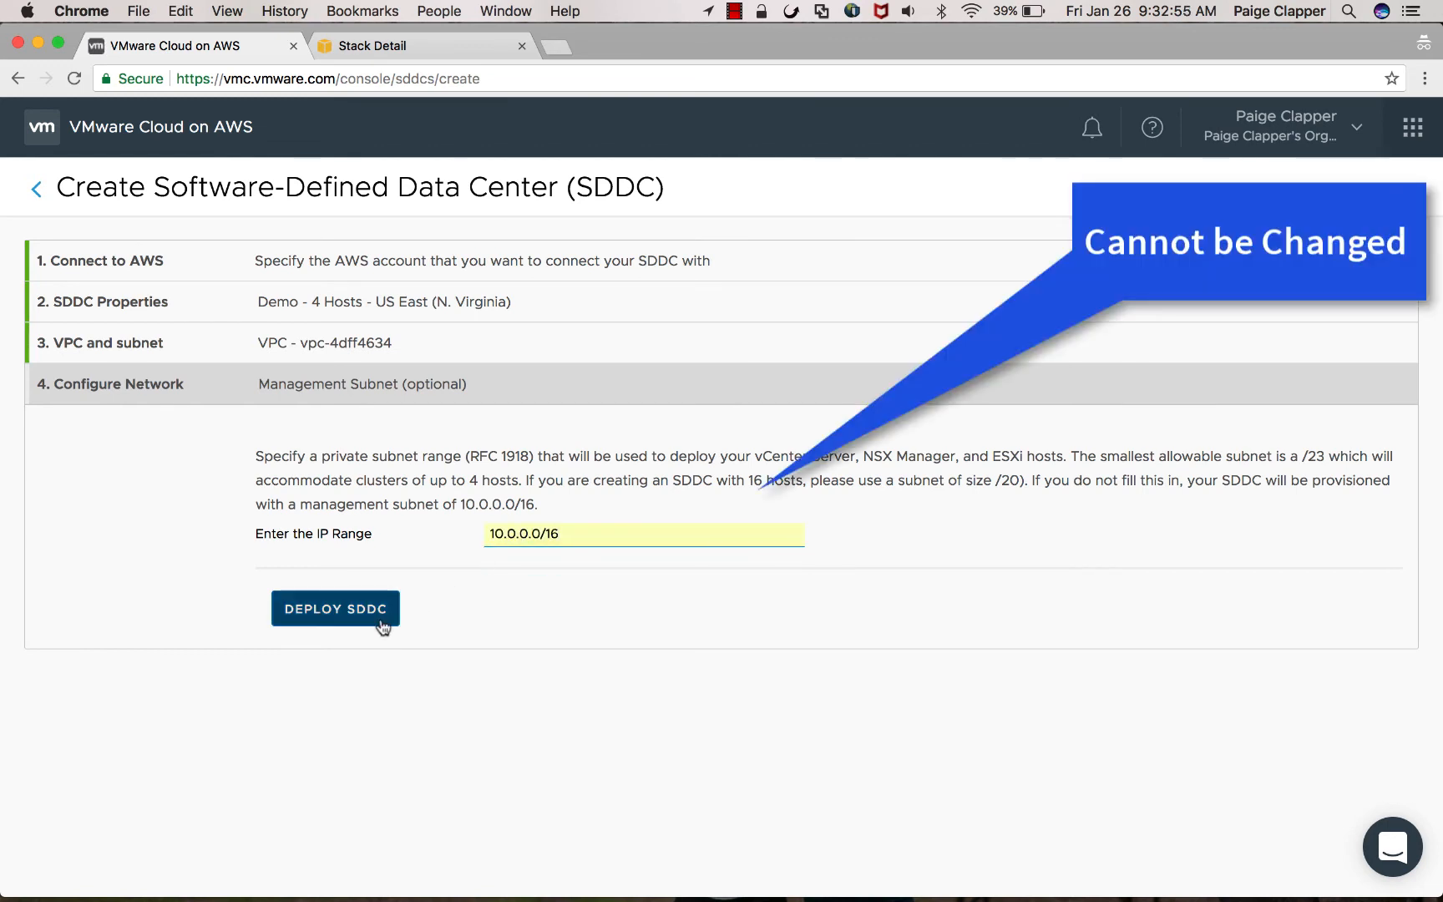
pyautogui.click(335, 608)
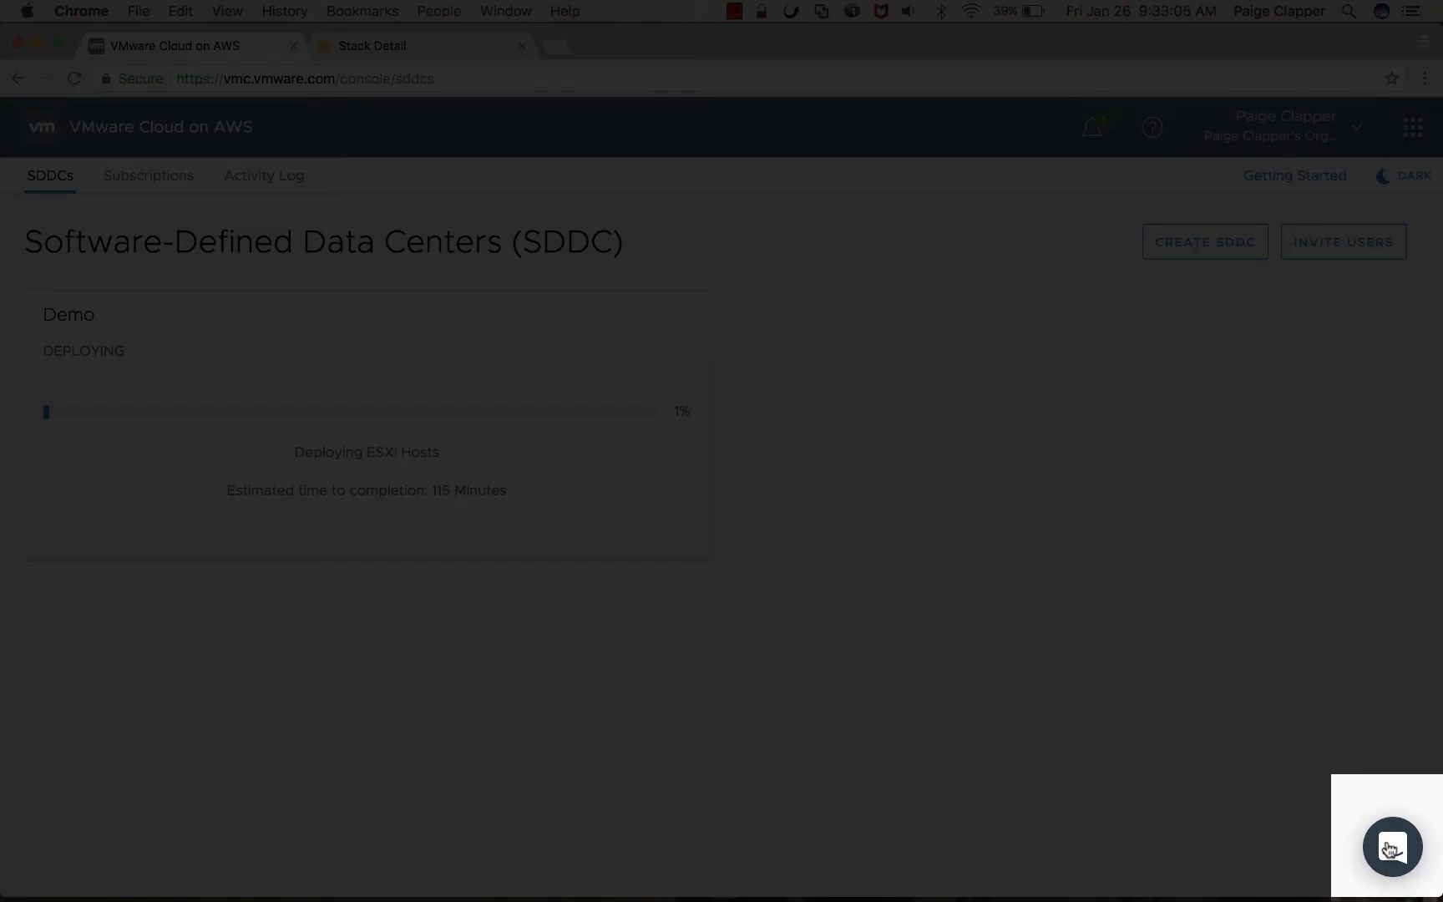
# Step: Open the support chat and type 'hello' in the message box
pyautogui.click(1391, 847)
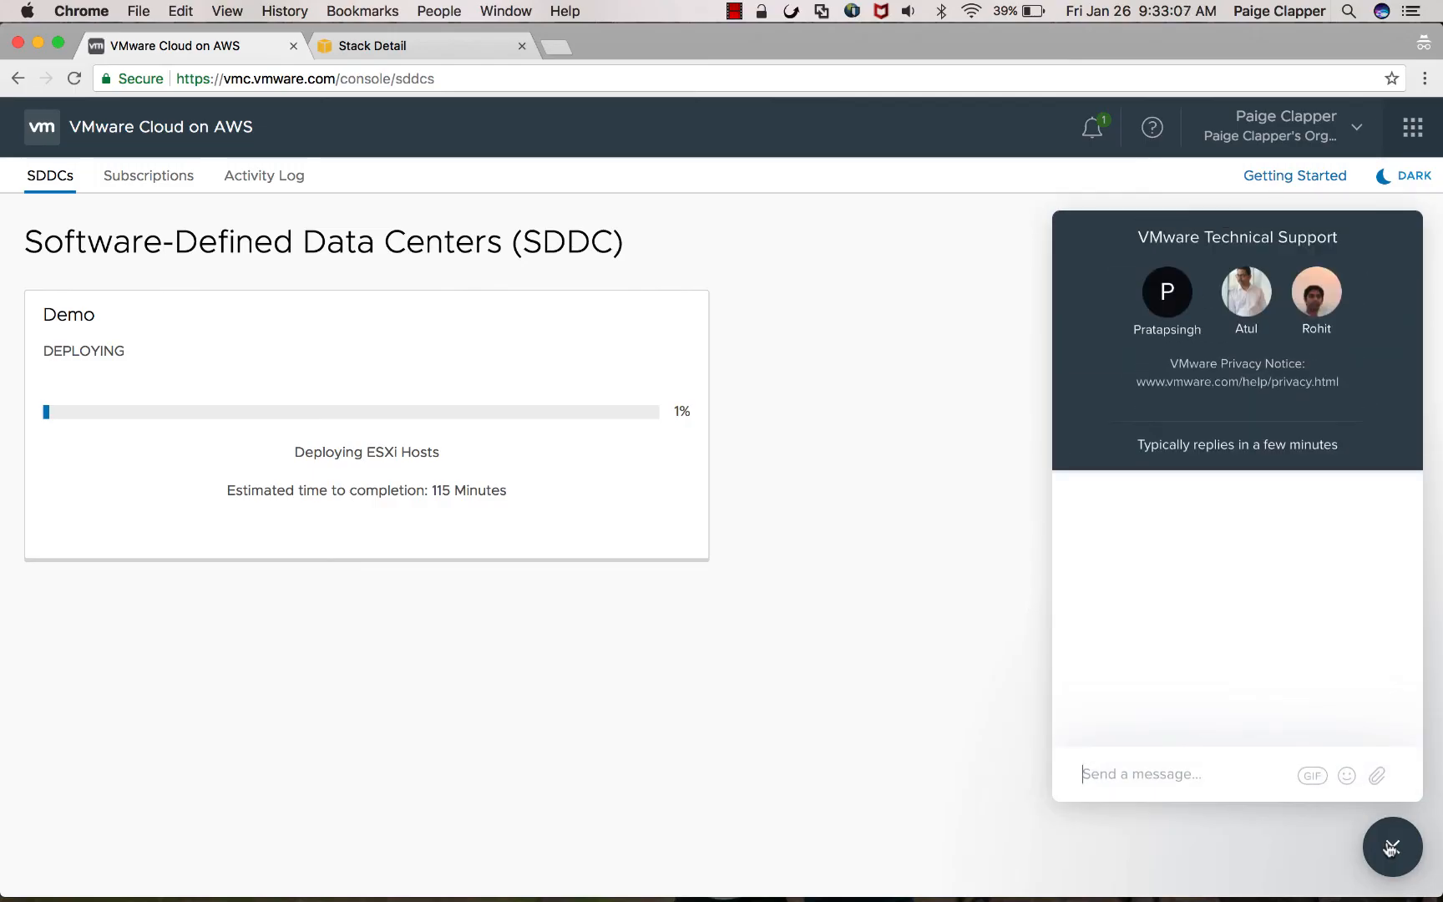
pyautogui.click(1392, 847)
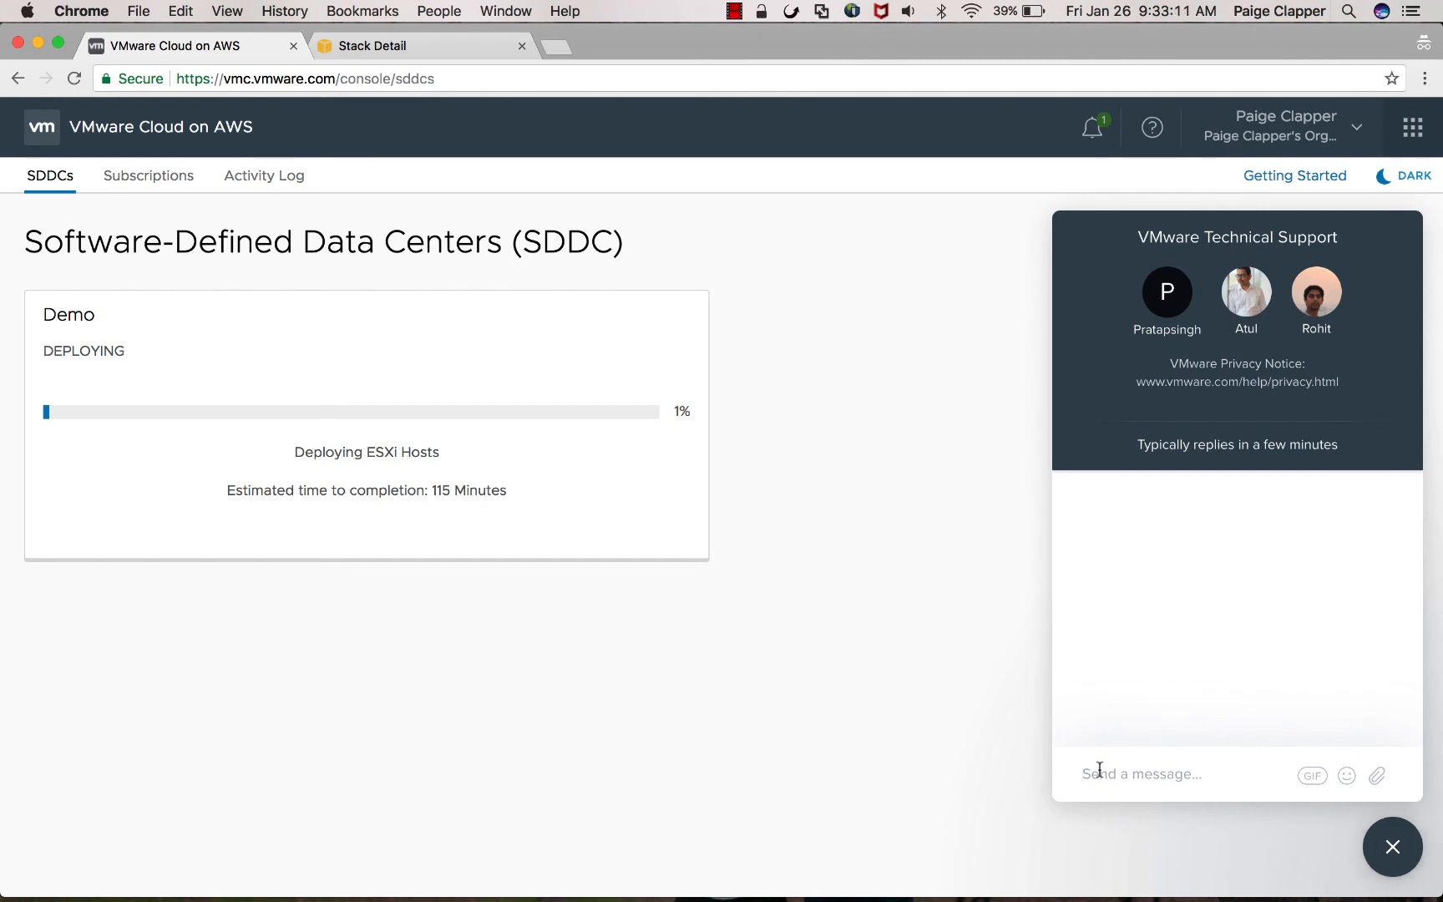
pyautogui.write('hello')
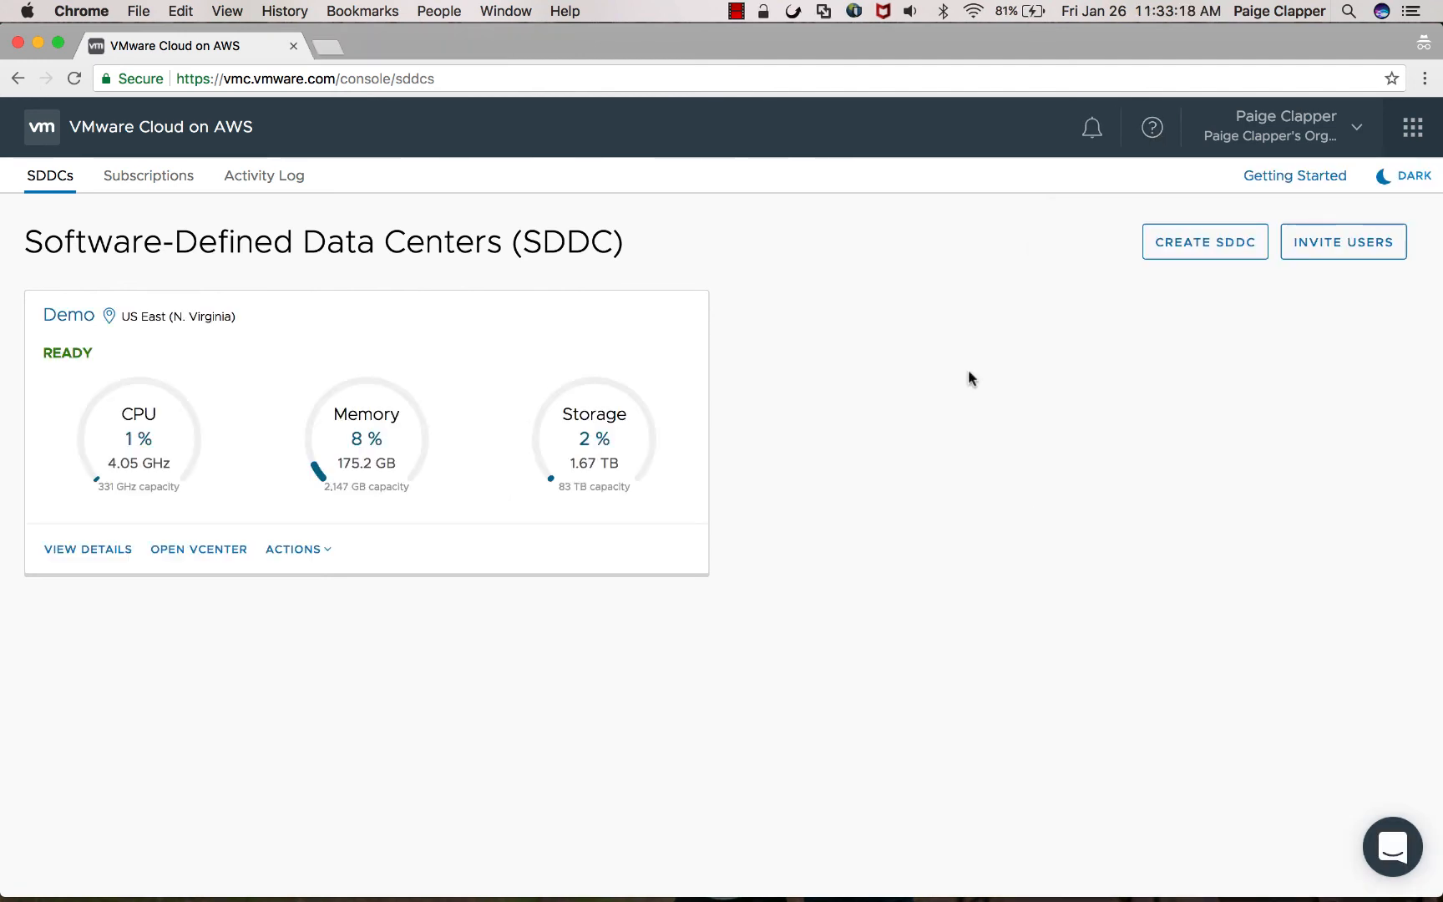
# Step: View the Getting Started tasks list from the Help panel, then close it
pyautogui.click(1152, 127)
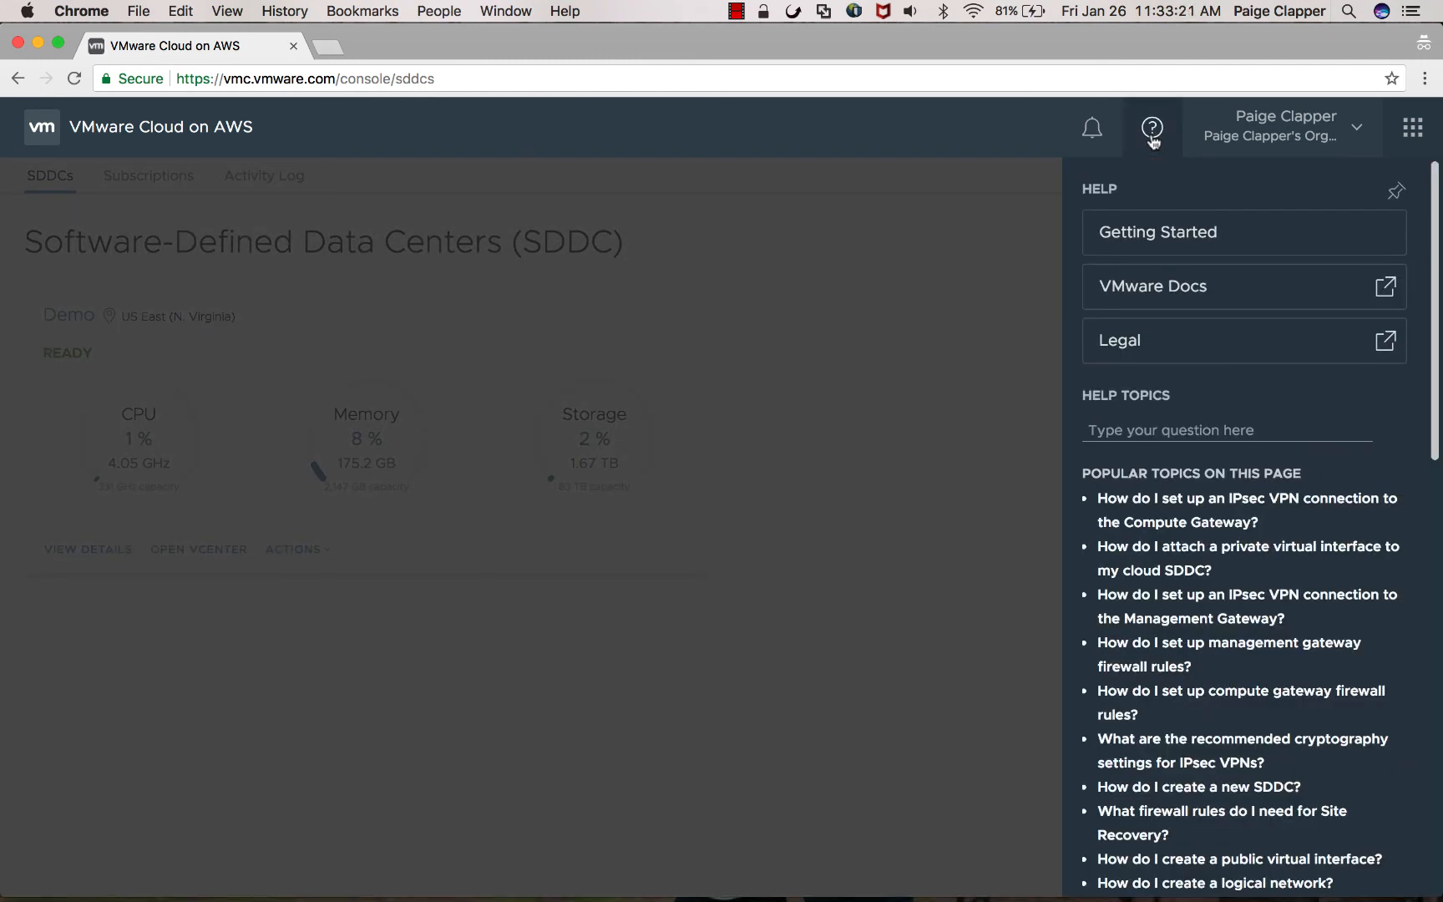
pyautogui.click(1158, 231)
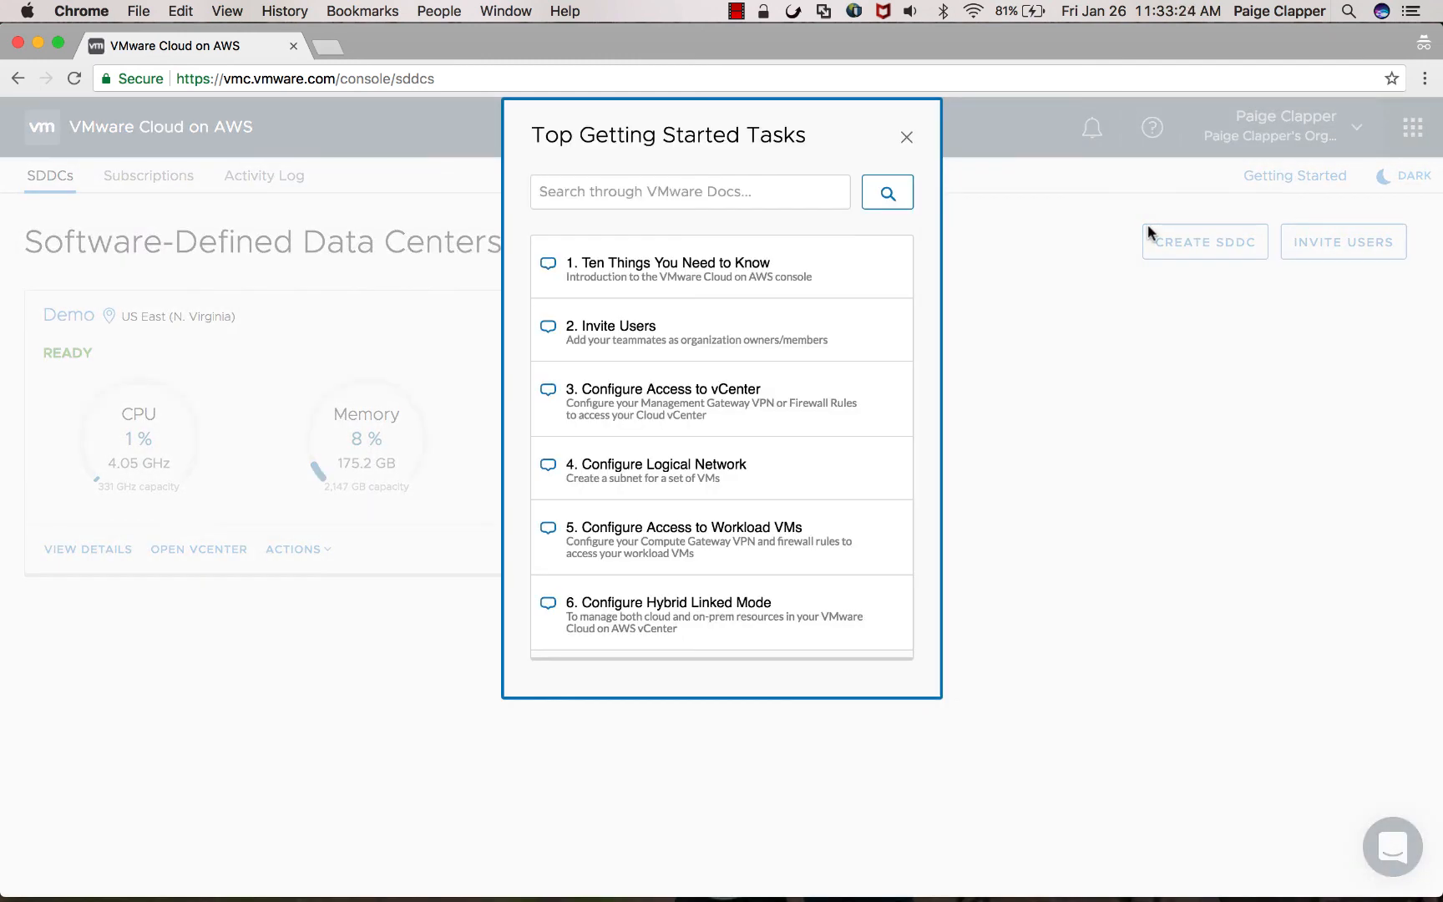
pyautogui.click(906, 136)
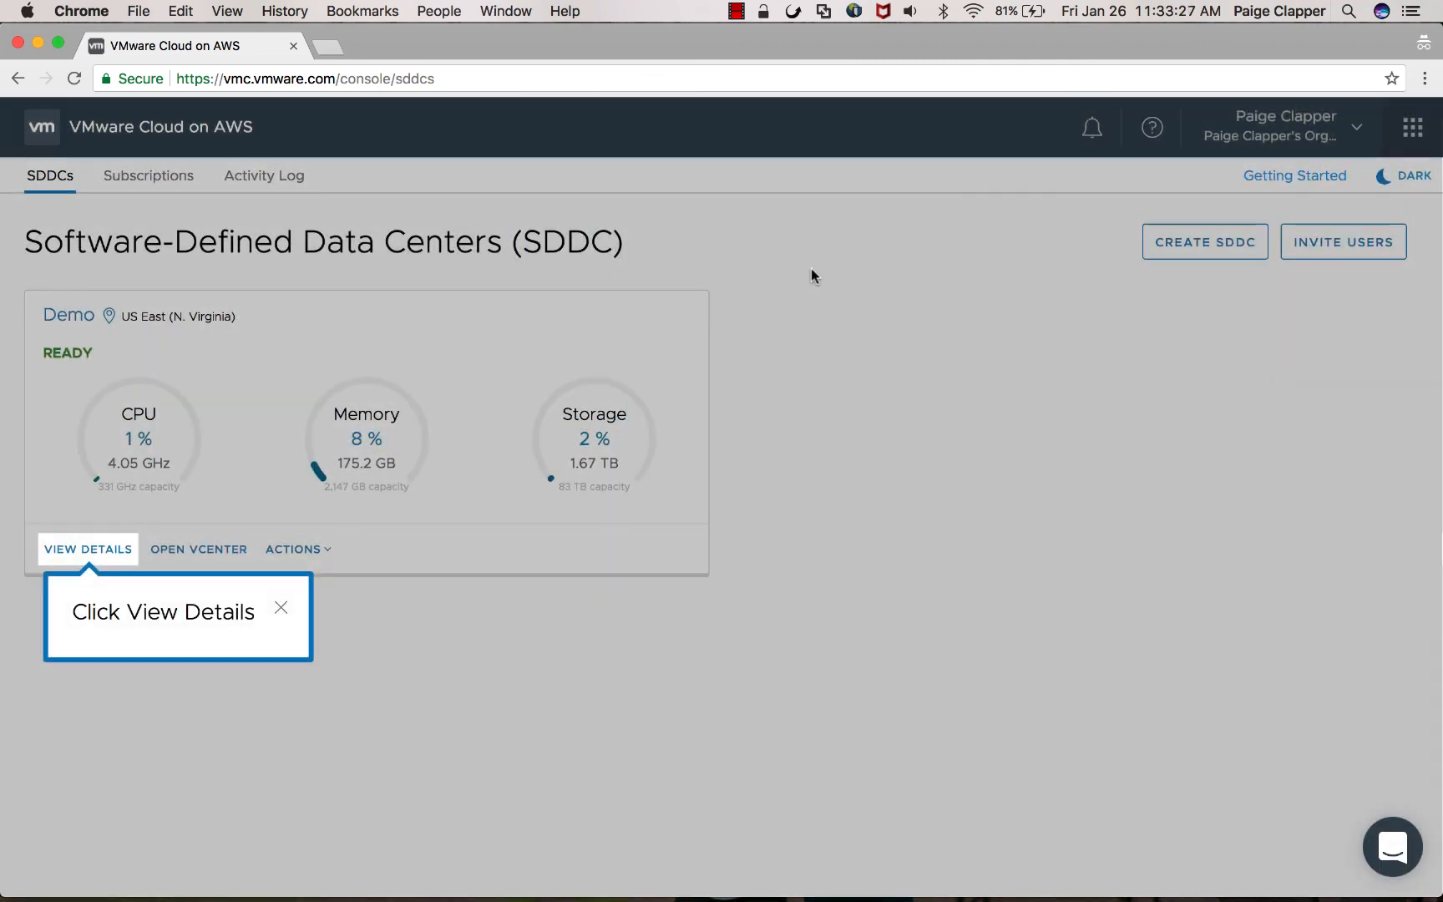
pyautogui.moveTo(99, 566)
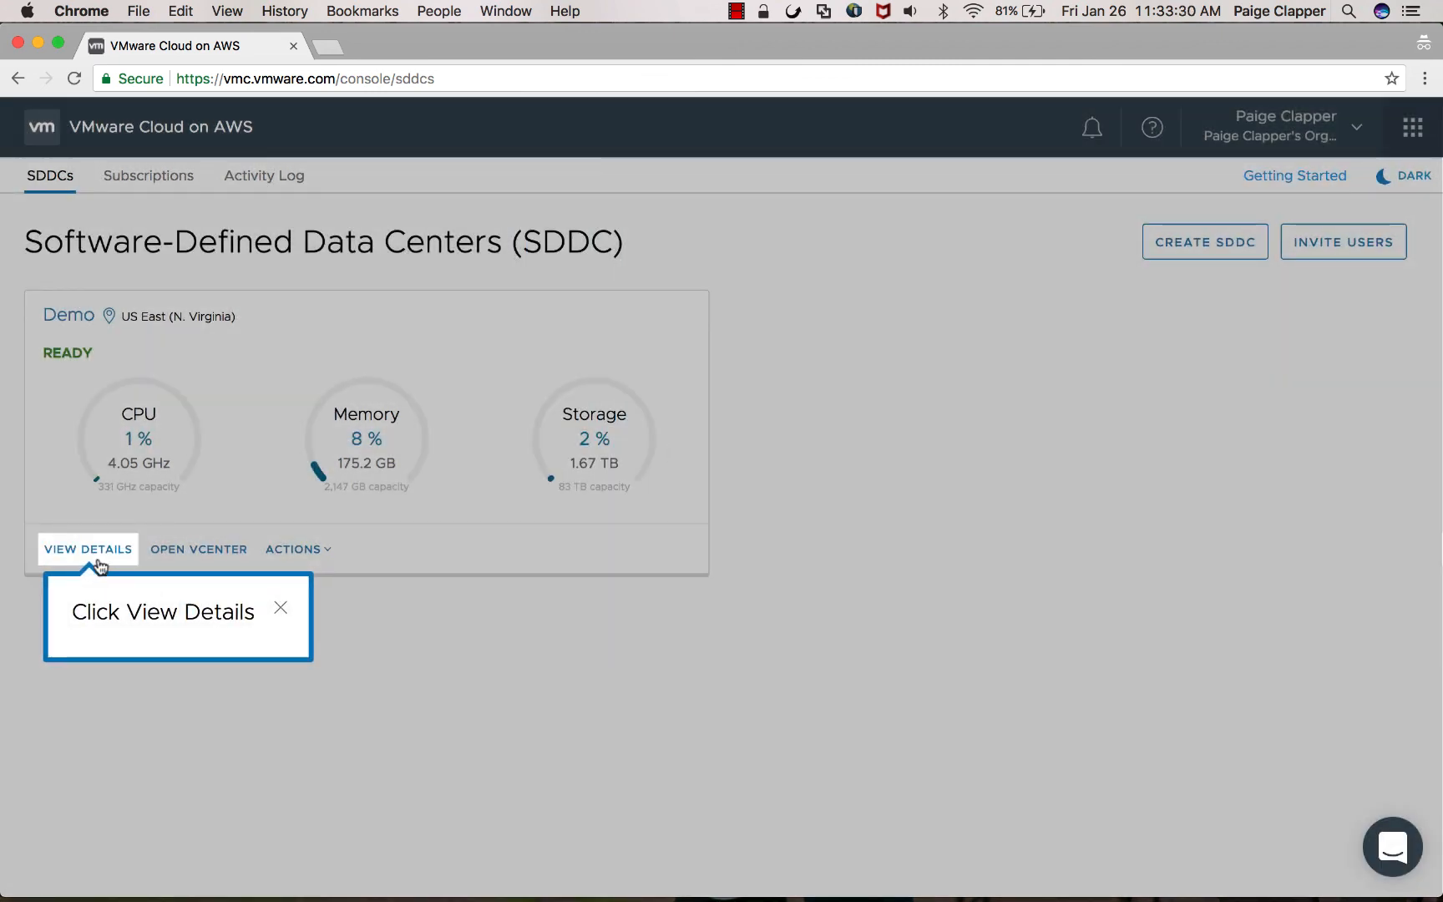
# Step: Open the Demo SDDC's details and tour its network topology and Management Gateway
pyautogui.click(87, 550)
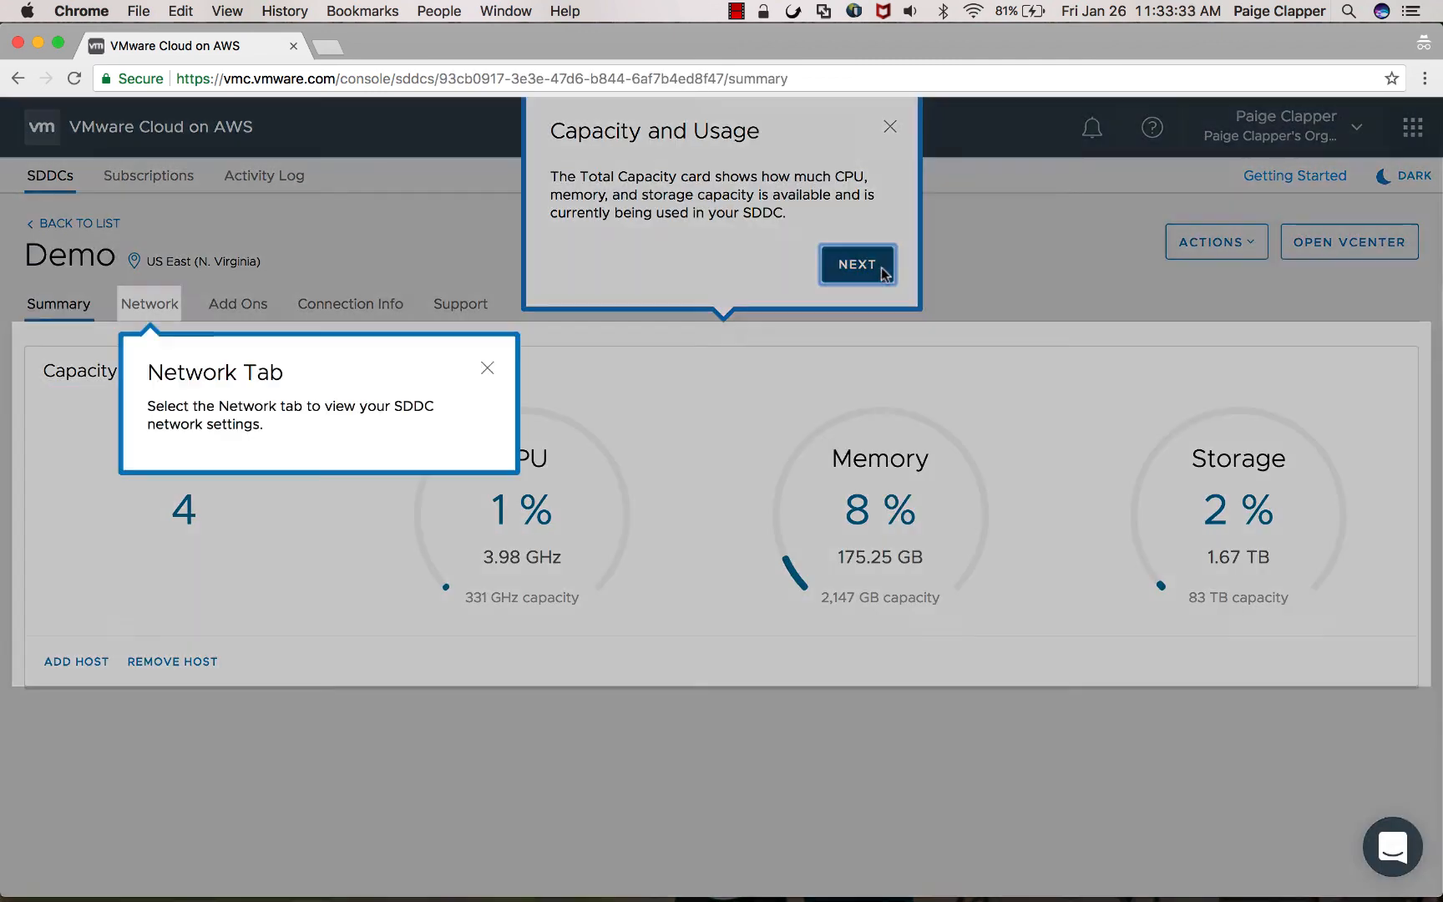
pyautogui.click(148, 304)
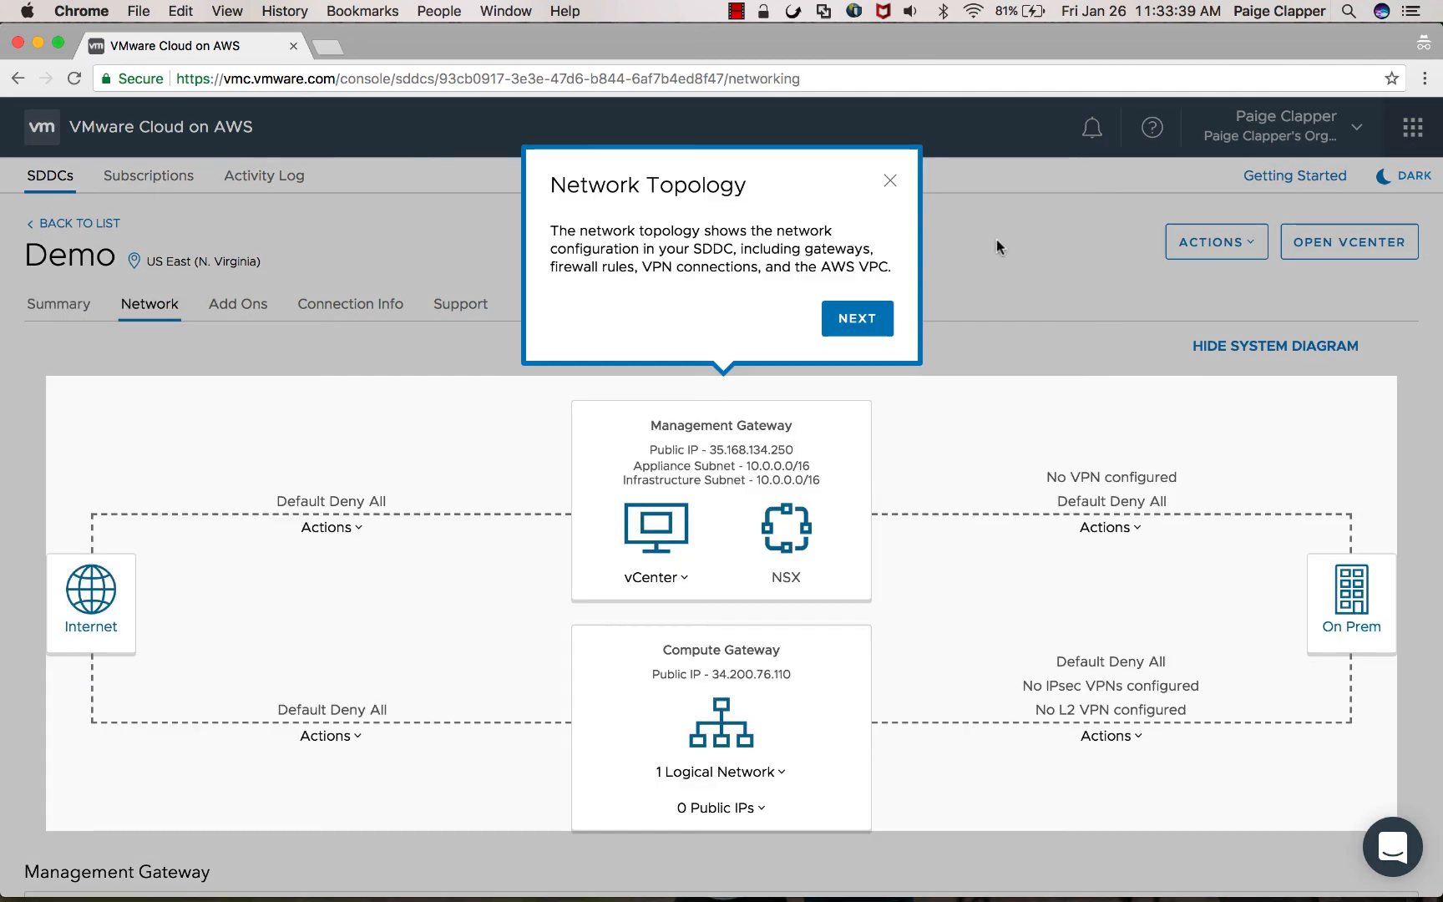
pyautogui.click(855, 318)
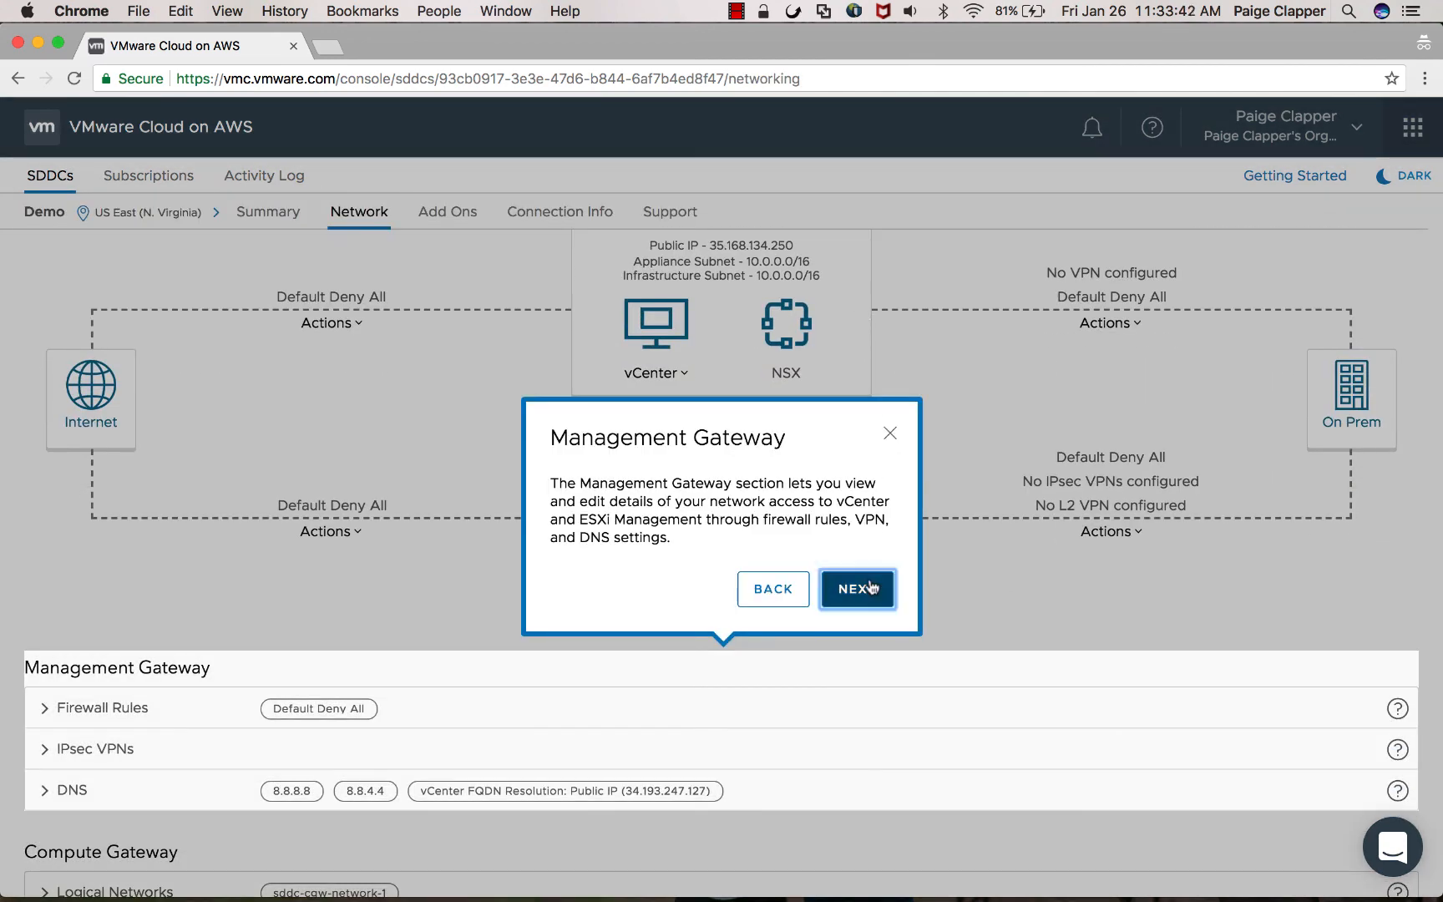
pyautogui.click(855, 588)
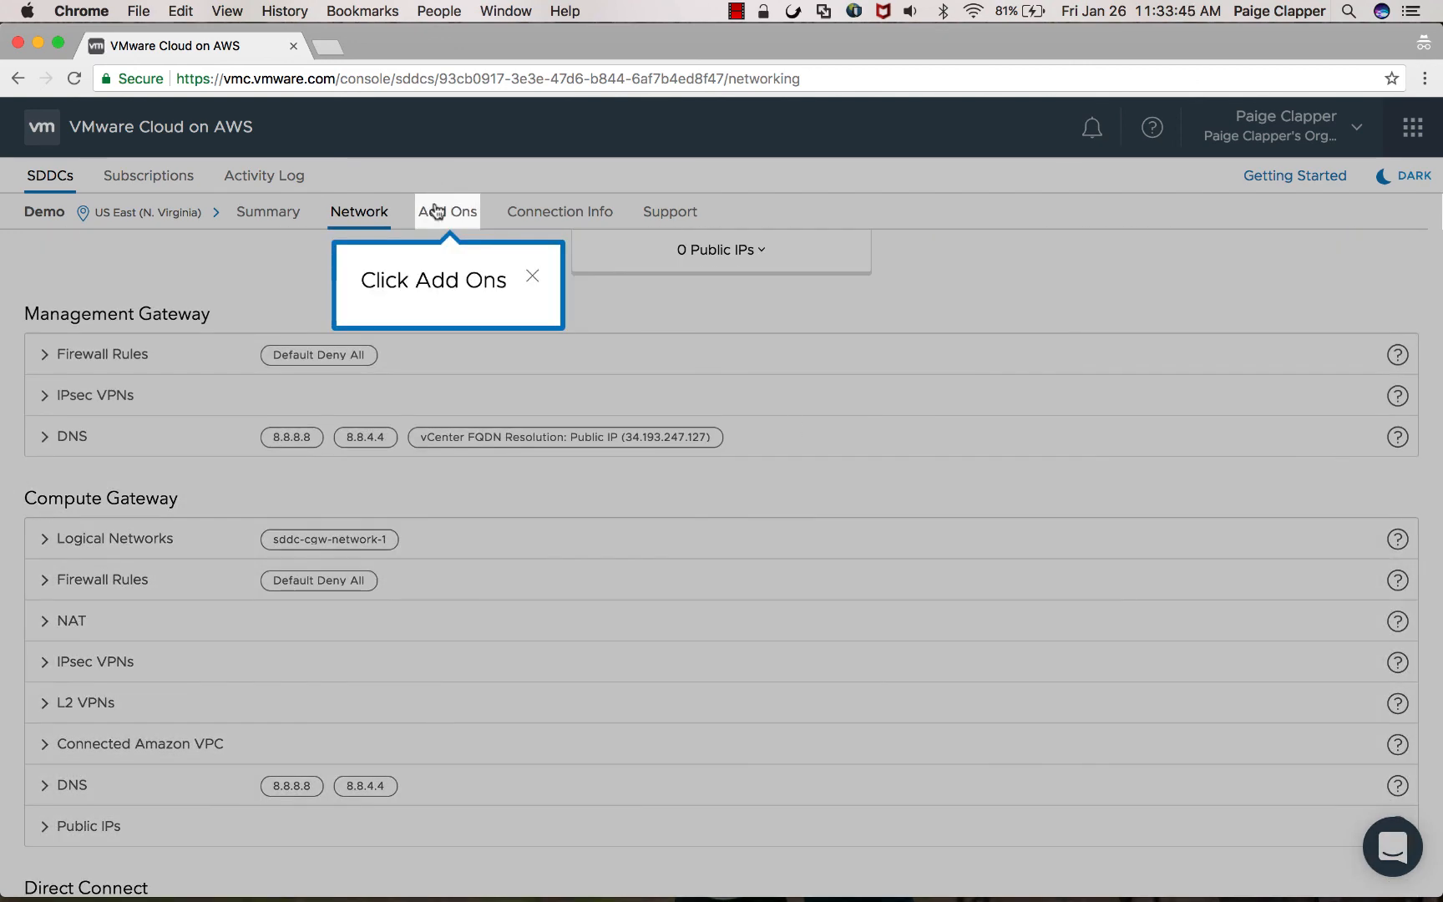
# Step: Tour the Demo SDDC's Add Ons and Connection Info tabs
pyautogui.click(448, 210)
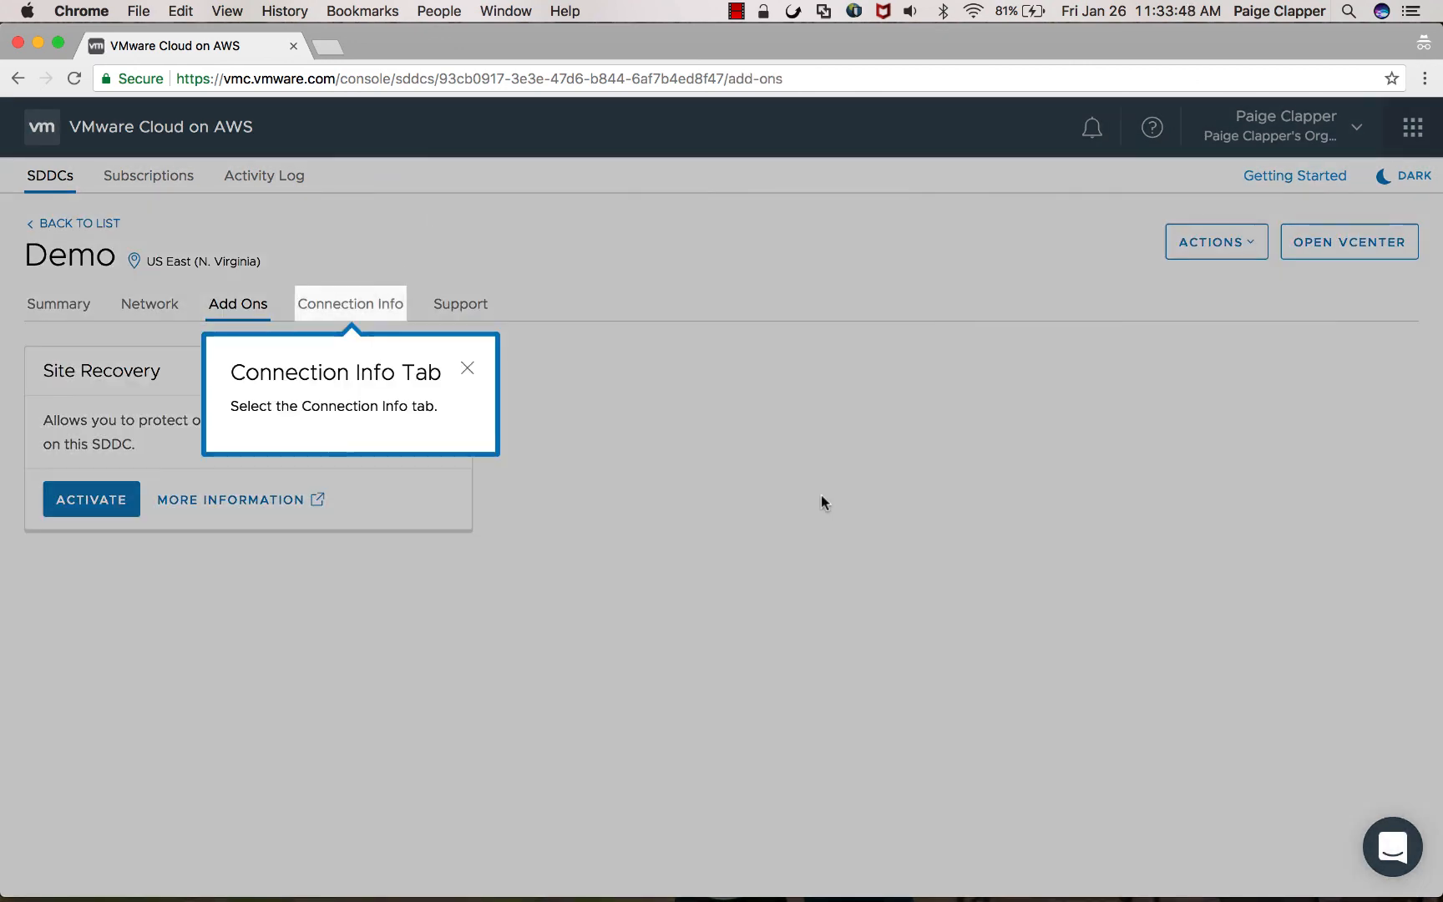
pyautogui.click(350, 304)
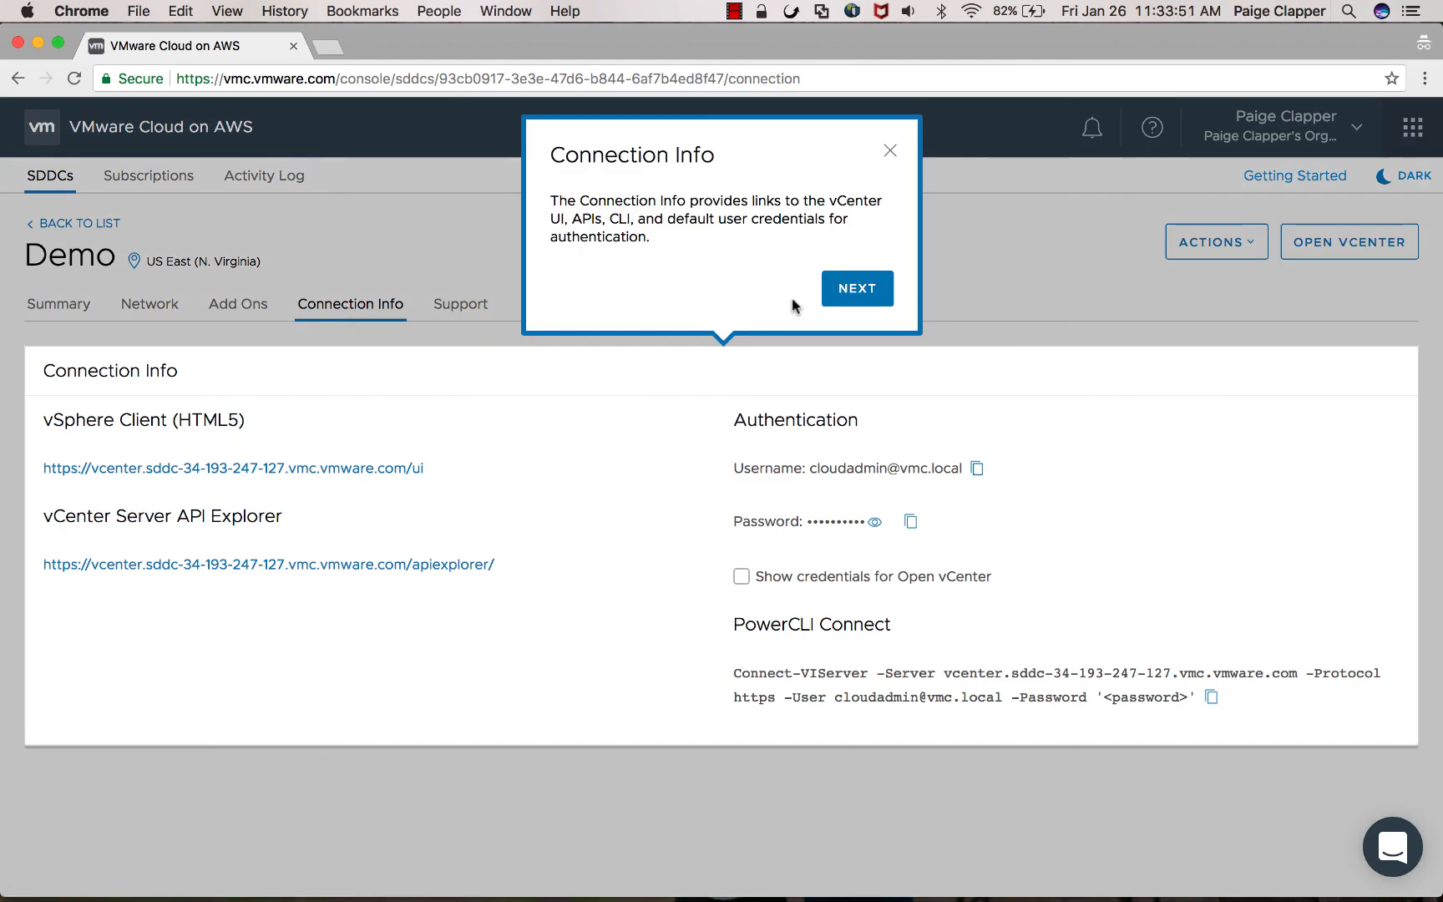
pyautogui.click(460, 304)
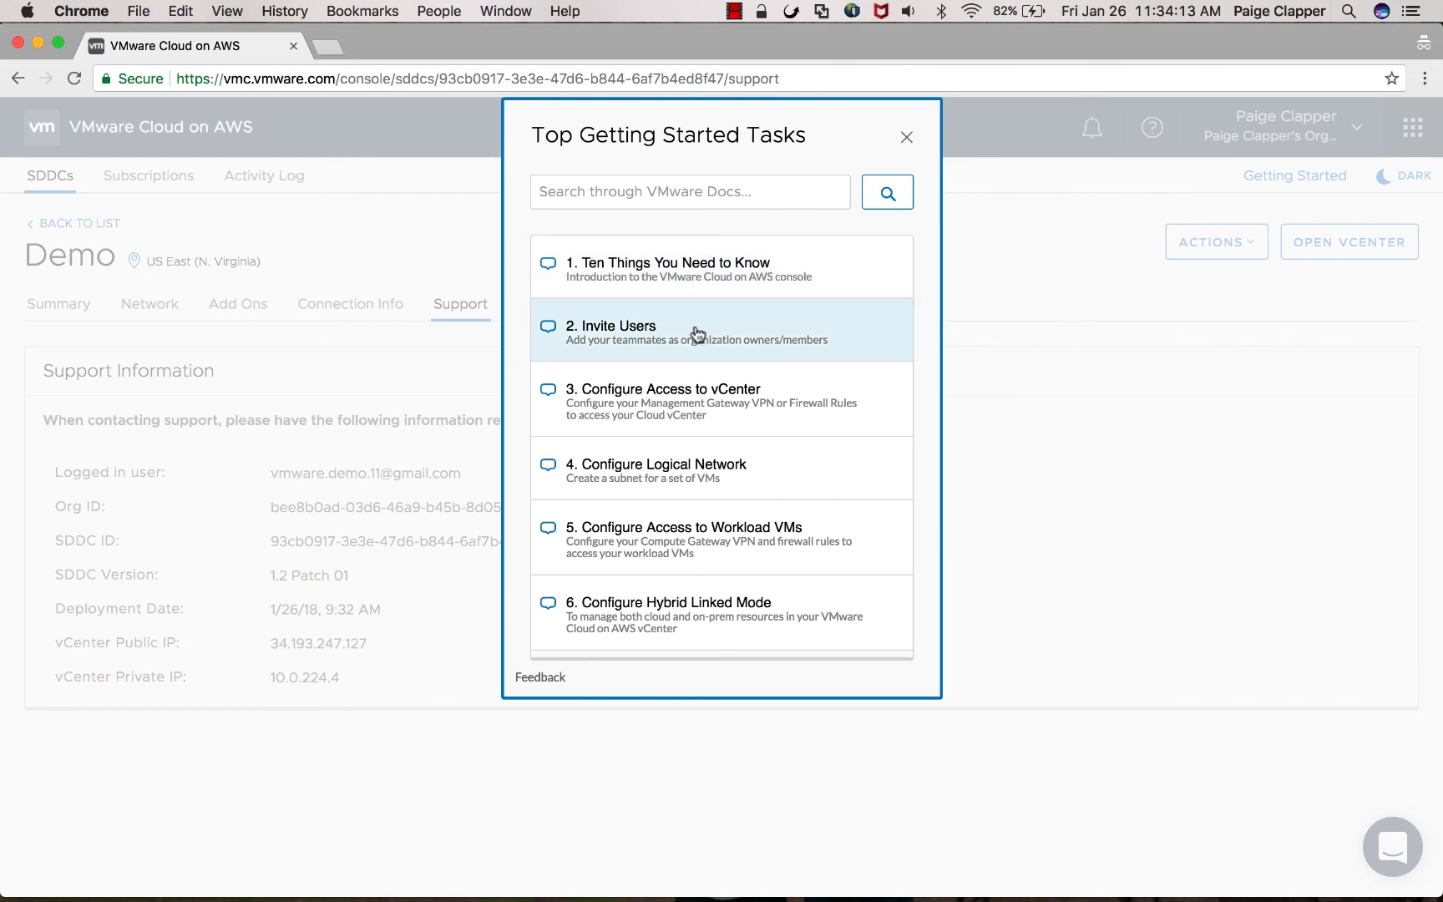
pyautogui.moveTo(698, 393)
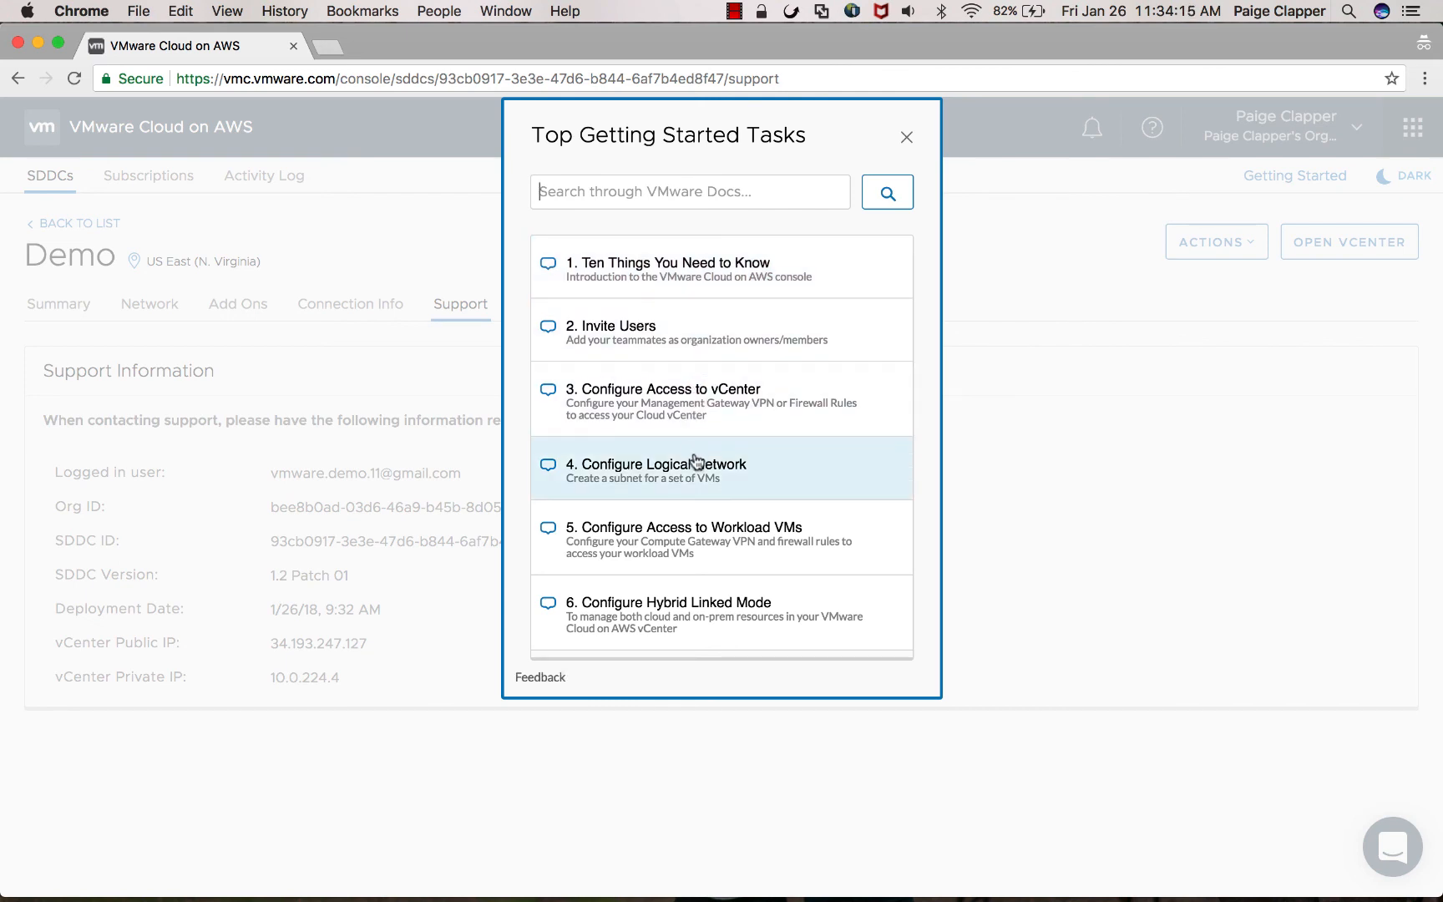
pyautogui.moveTo(677, 593)
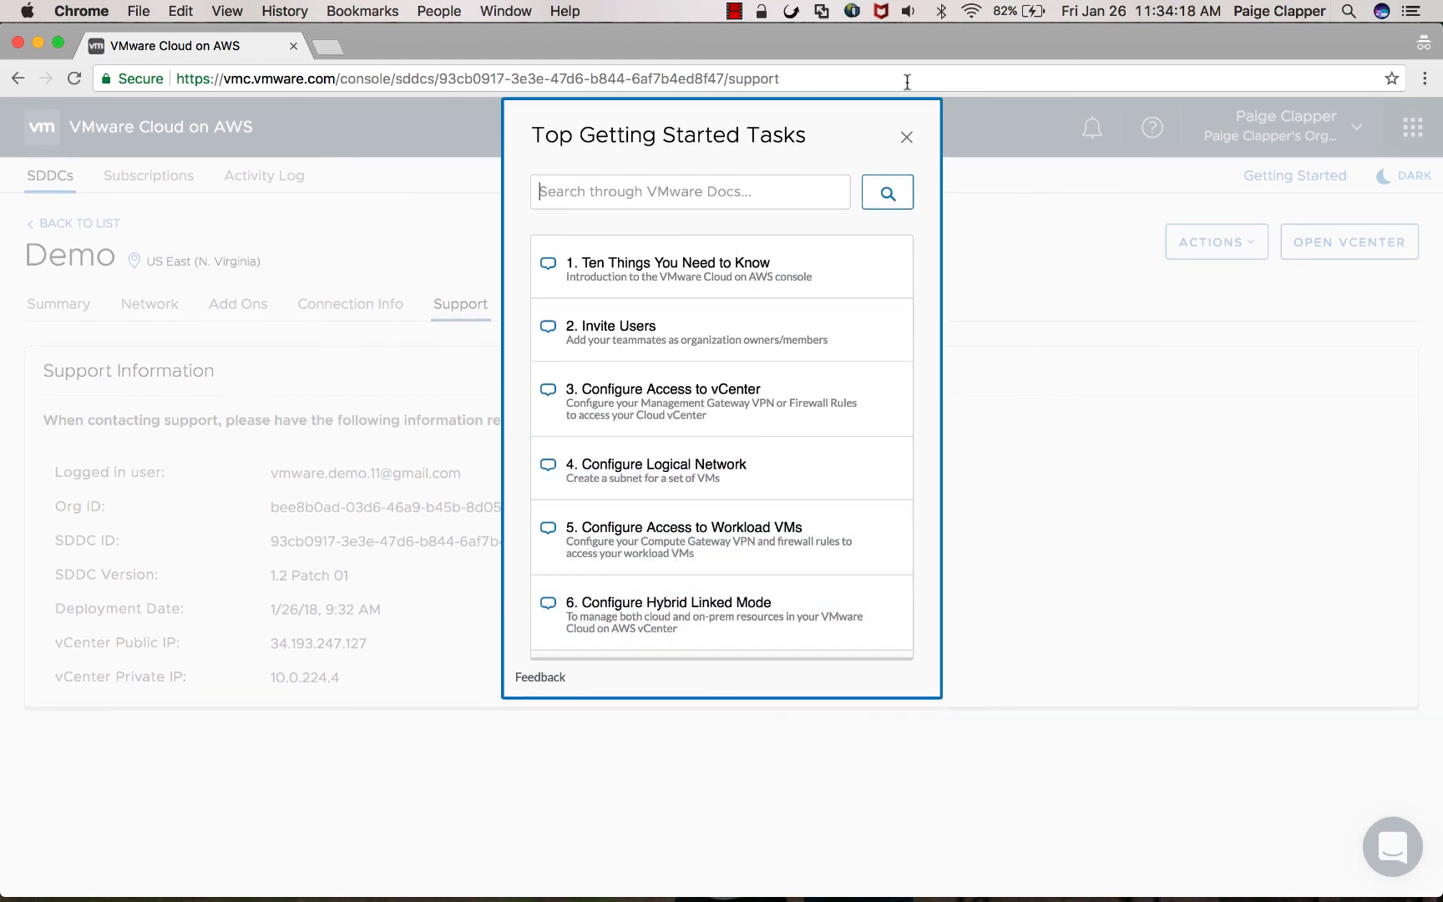
# Step: Dismiss the Top Getting Started Tasks window over the Support tab
pyautogui.click(905, 137)
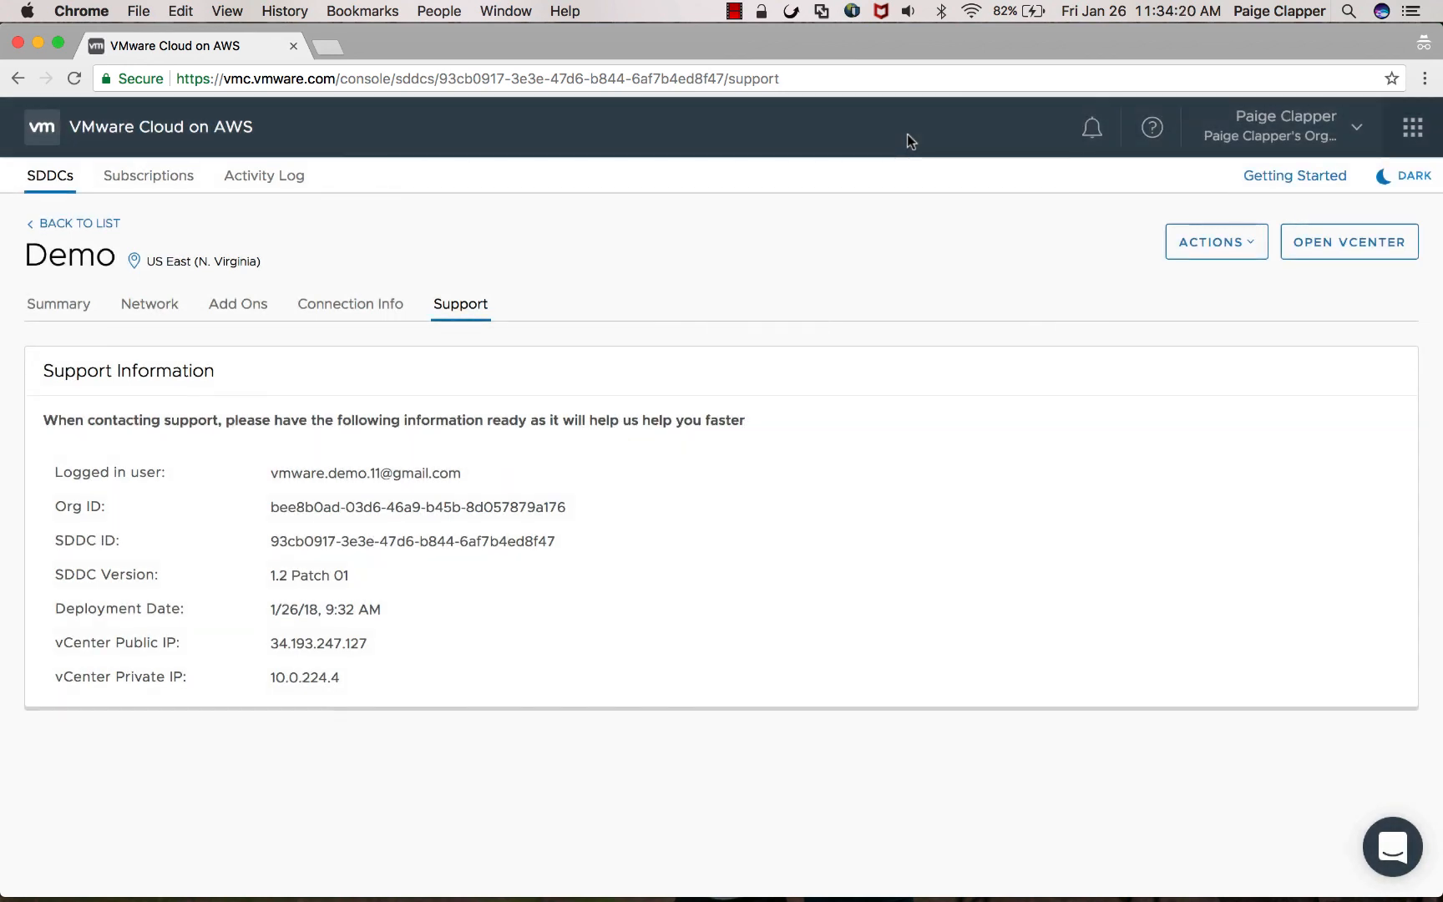
pyautogui.moveTo(50, 176)
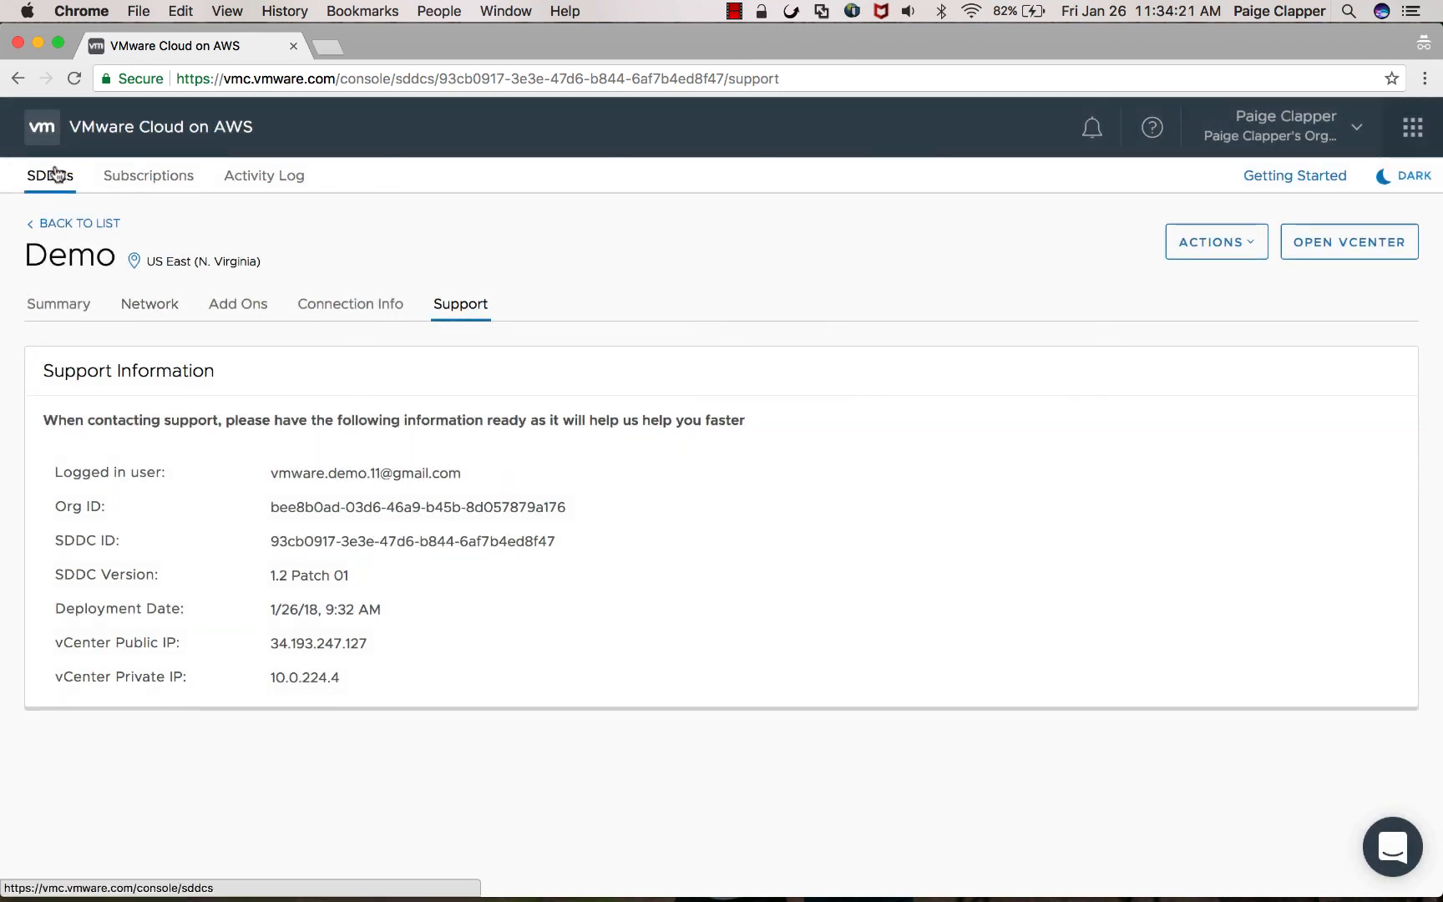